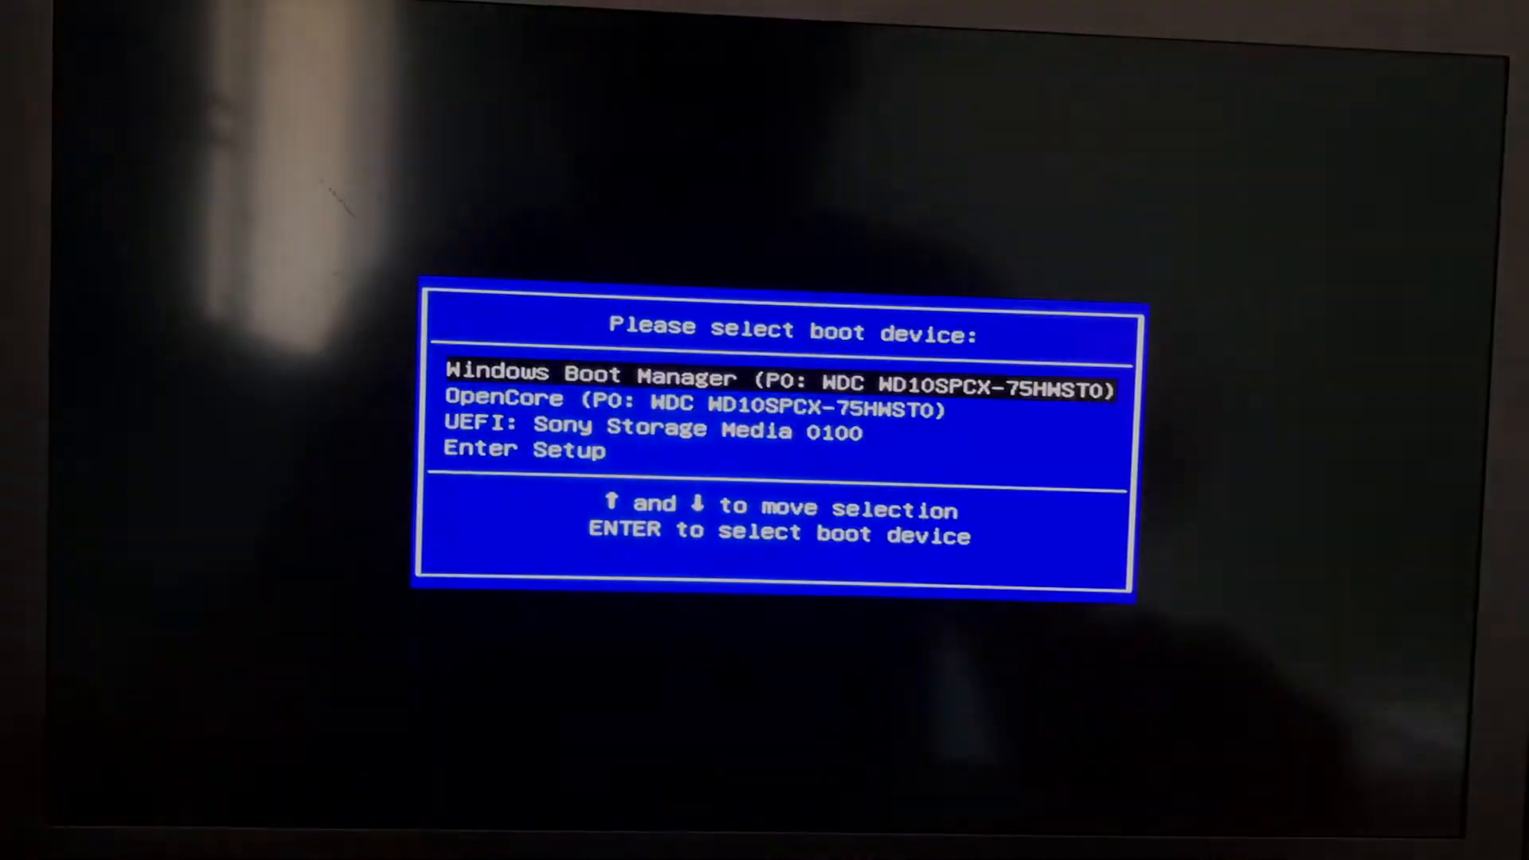
Boot from the UEFI Sony Storage Media USB device in the BIOS boot menu.
key("Down")
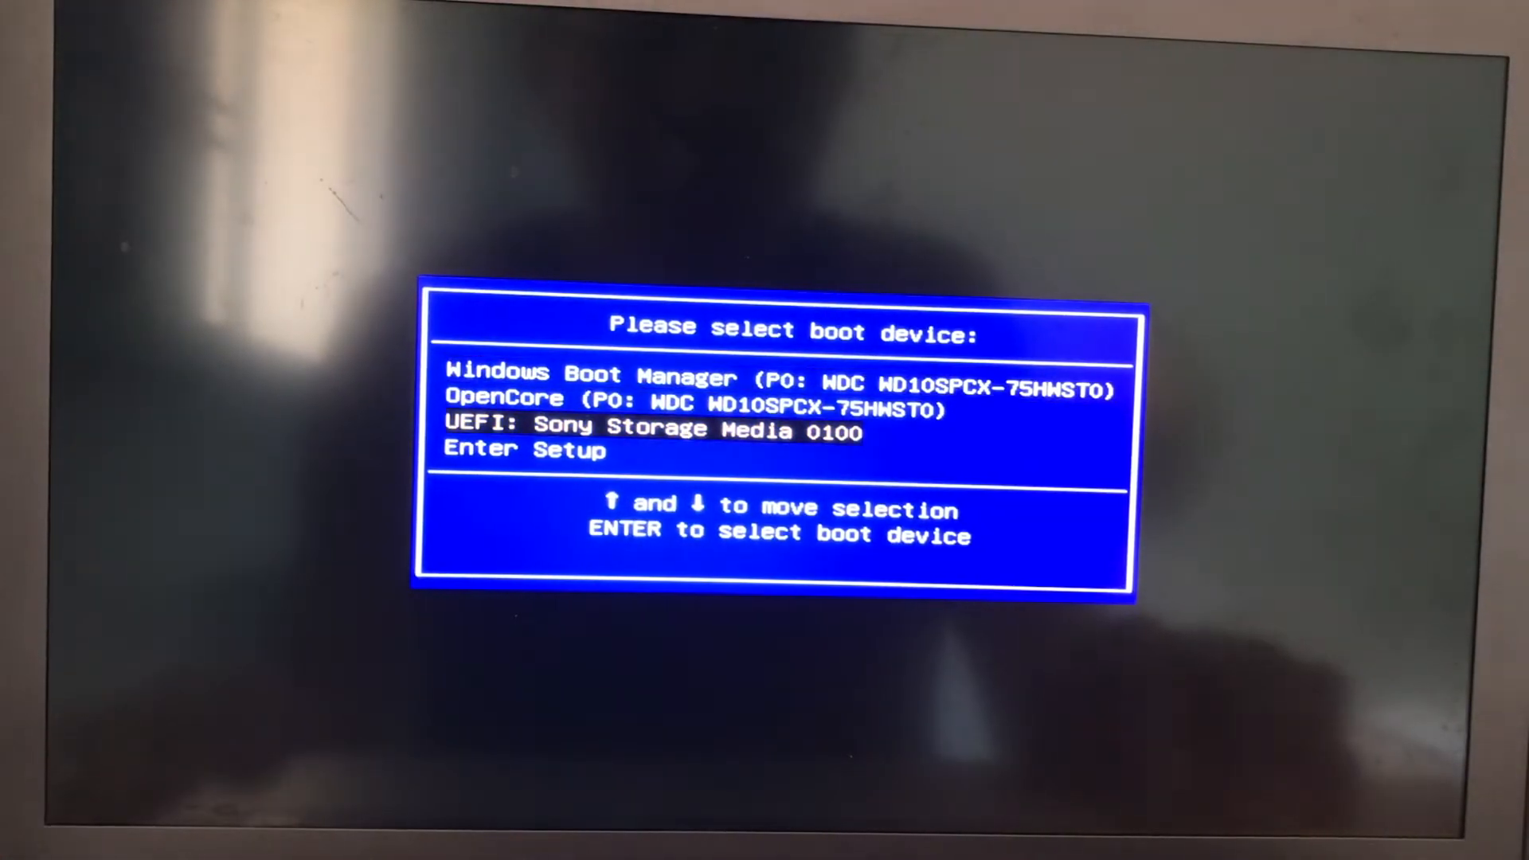
key("enter")
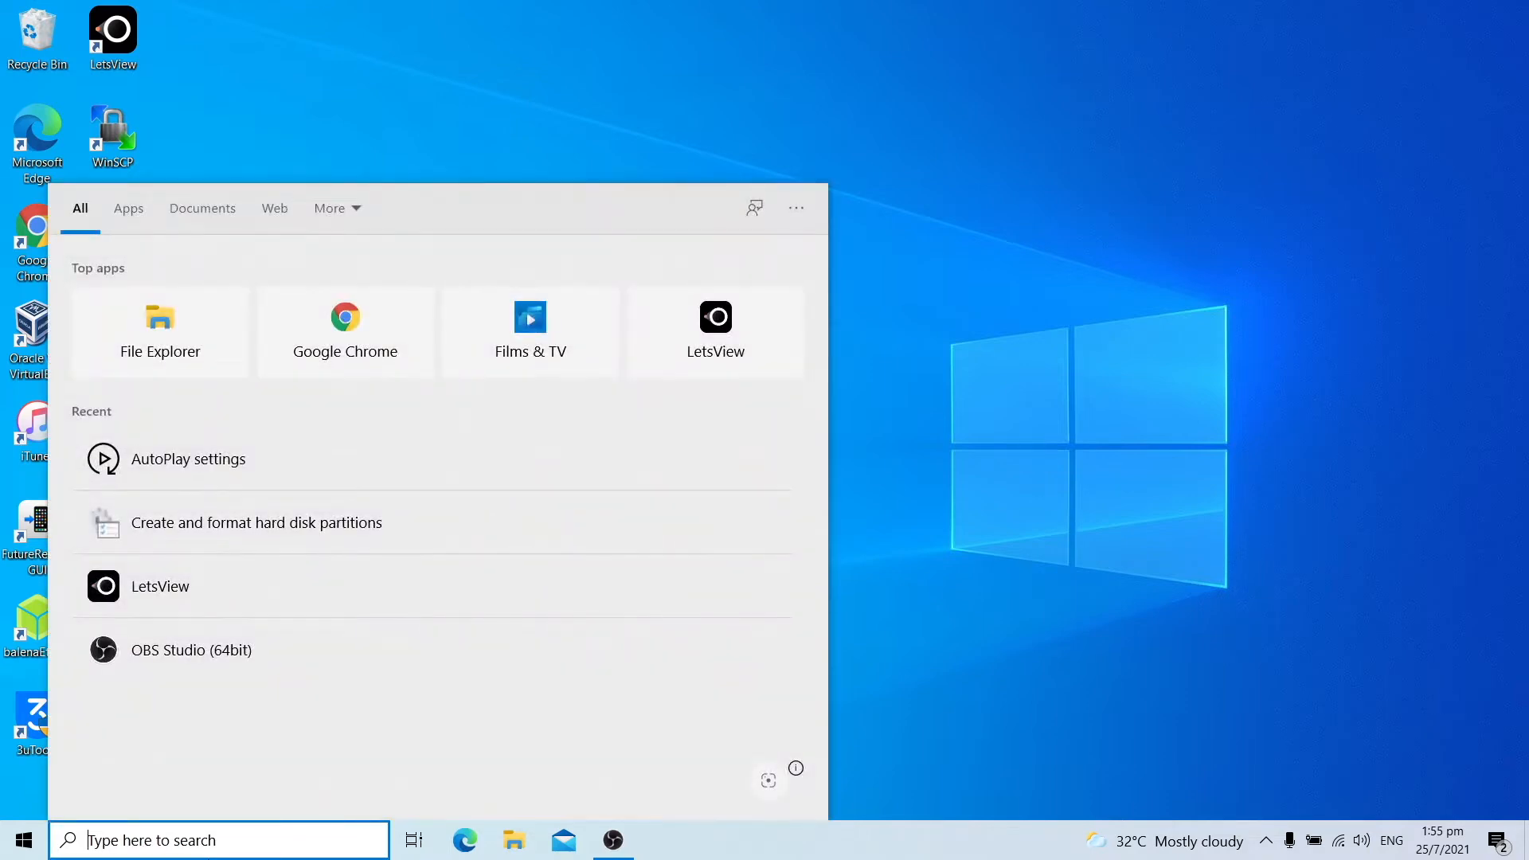
Start DiskPart, list the disks, select disk 2 and list its volumes.
type("diskpart")
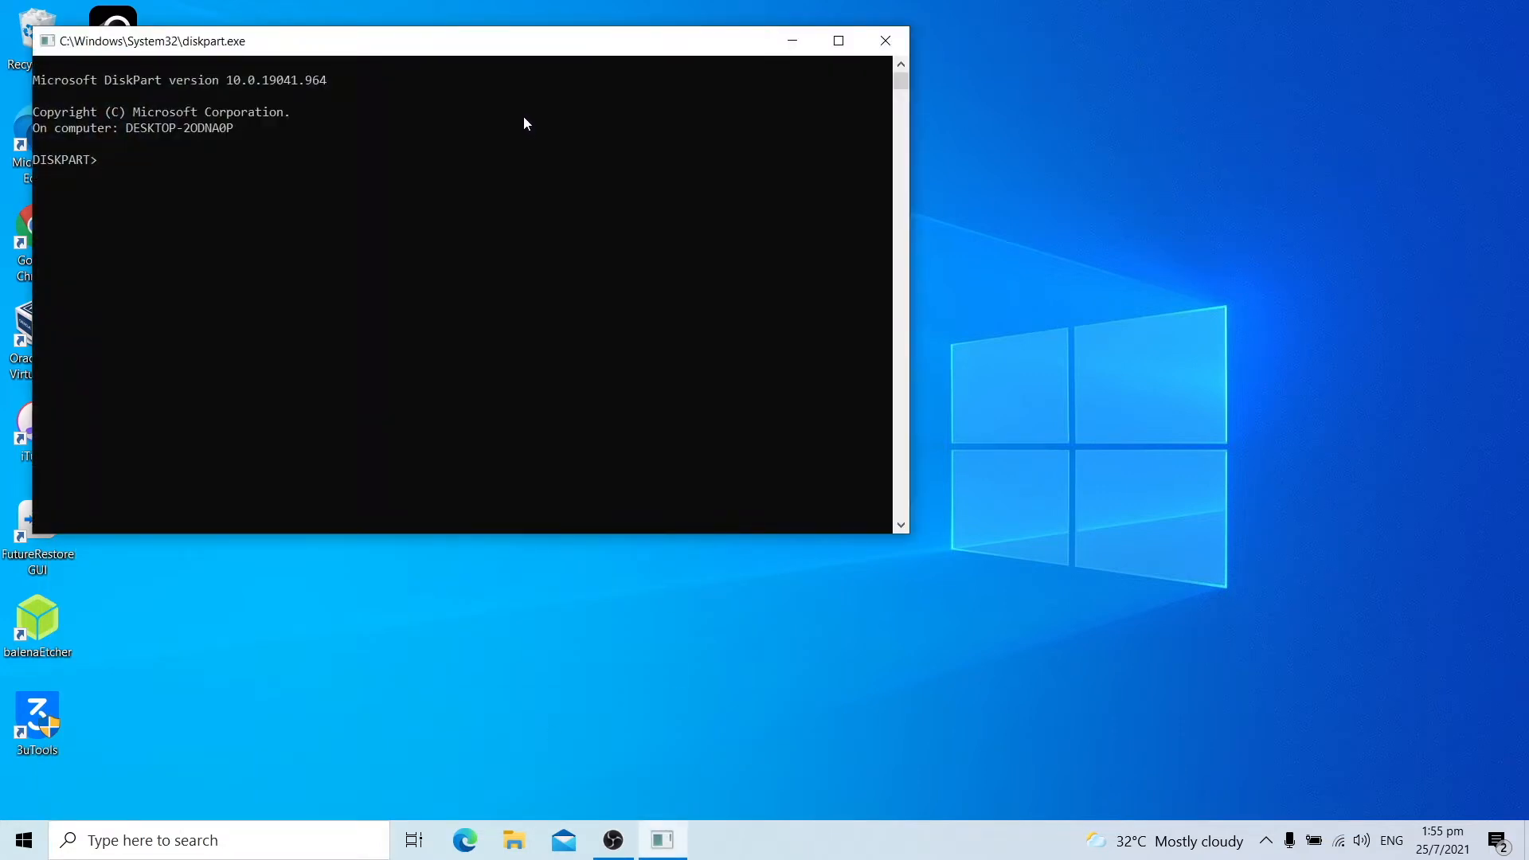
type("list disk")
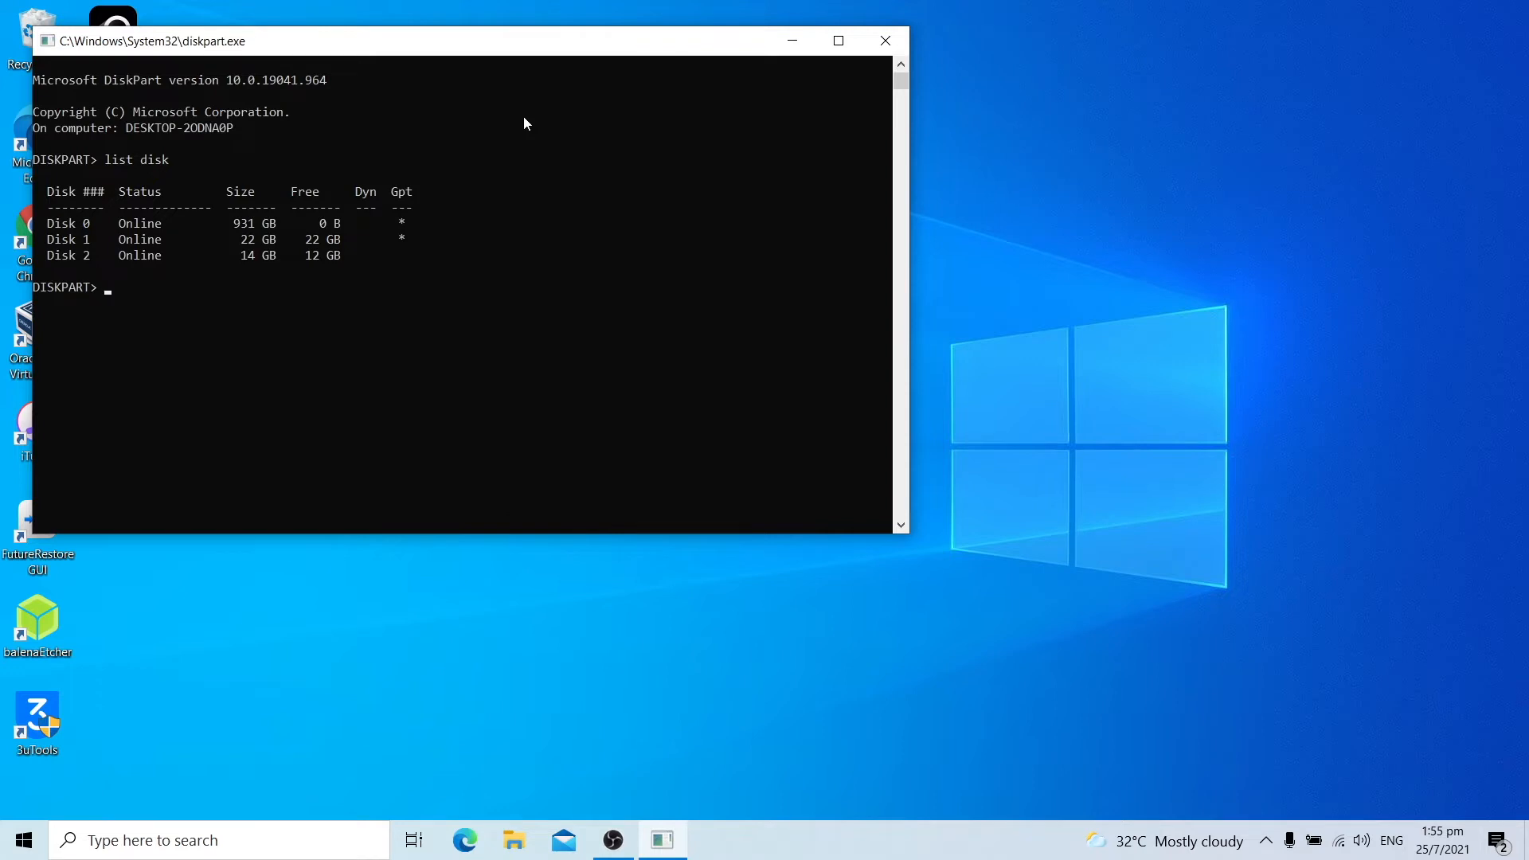
type("select disk 2")
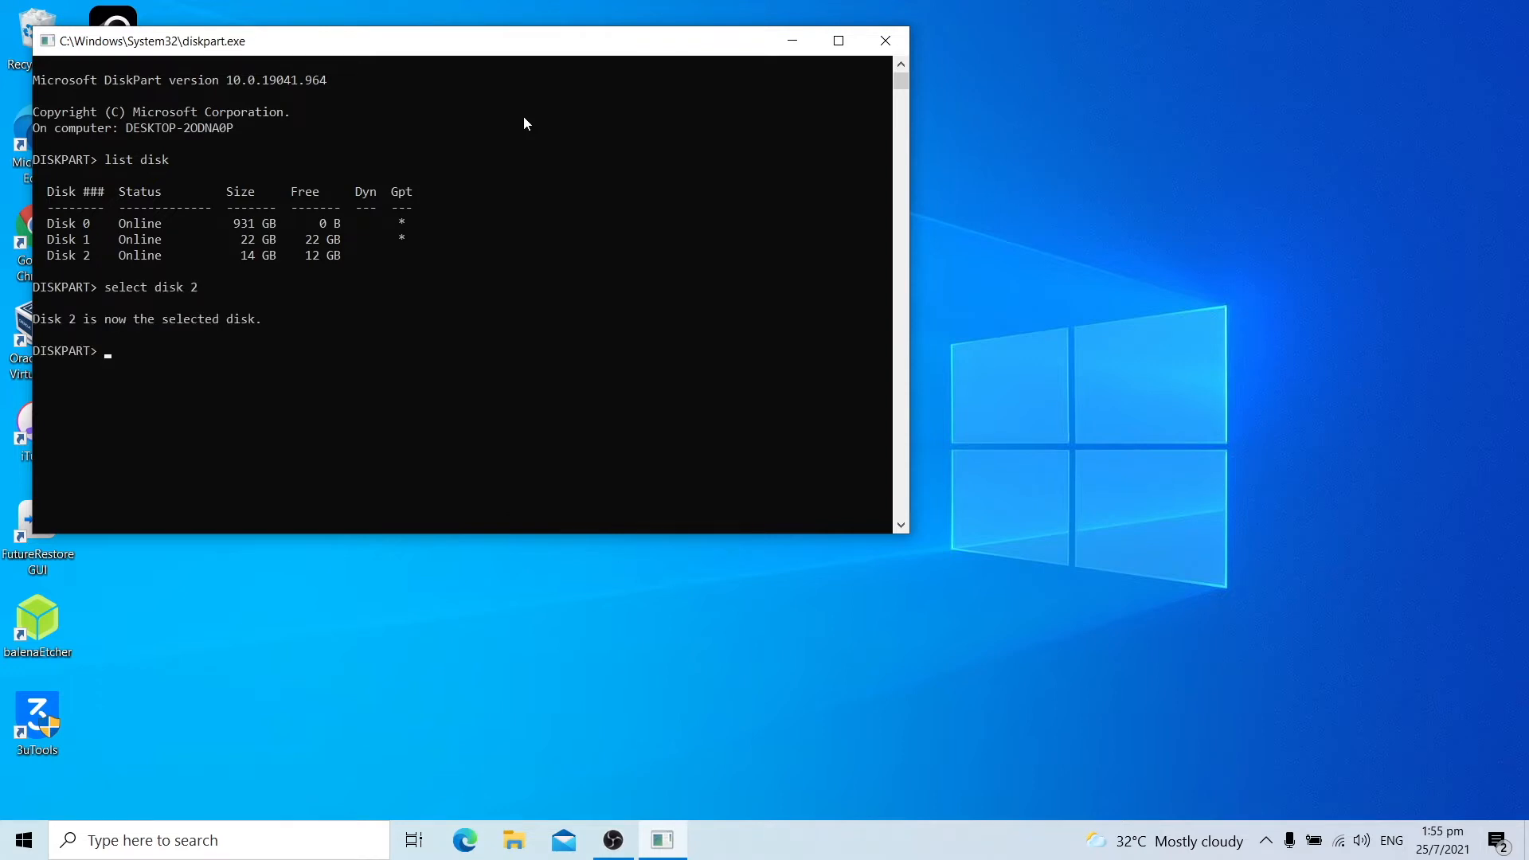
type("list volume")
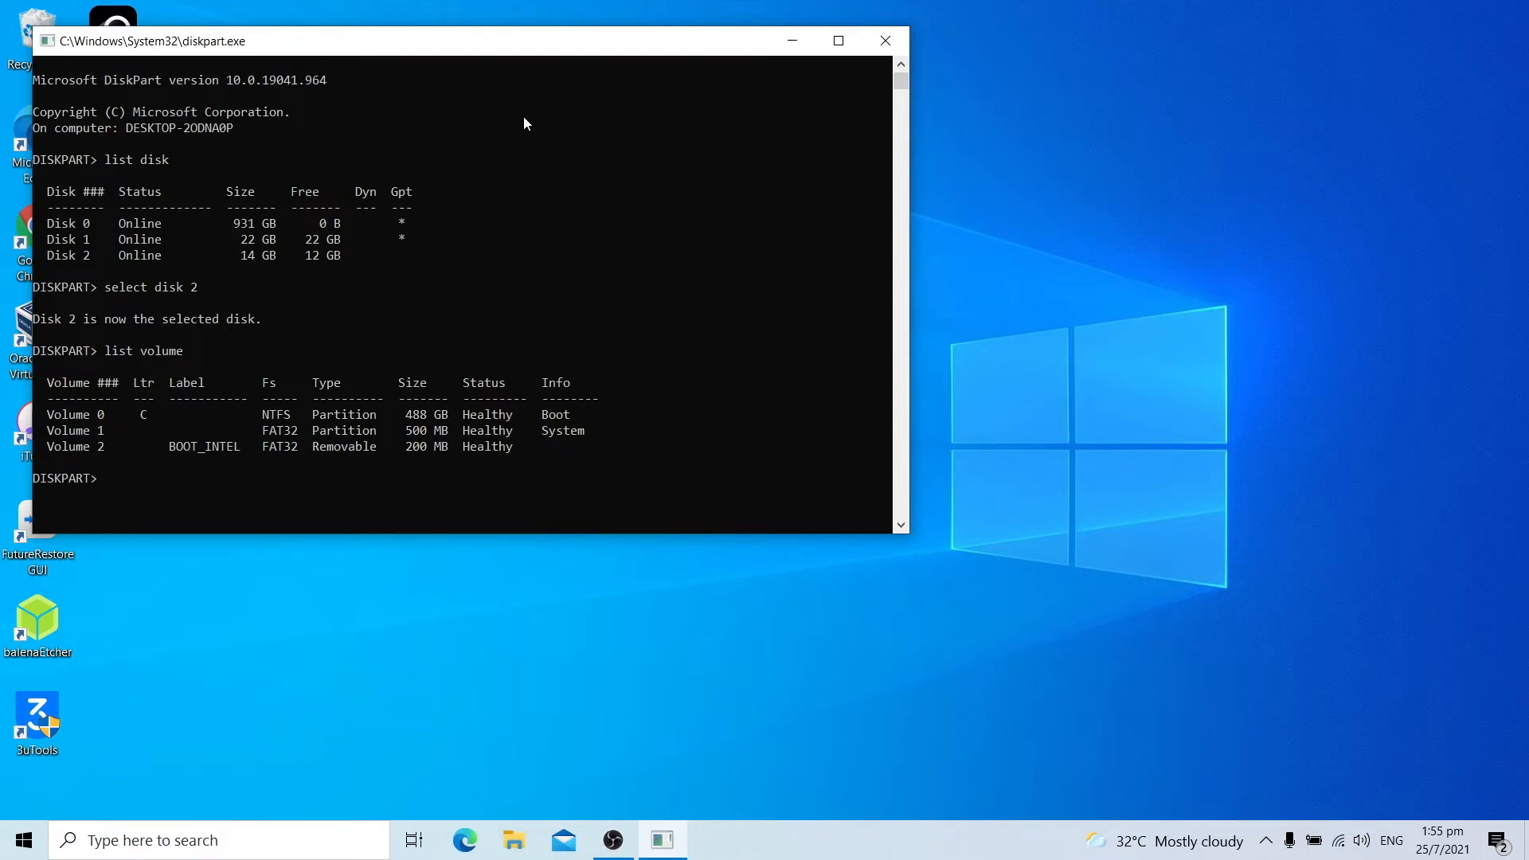
Select volume 2 (BOOT_INTEL) and assign it drive letter G.
type("select vol")
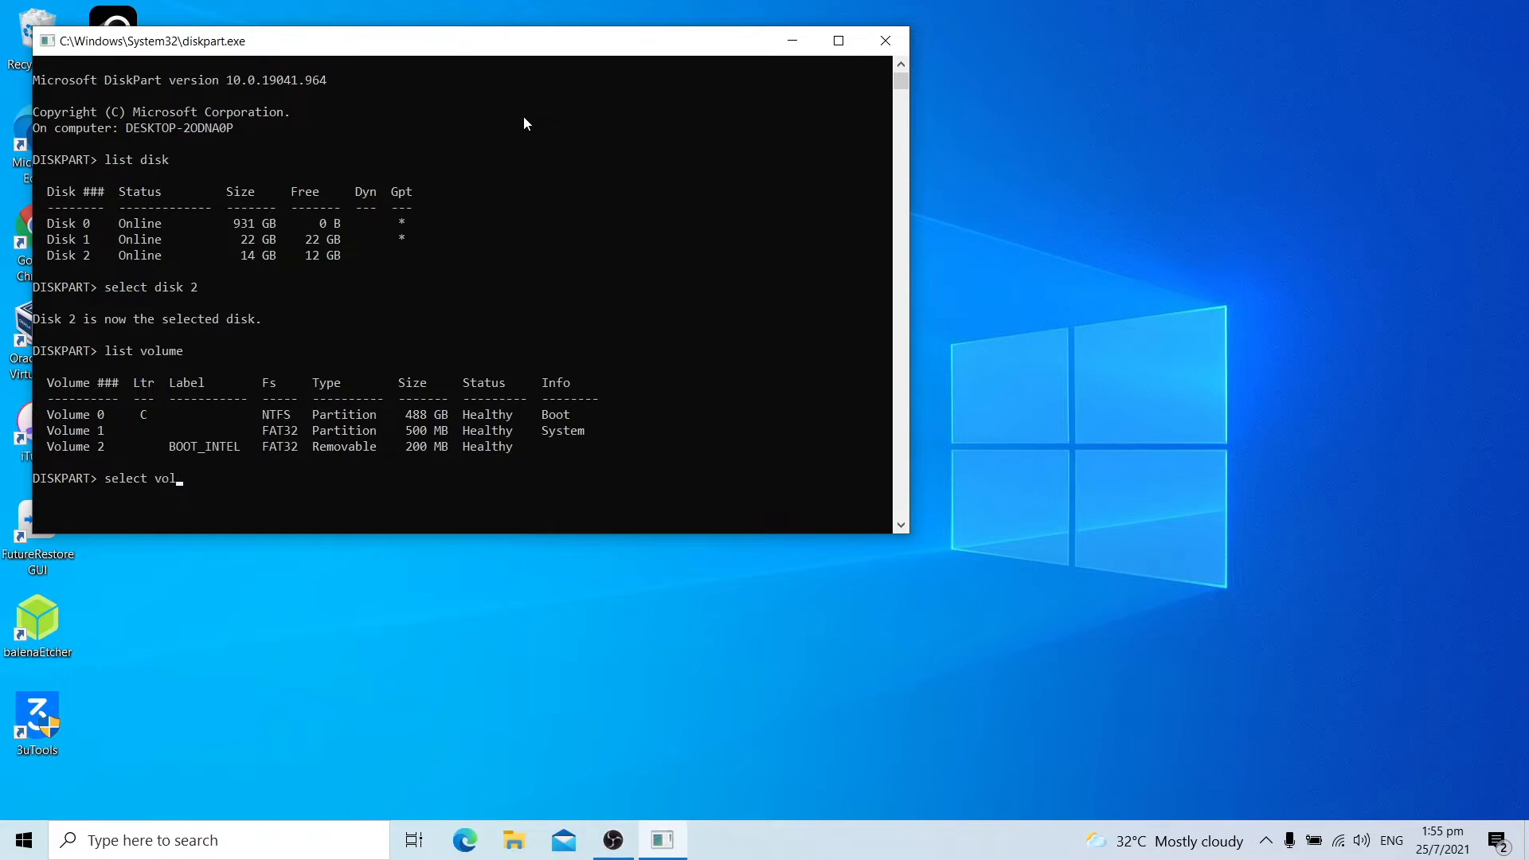
type("ume 2")
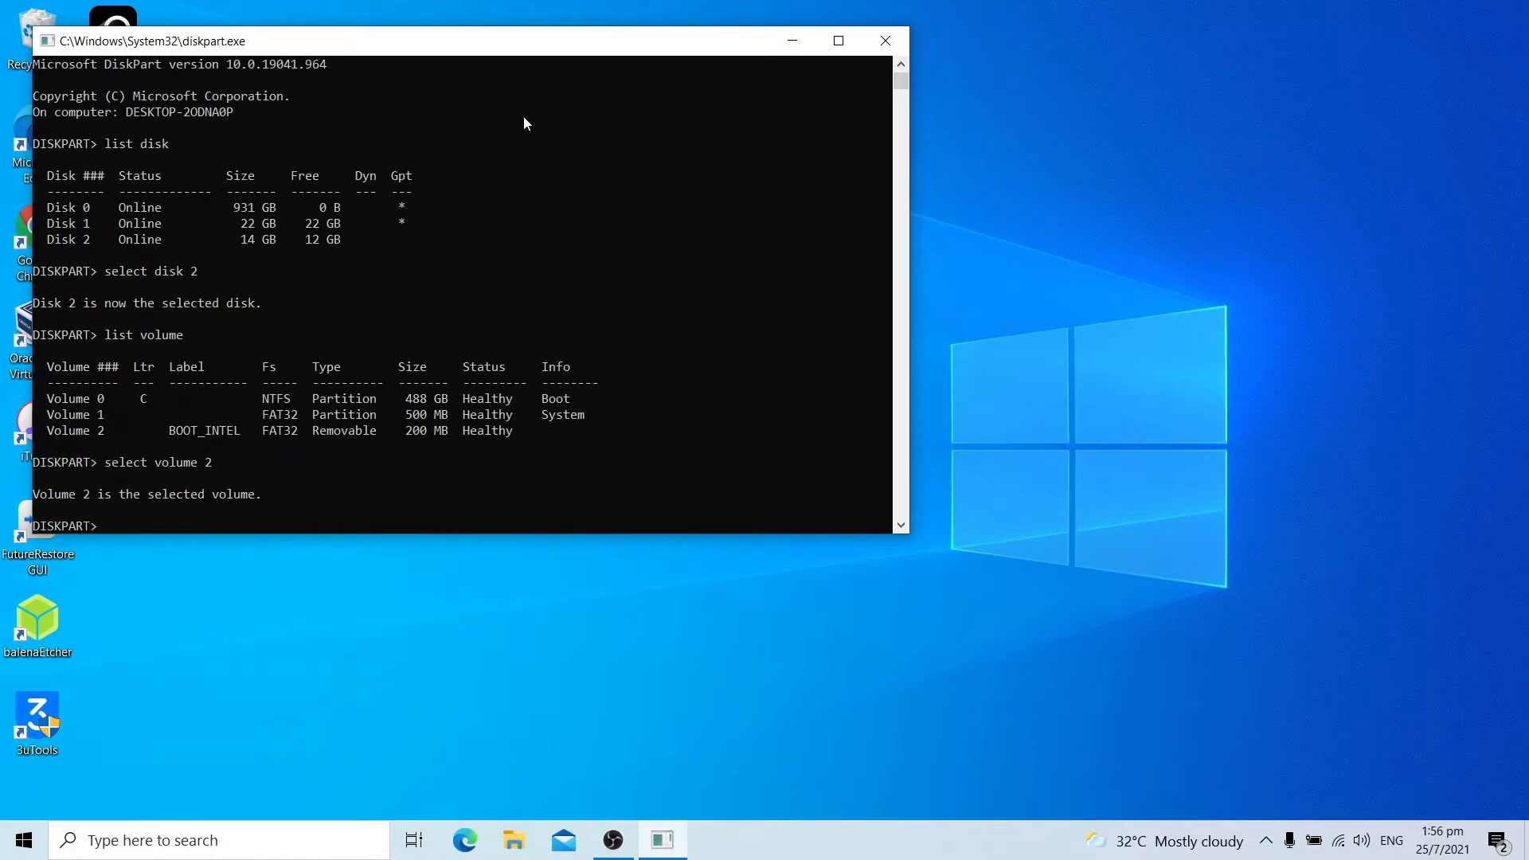
type("assign")
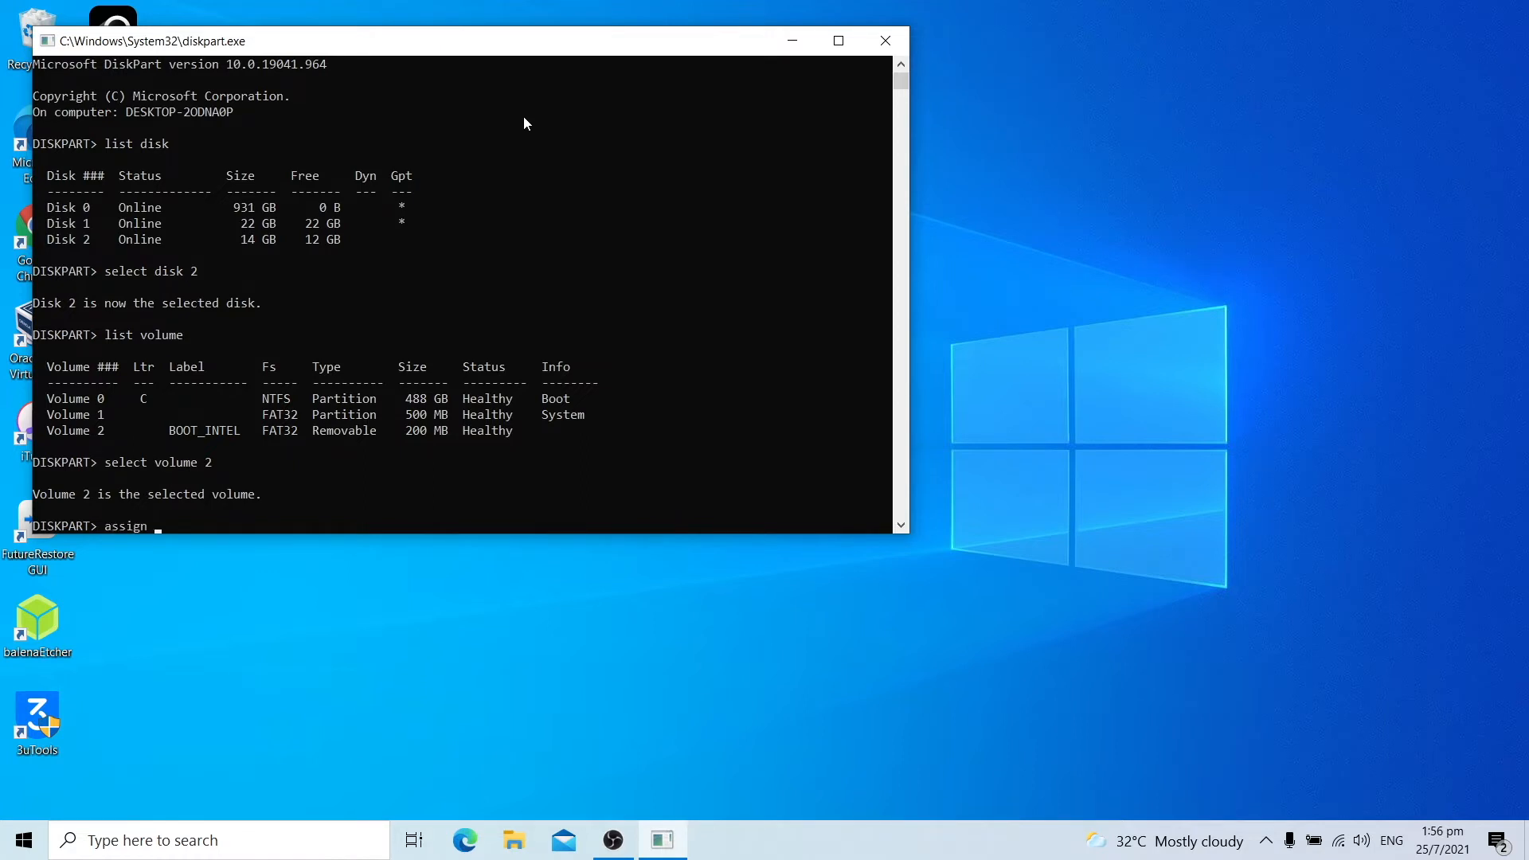
type("letter")
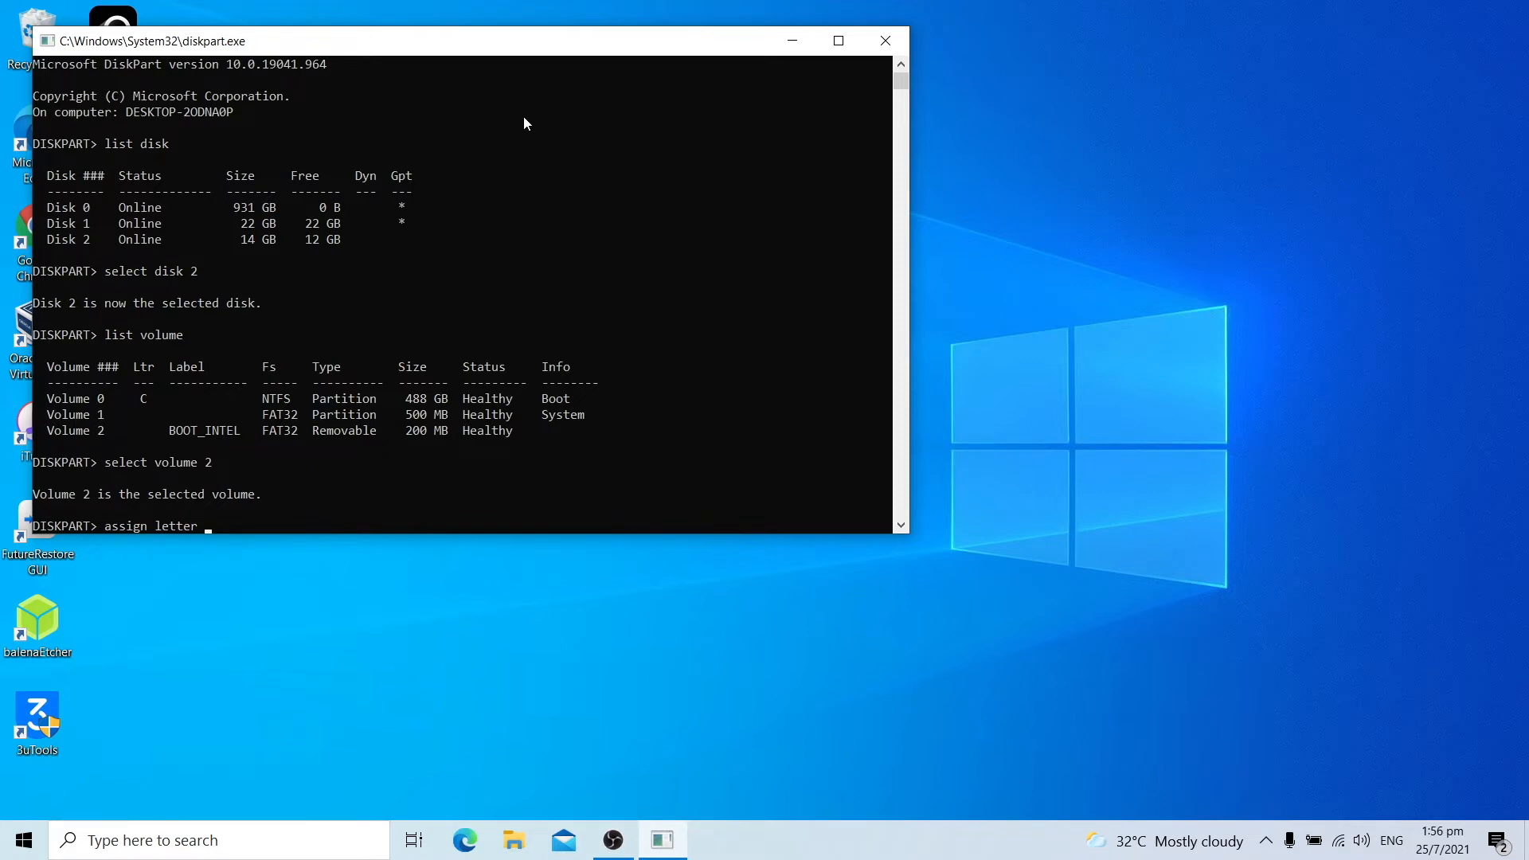
type("g")
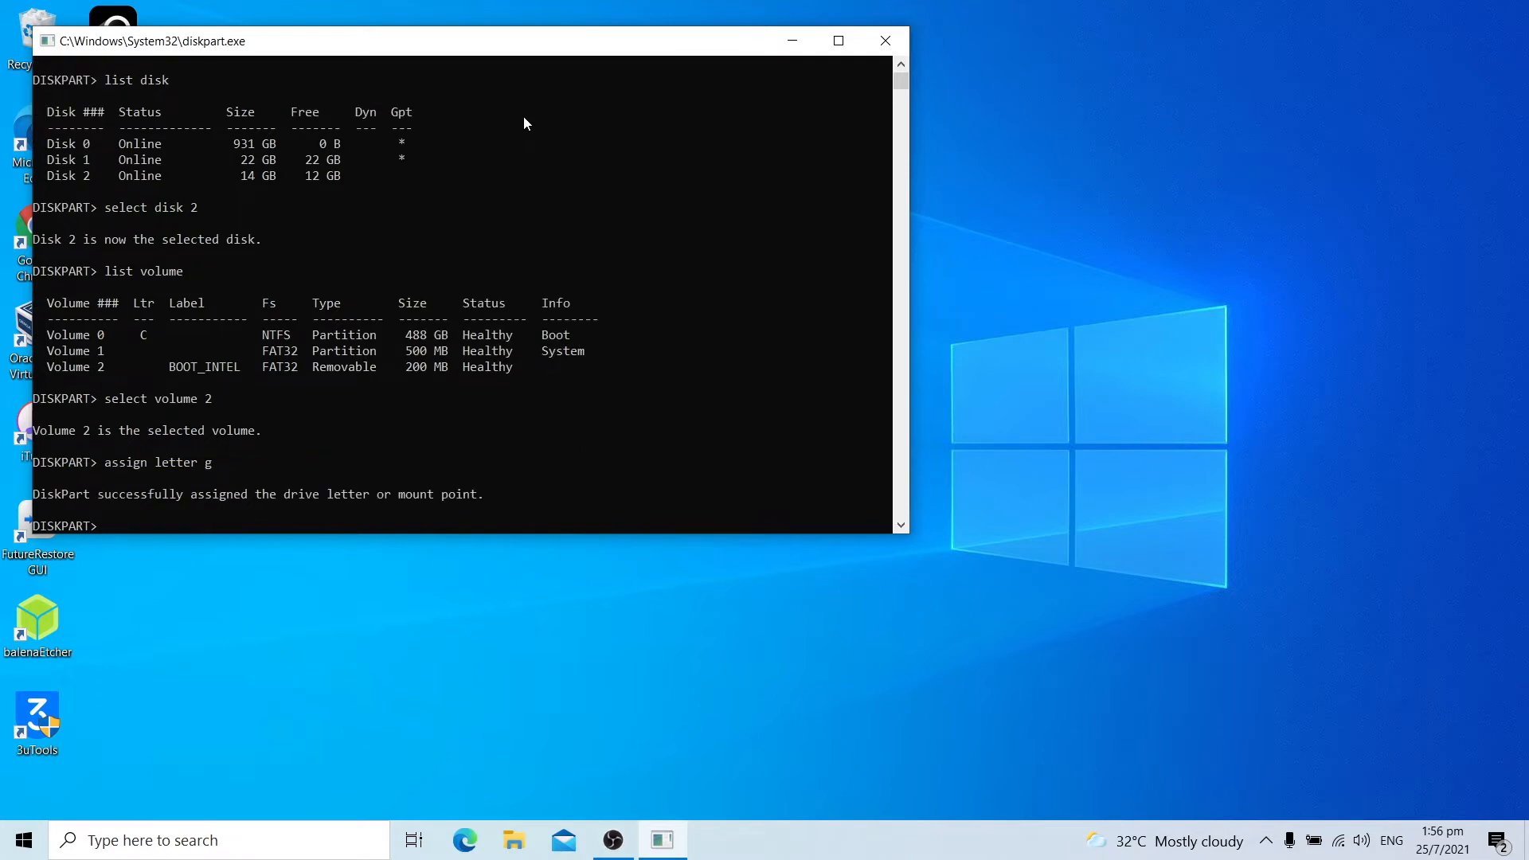
mouse_move(156, 494)
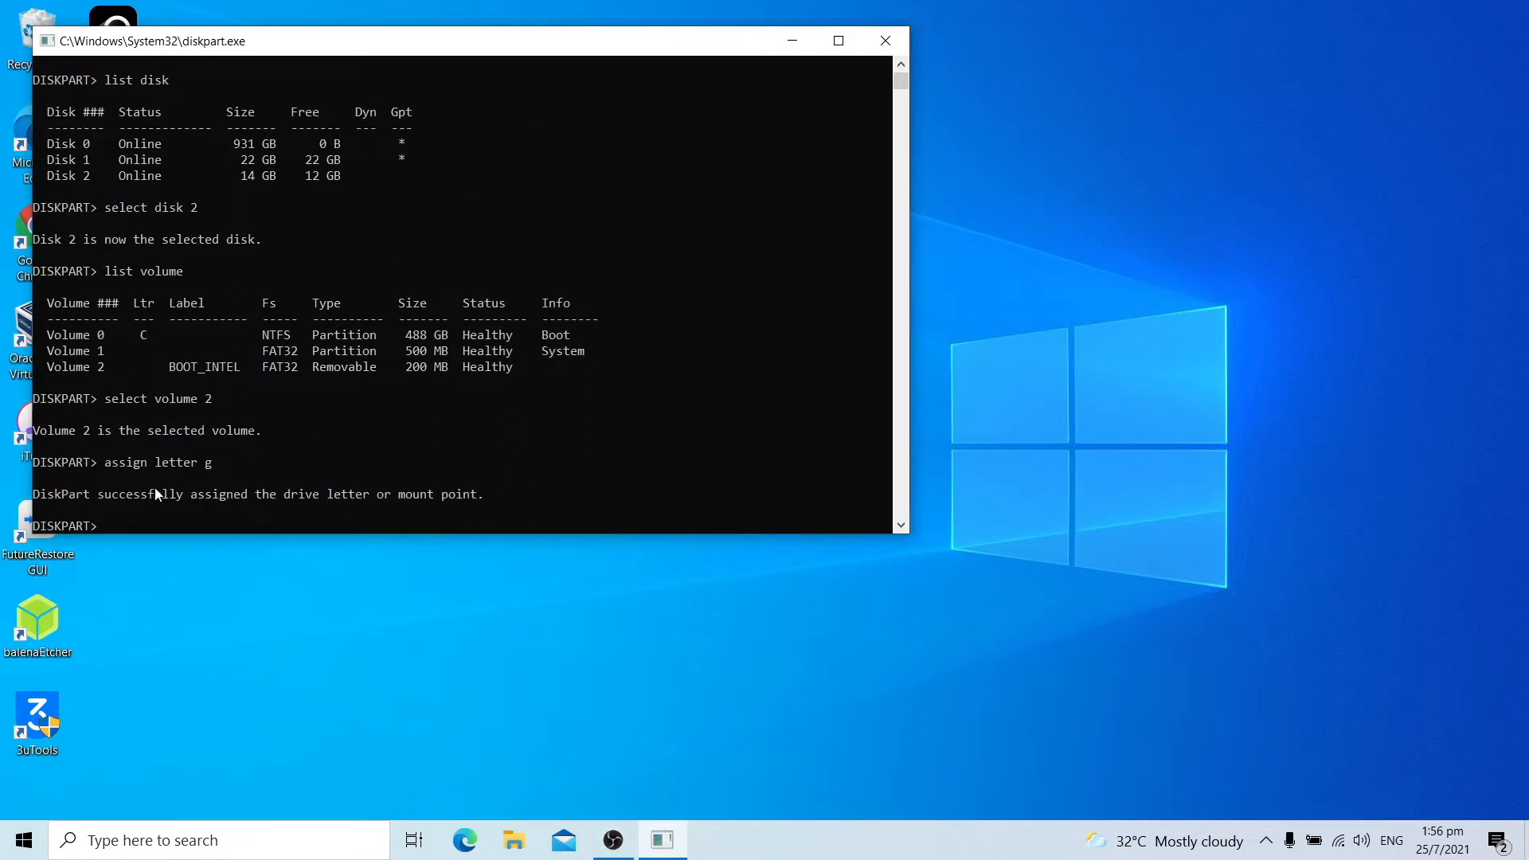
mouse_move(407, 497)
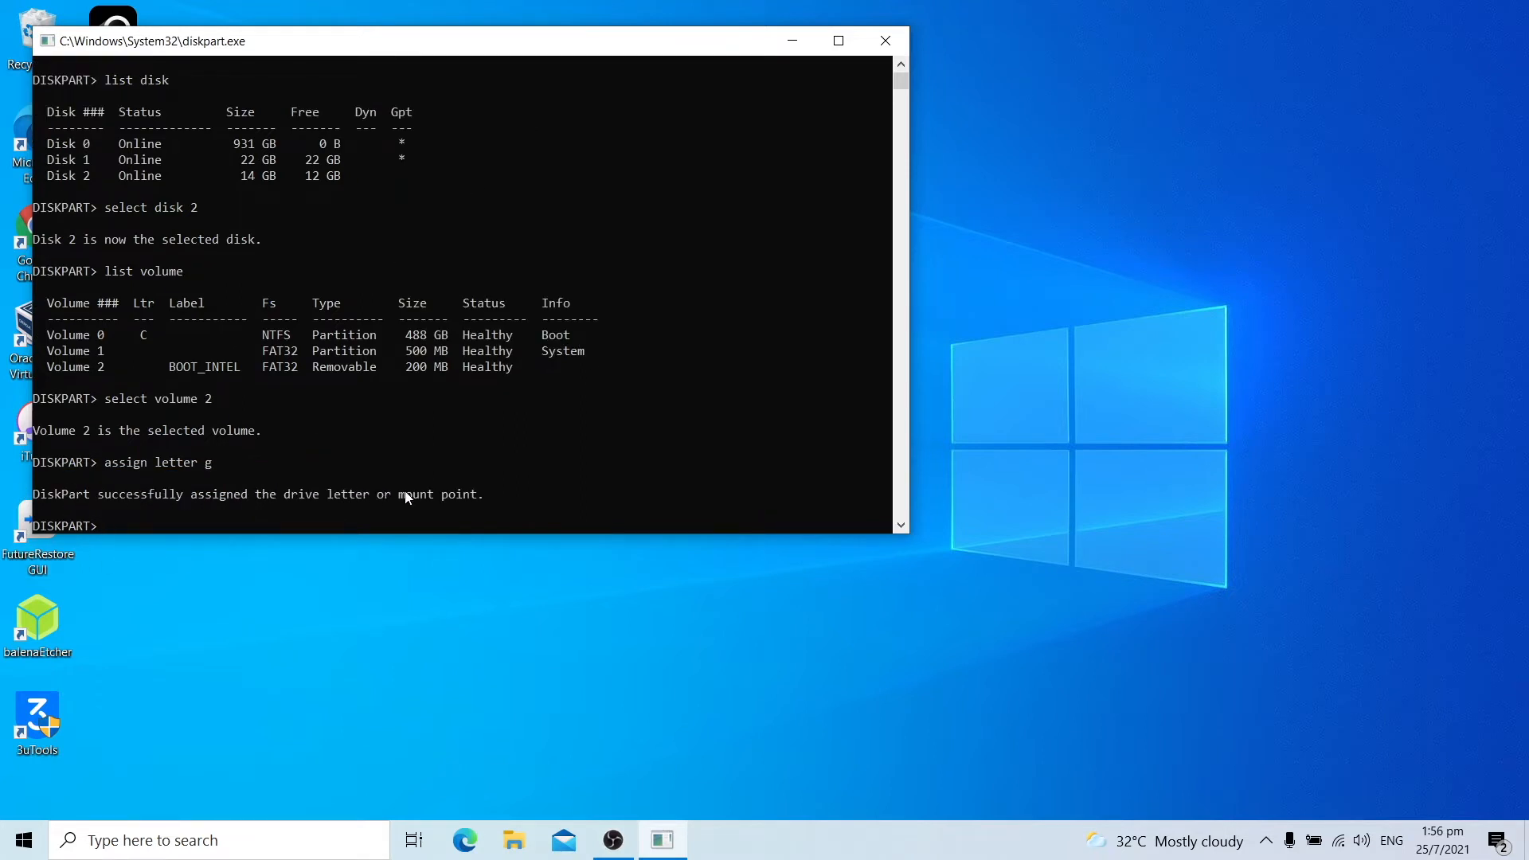
mouse_move(514, 839)
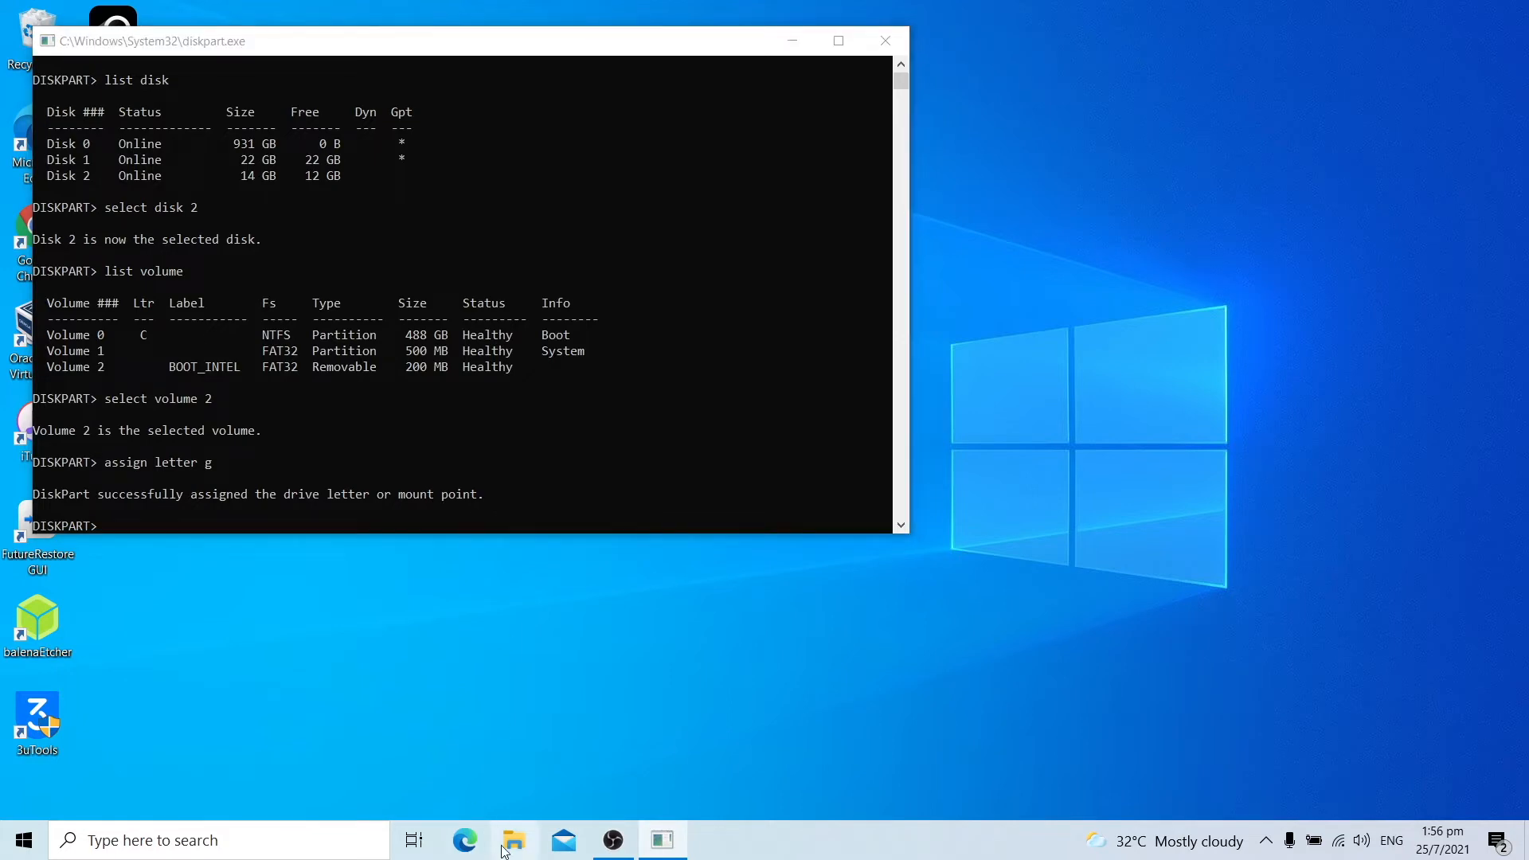
View the BOOT_INTEL (G:) drive's EFI and boot files, then close the windows.
left_click(515, 839)
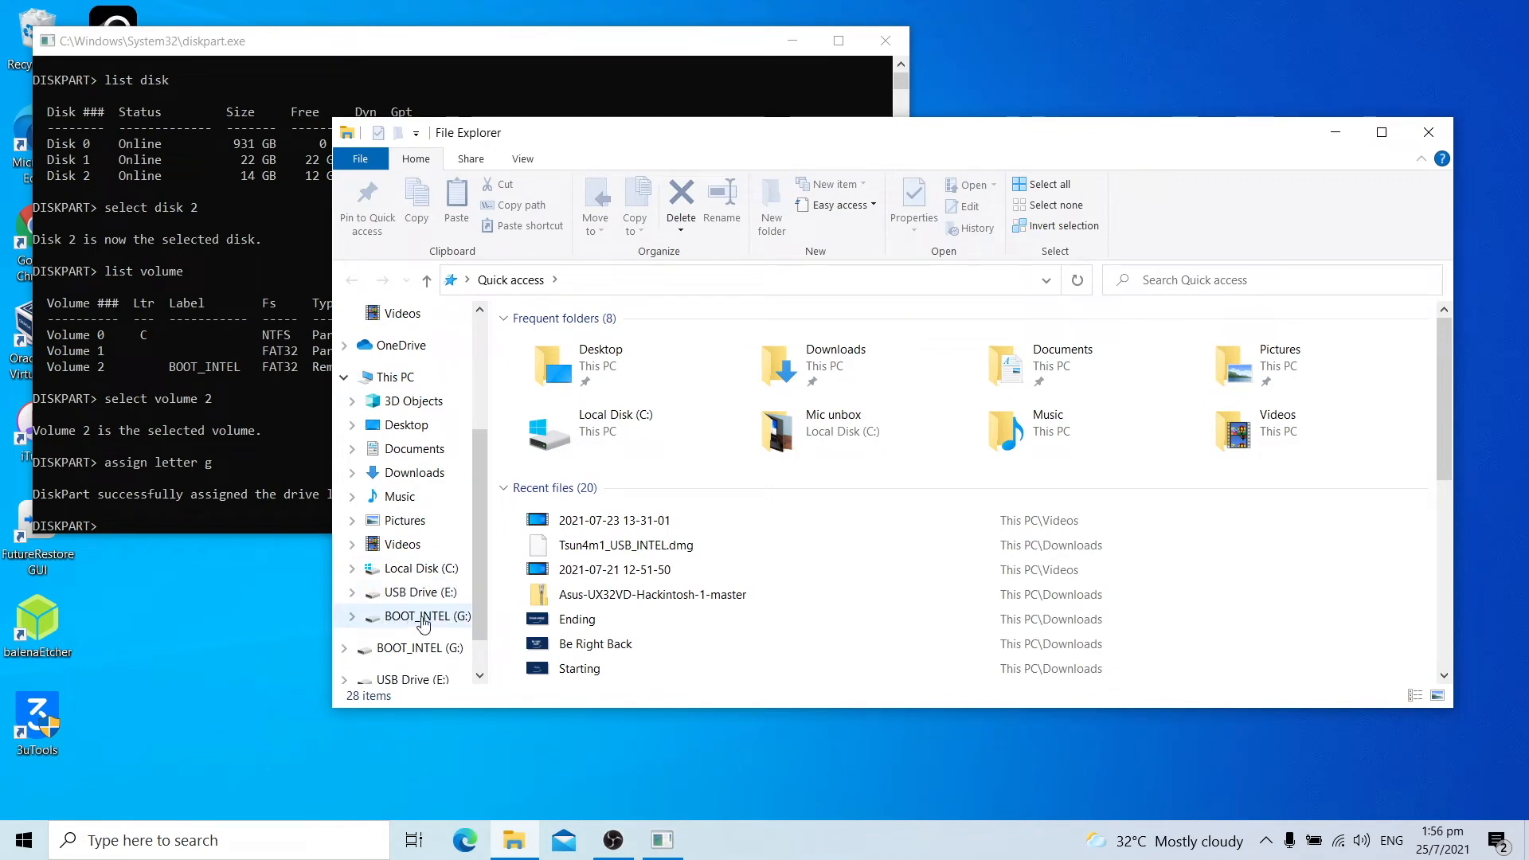
left_click(421, 615)
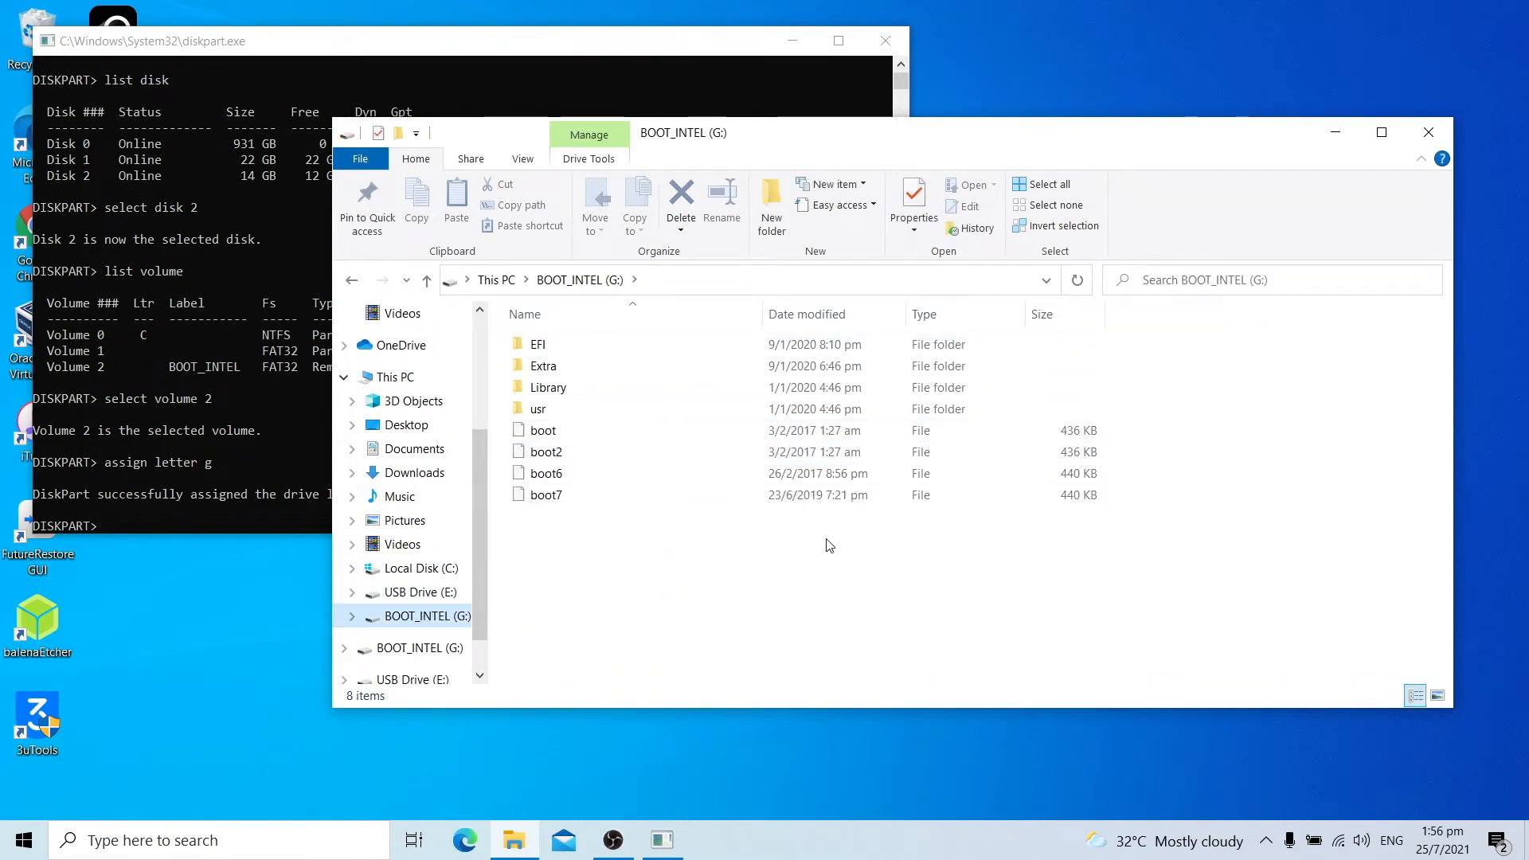
mouse_move(858, 537)
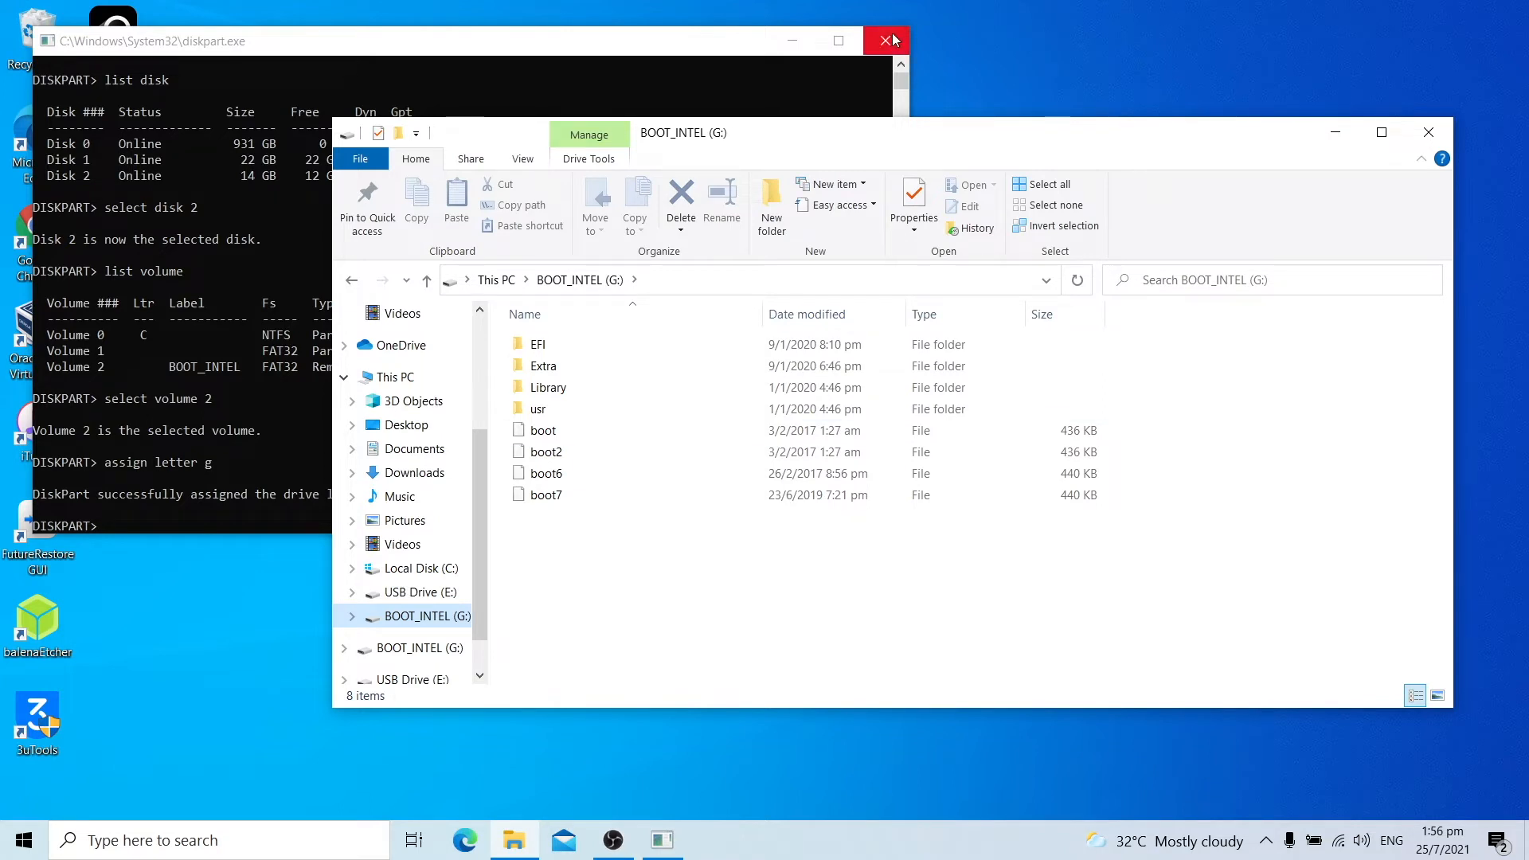
left_click(887, 40)
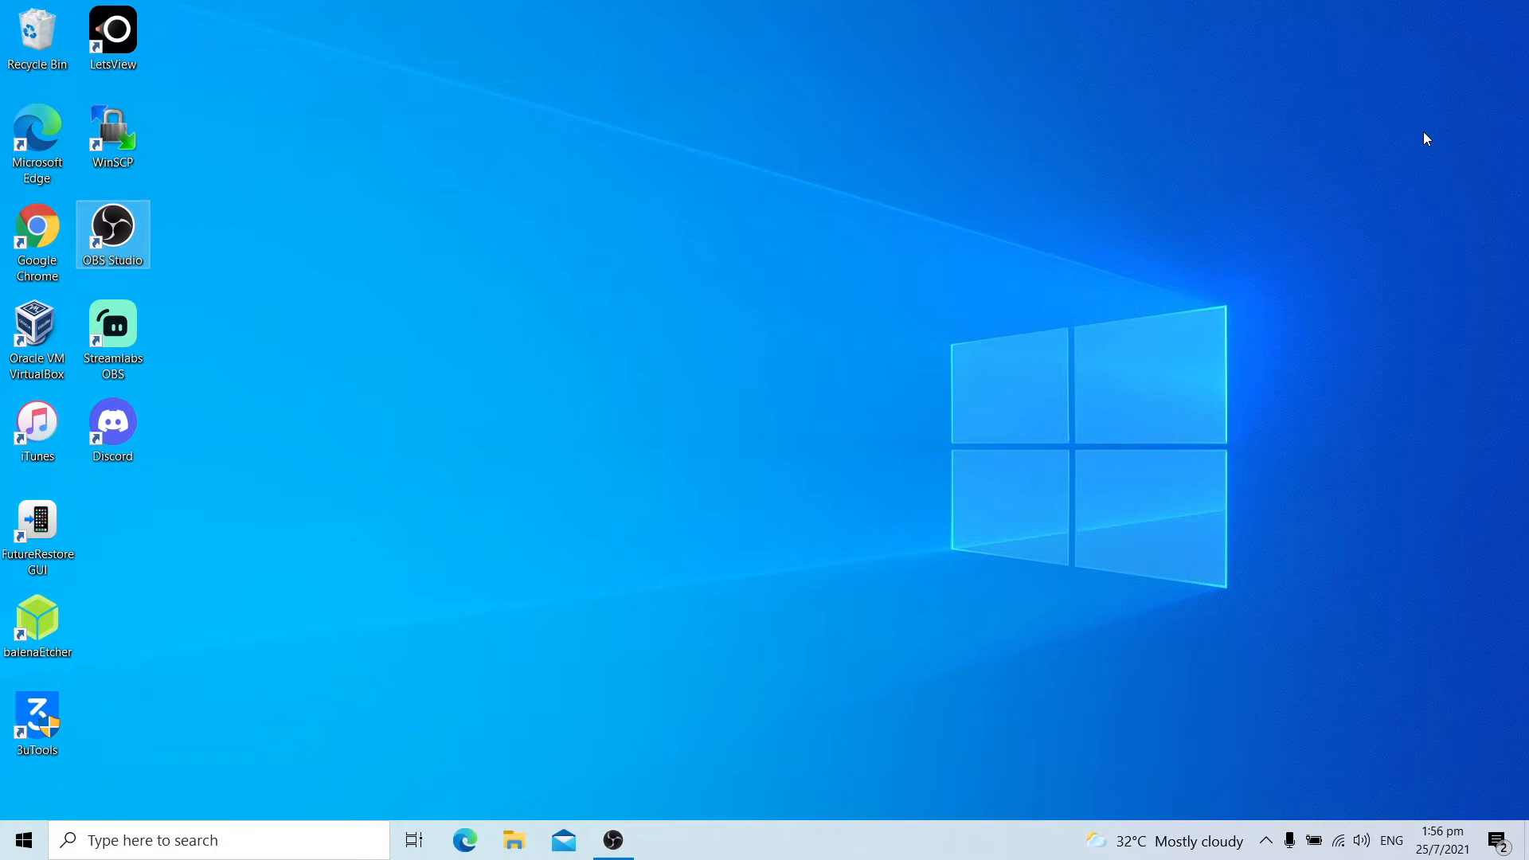
Launch Chrome and search 'whatevergreen' to reach the GitHub releases page.
left_click(36, 235)
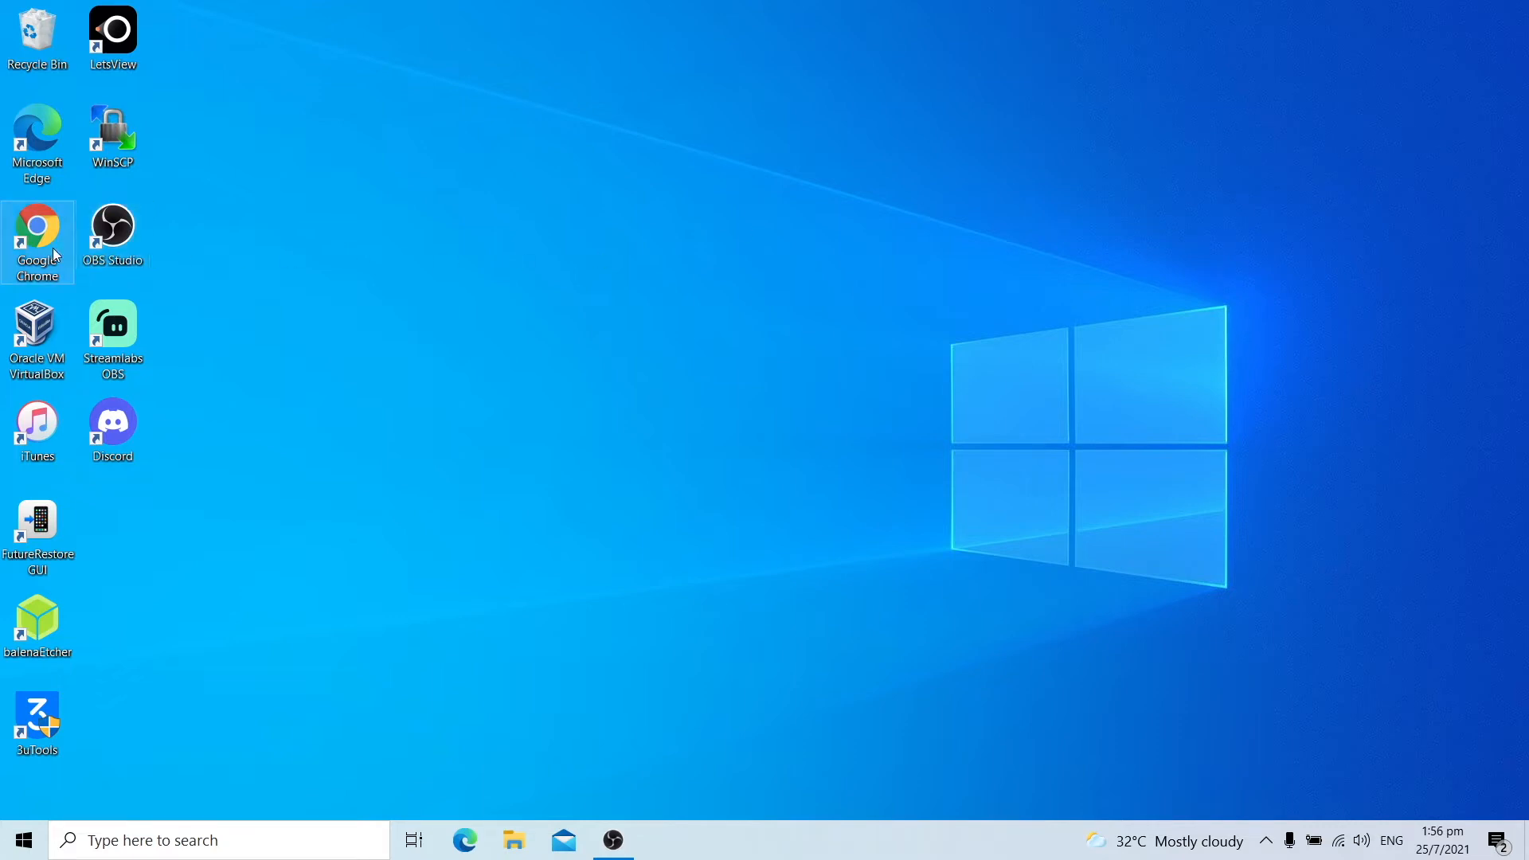
mouse_move(37, 234)
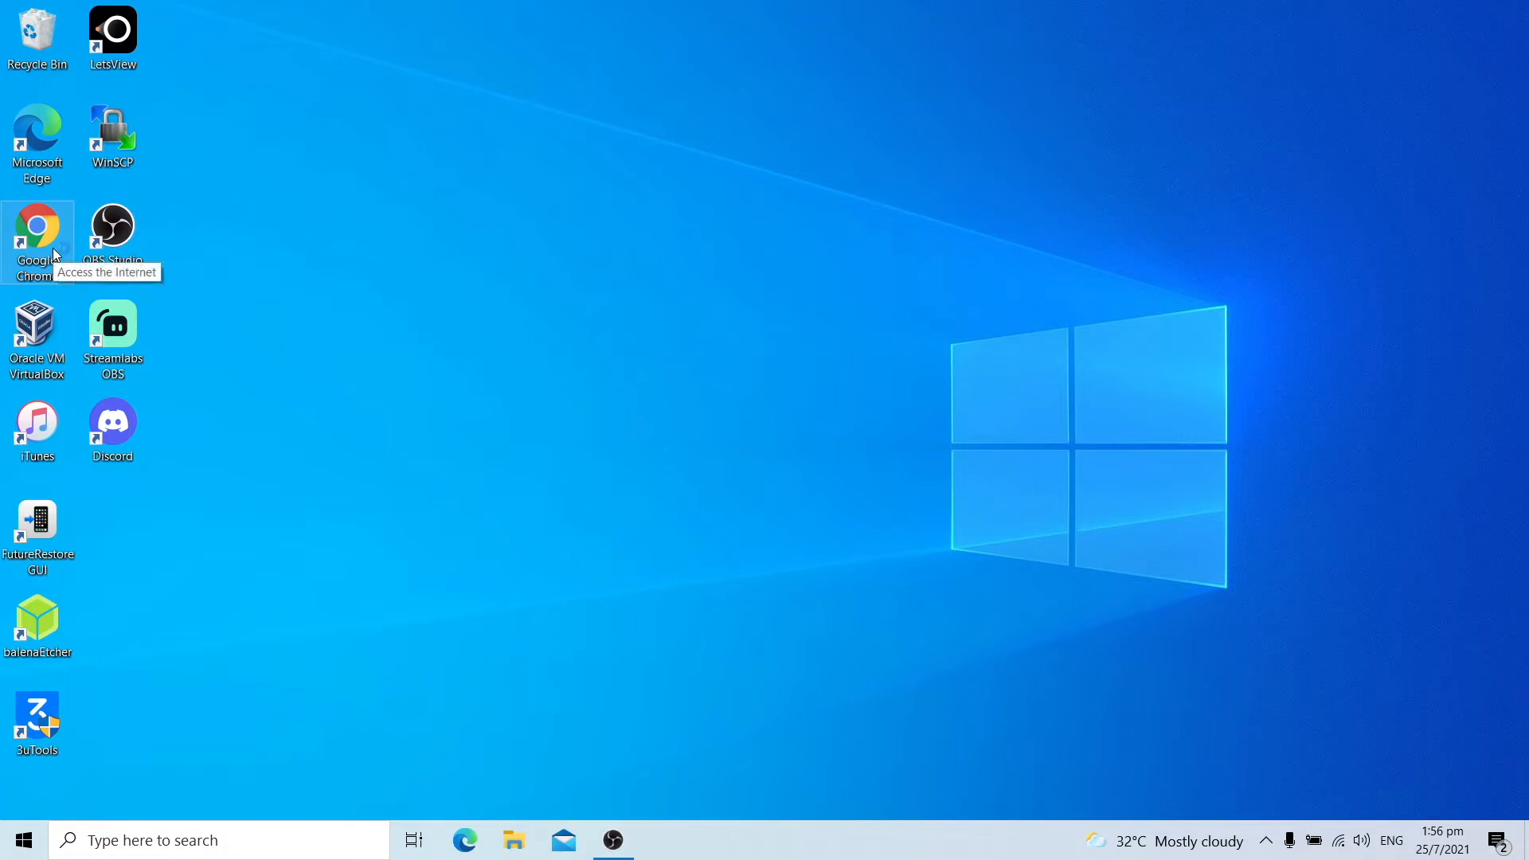
mouse_move(277, 219)
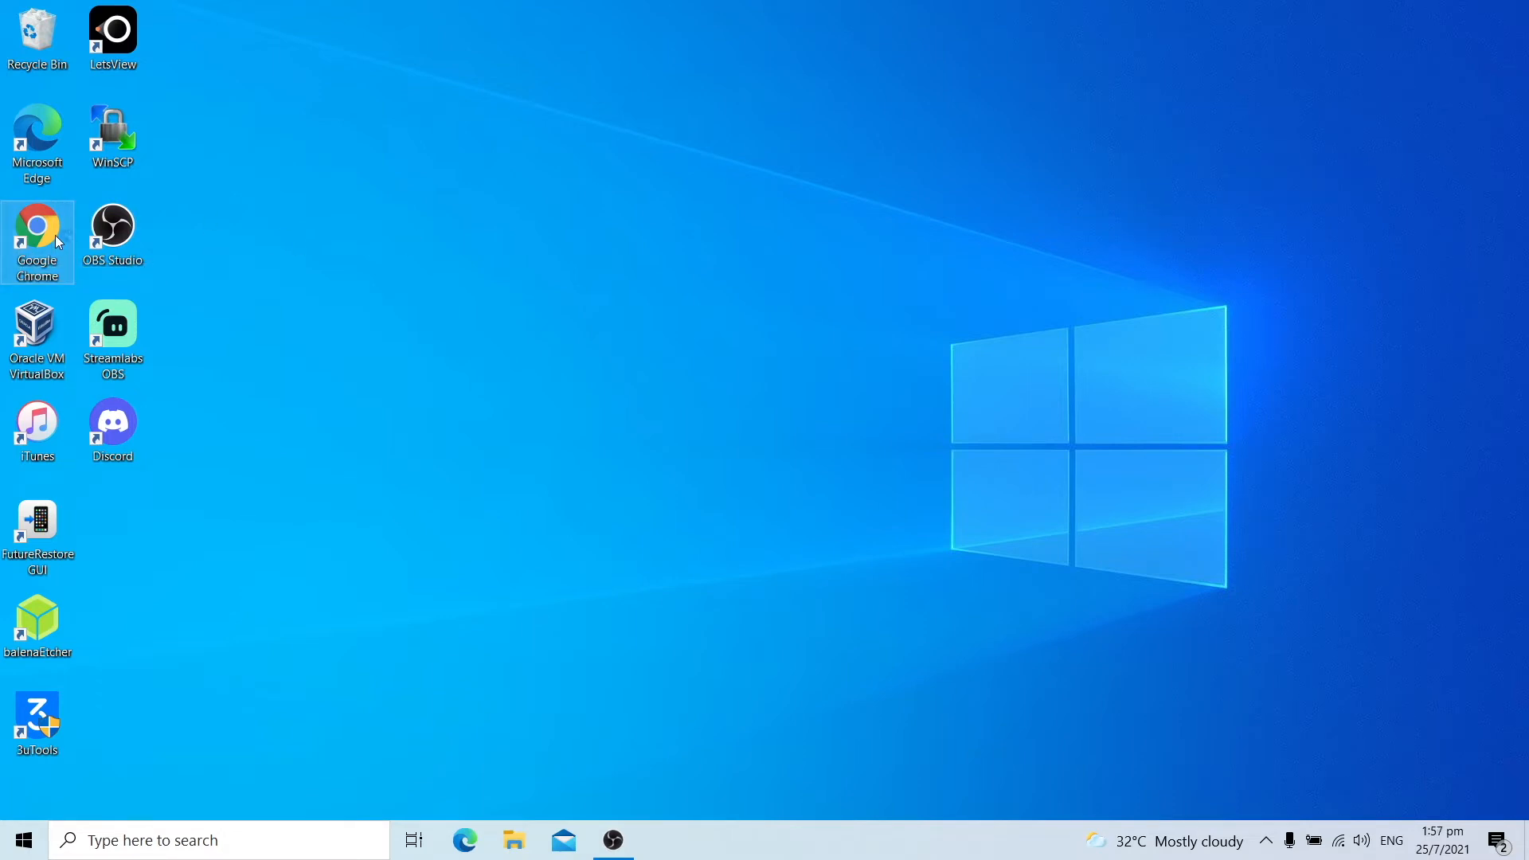
double_click(36, 242)
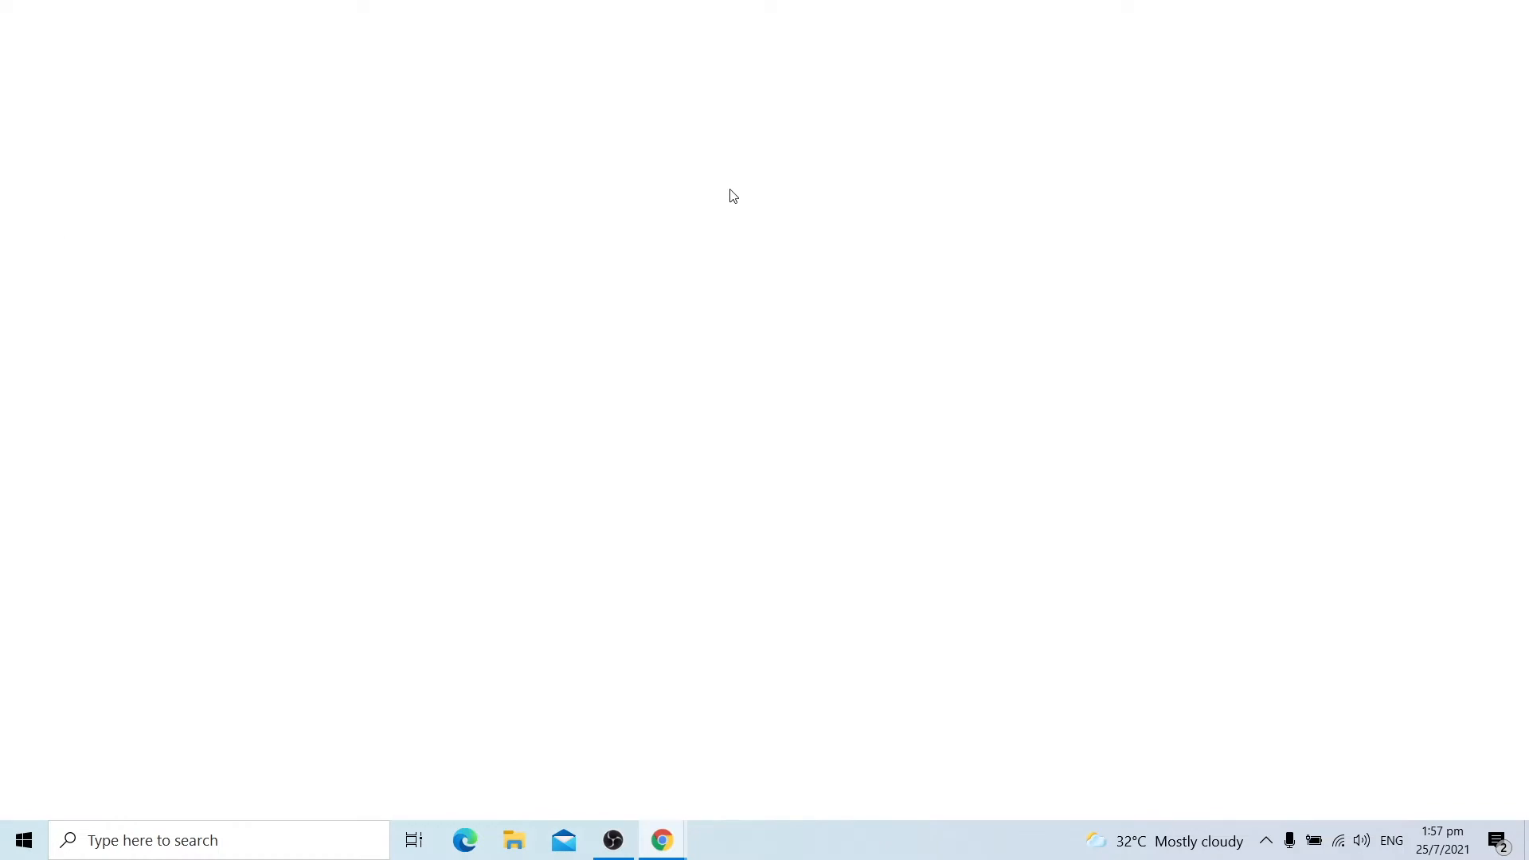
left_click(663, 839)
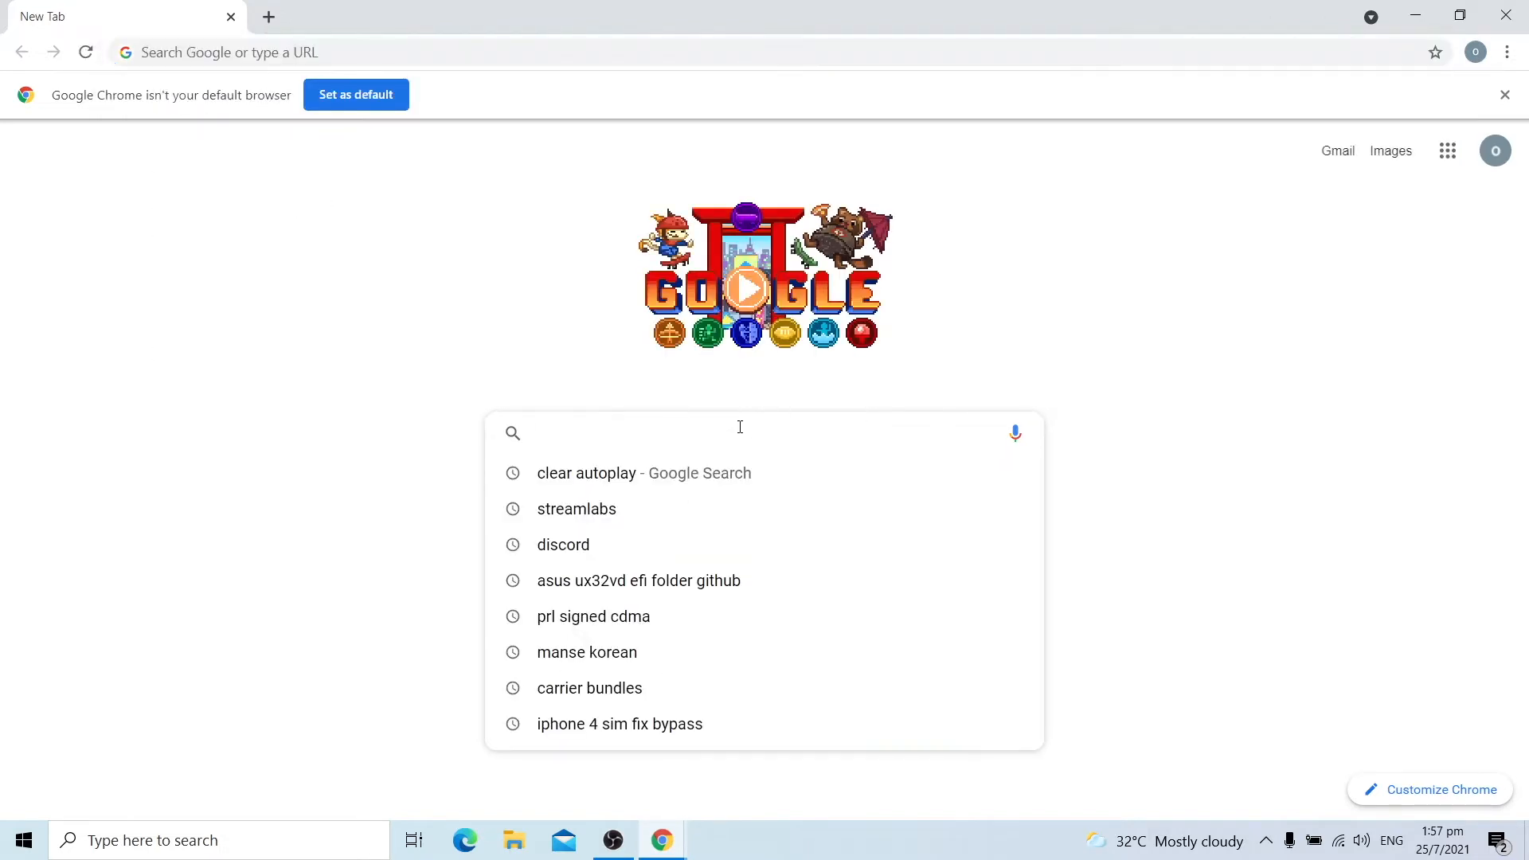
type("whatevergreen")
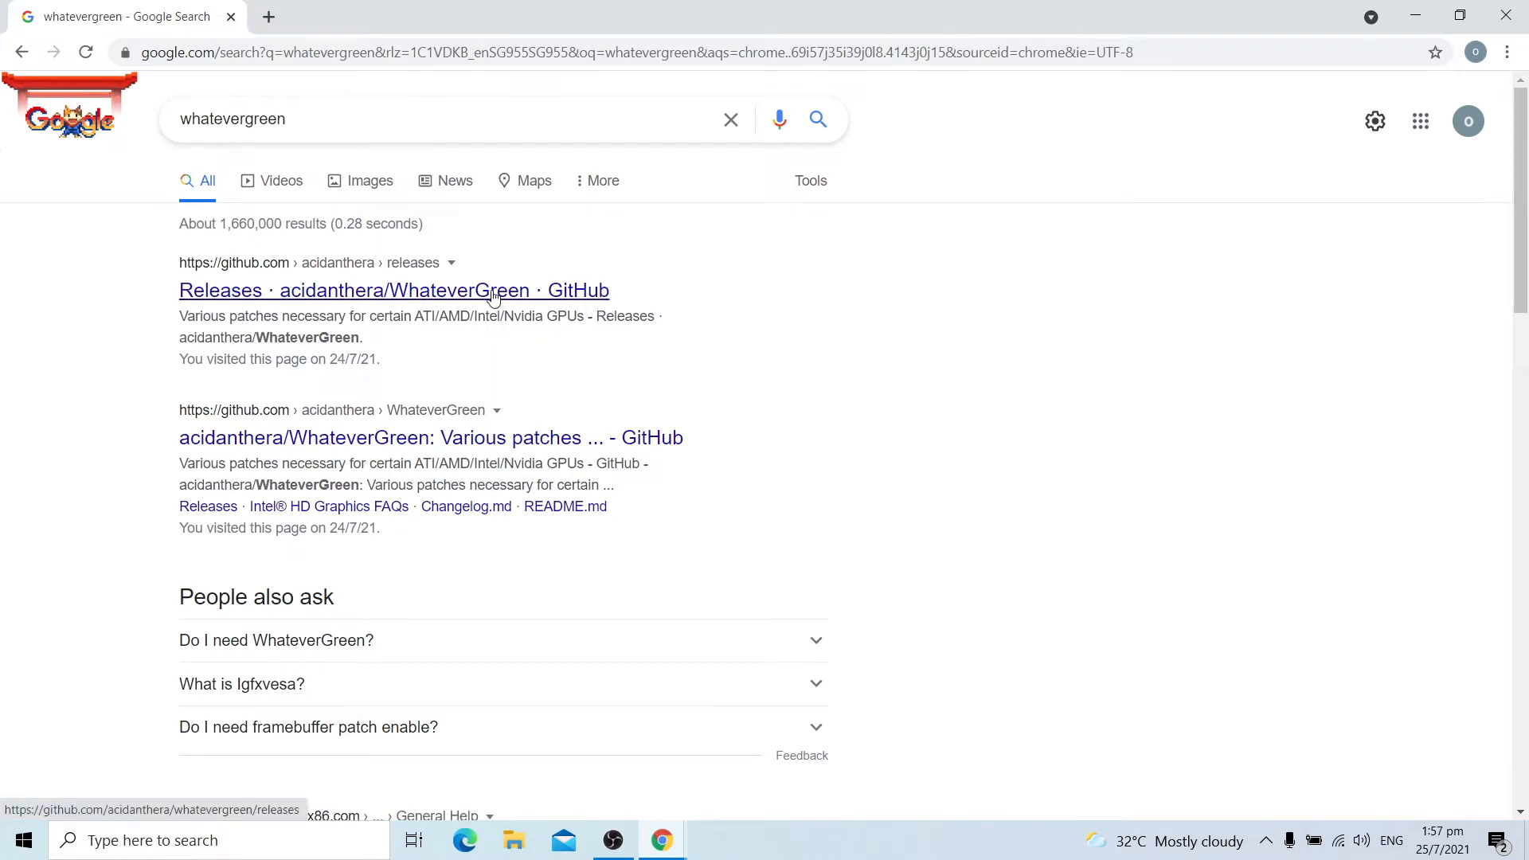
left_click(394, 289)
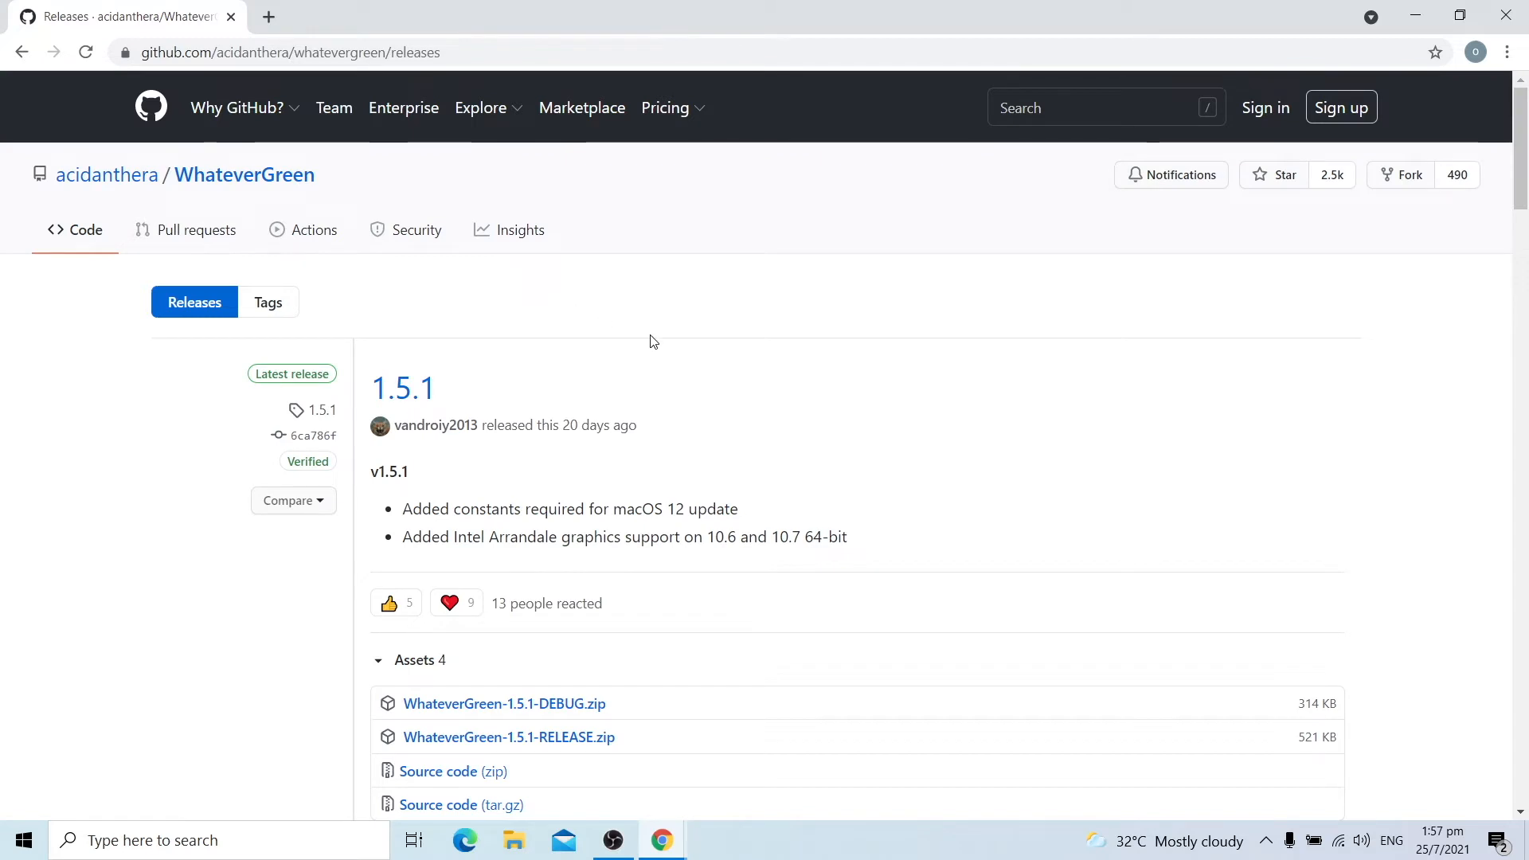
Download WhateverGreen-1.5.1-RELEASE.zip and head back to google.com.
scroll("down", 3)
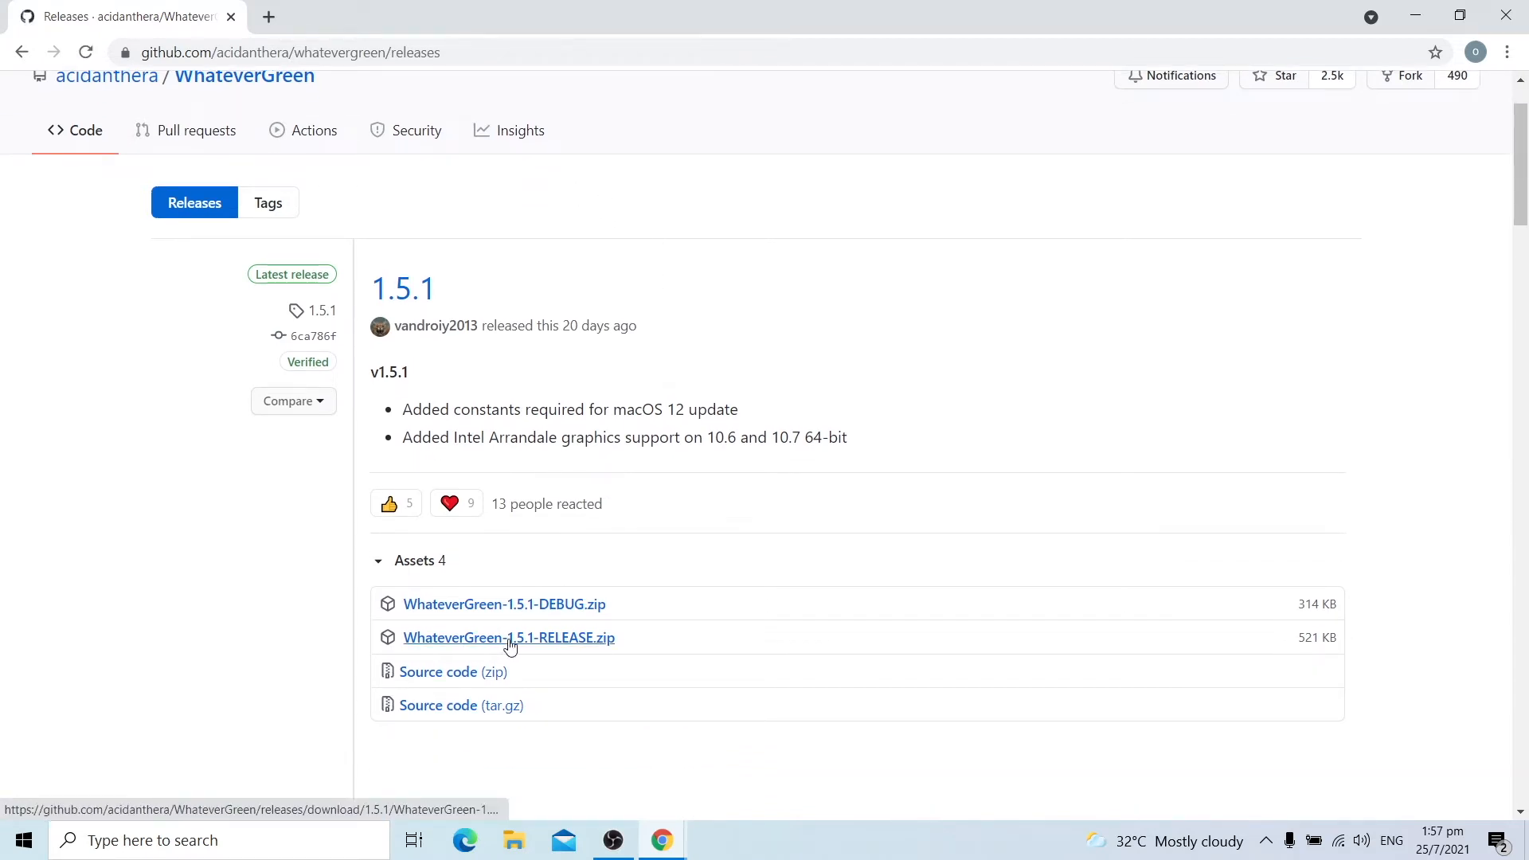
left_click(508, 637)
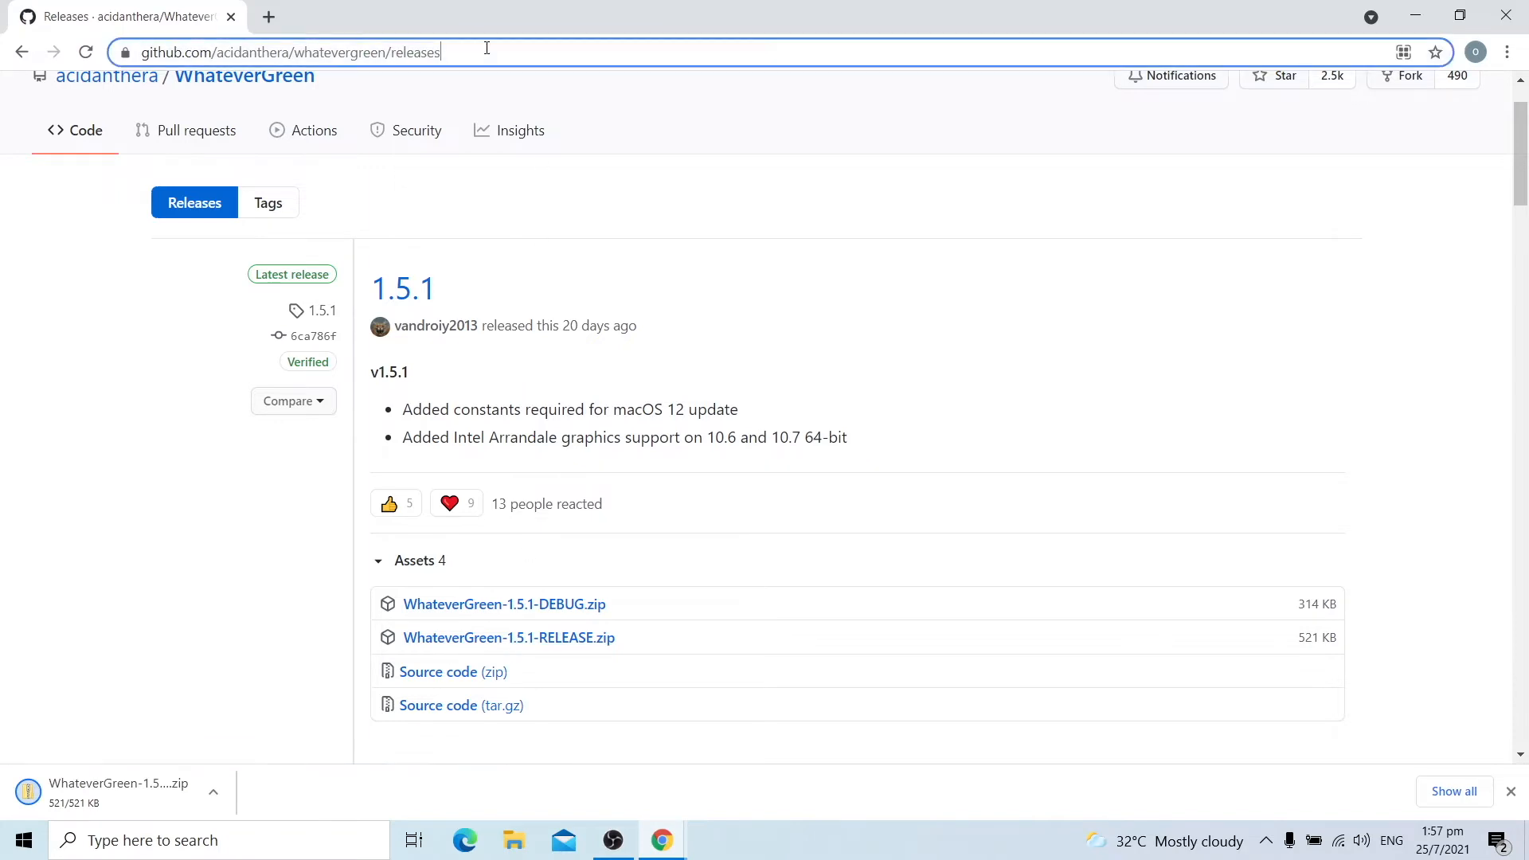
type("google.com")
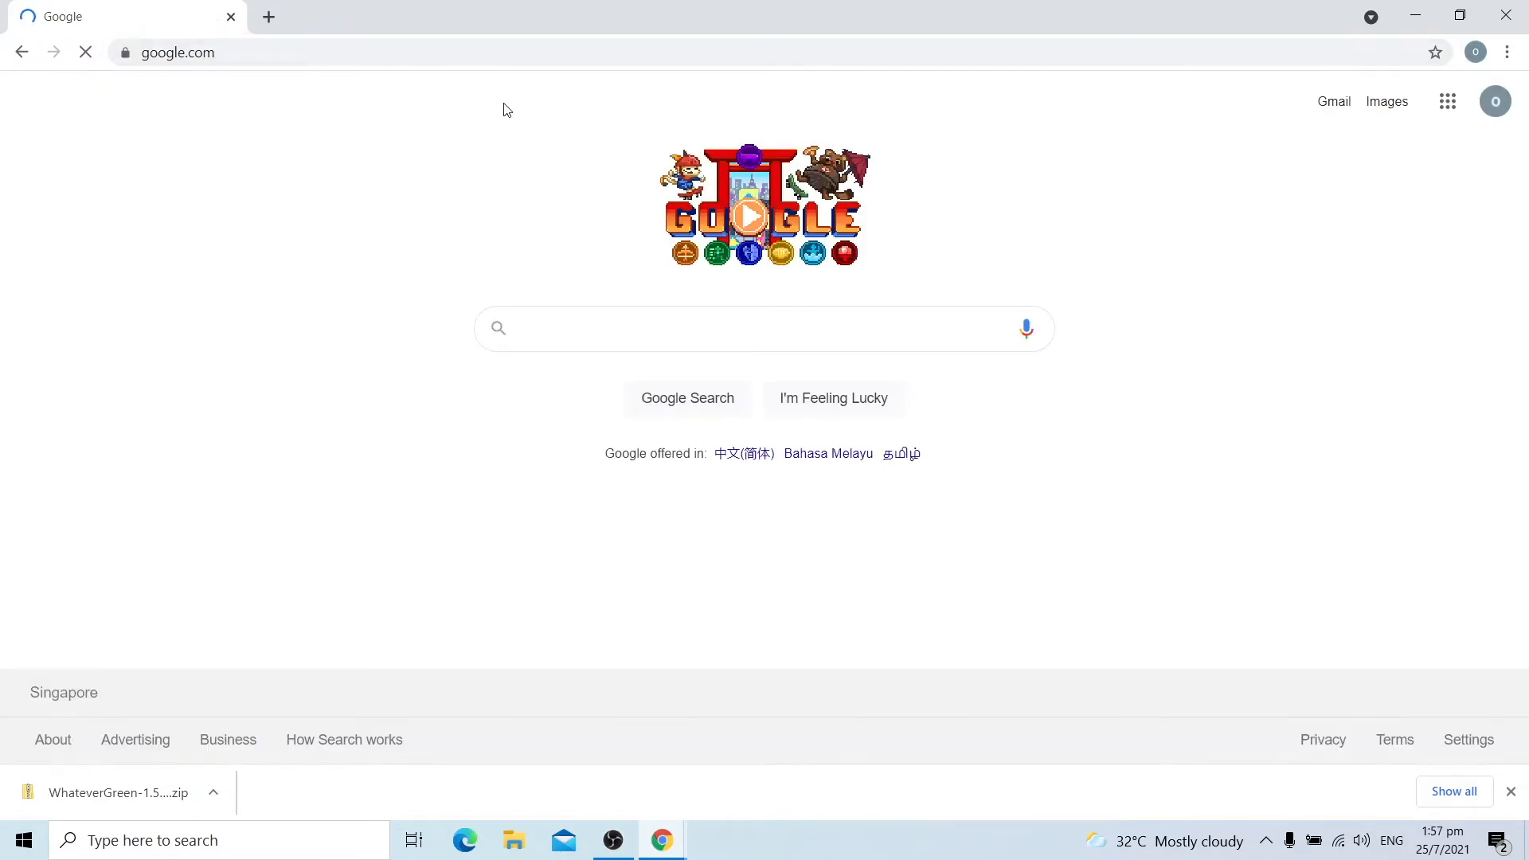
Download Lilu-1.5.4-RELEASE.zip from the GitHub releases page and view its contents.
left_click(684, 328)
type("lilu")
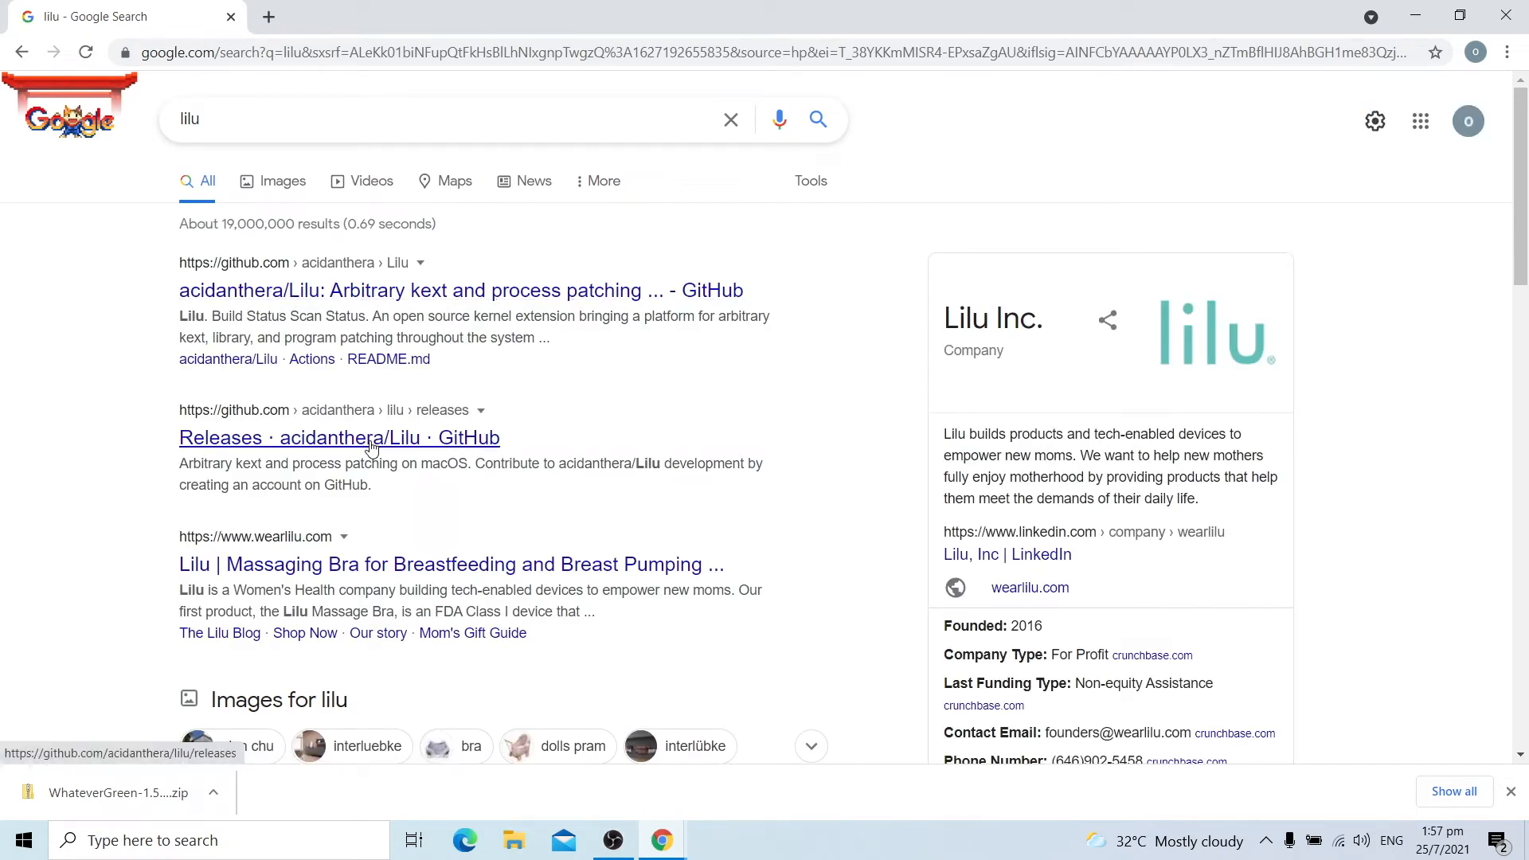
left_click(339, 436)
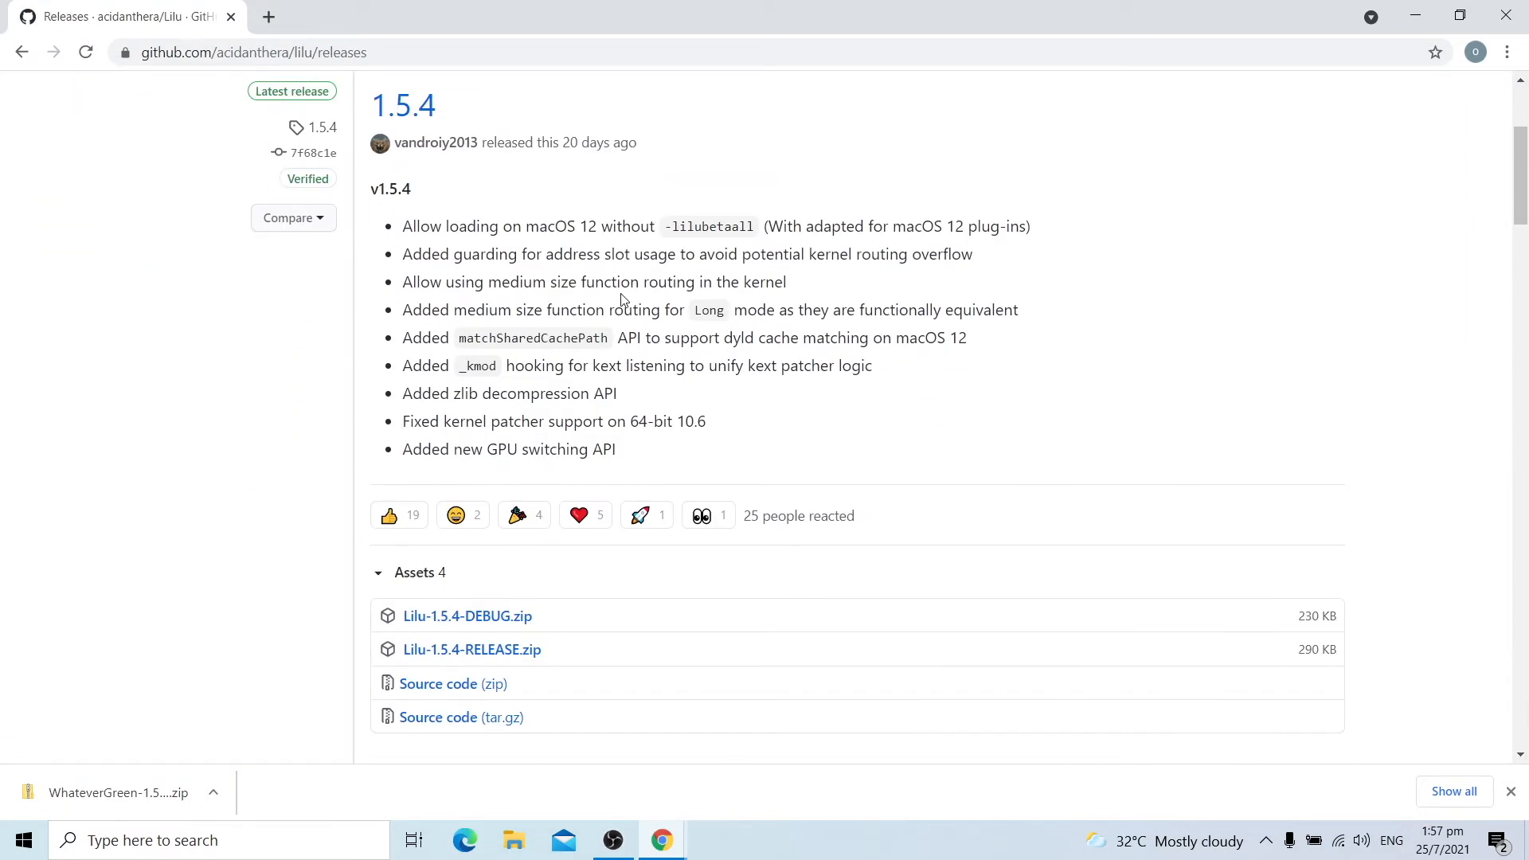
scroll("down", 3)
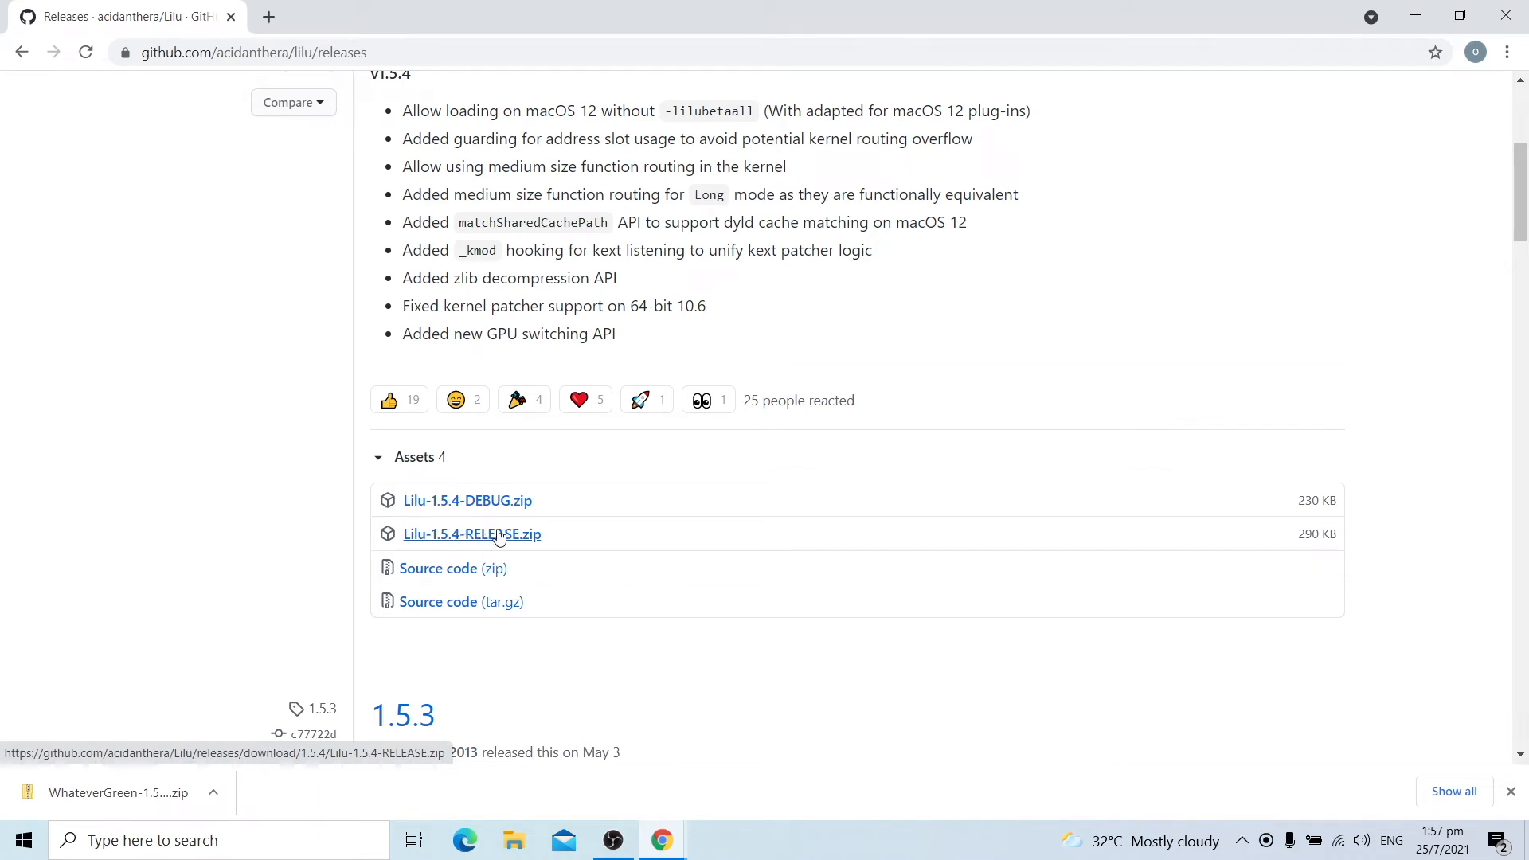
left_click(471, 534)
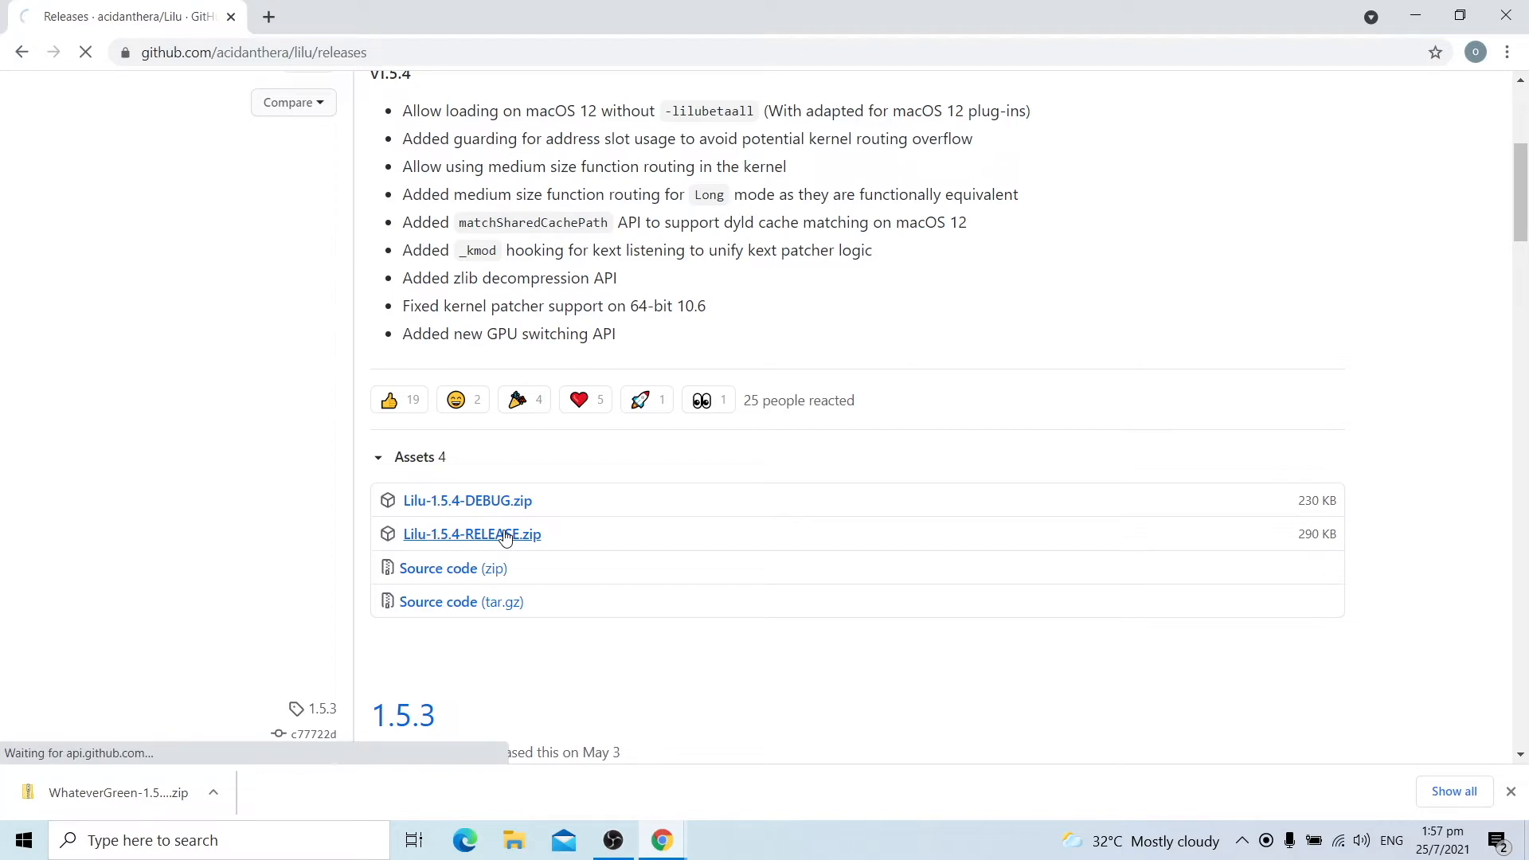
left_click(472, 534)
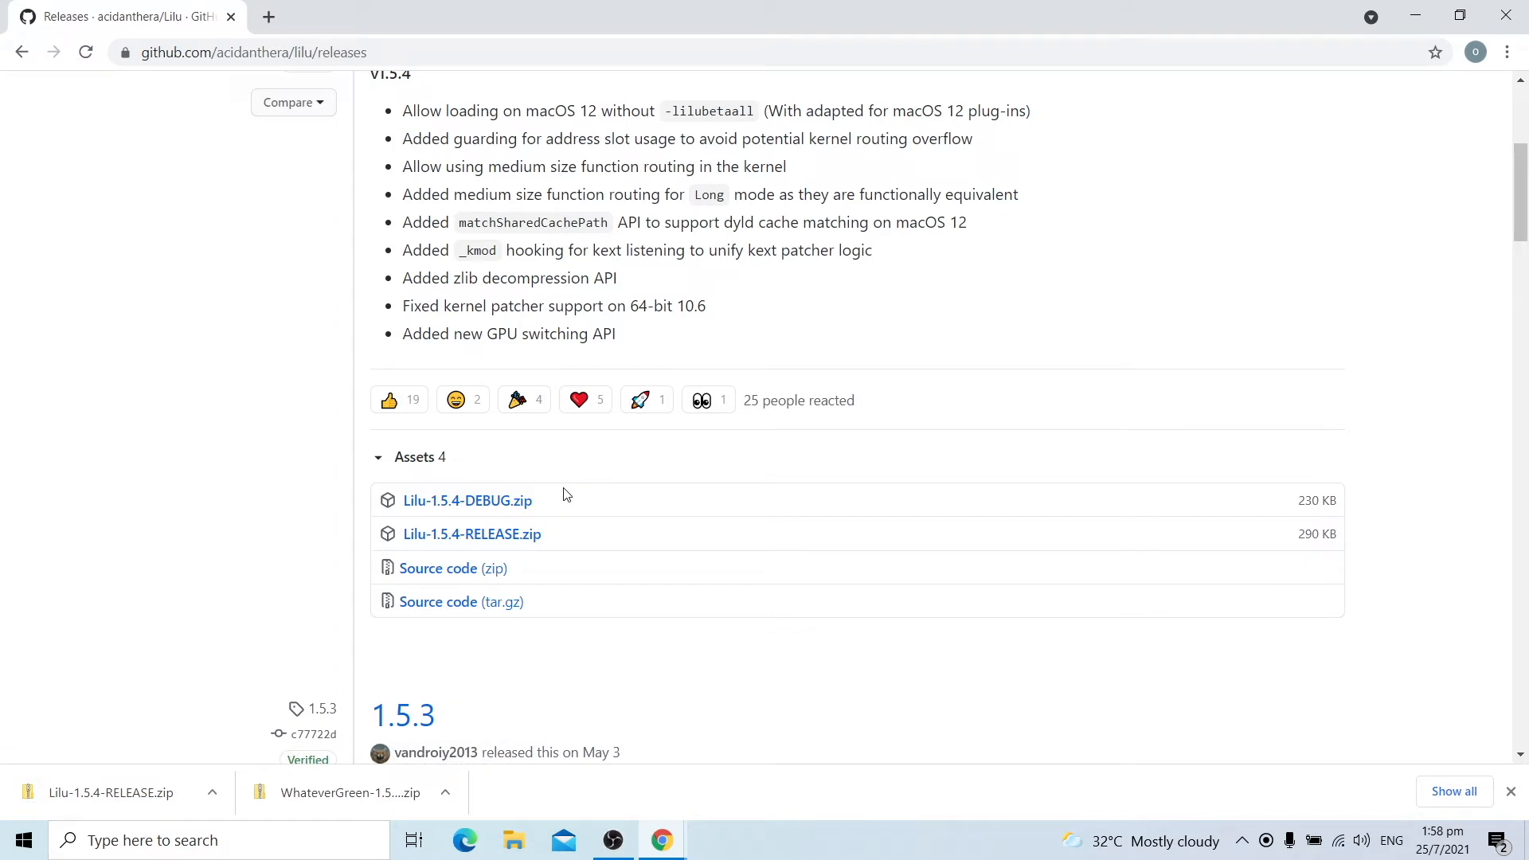
mouse_move(554, 511)
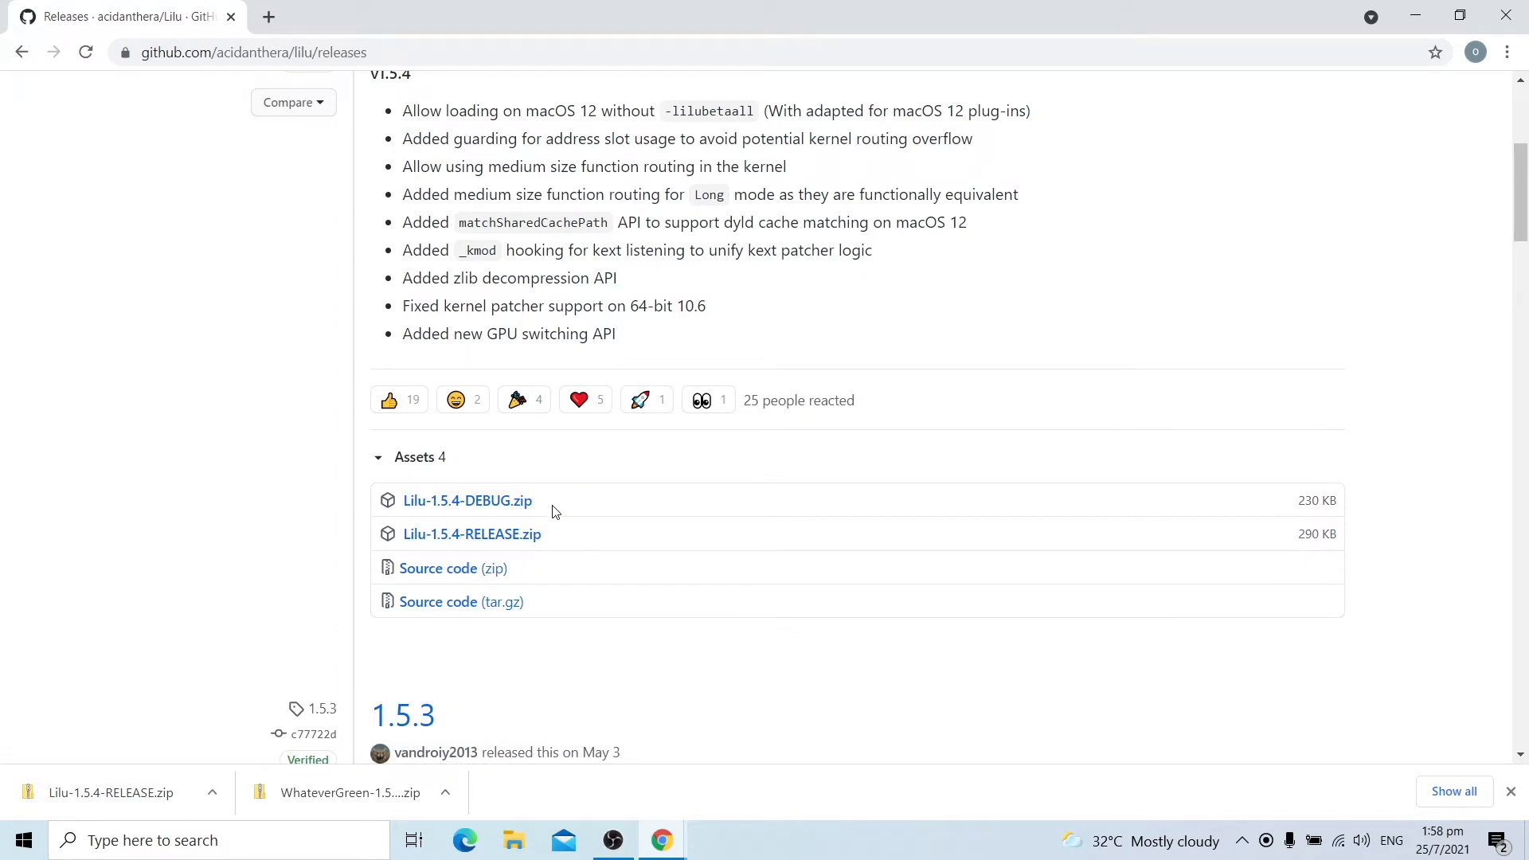
left_click(116, 792)
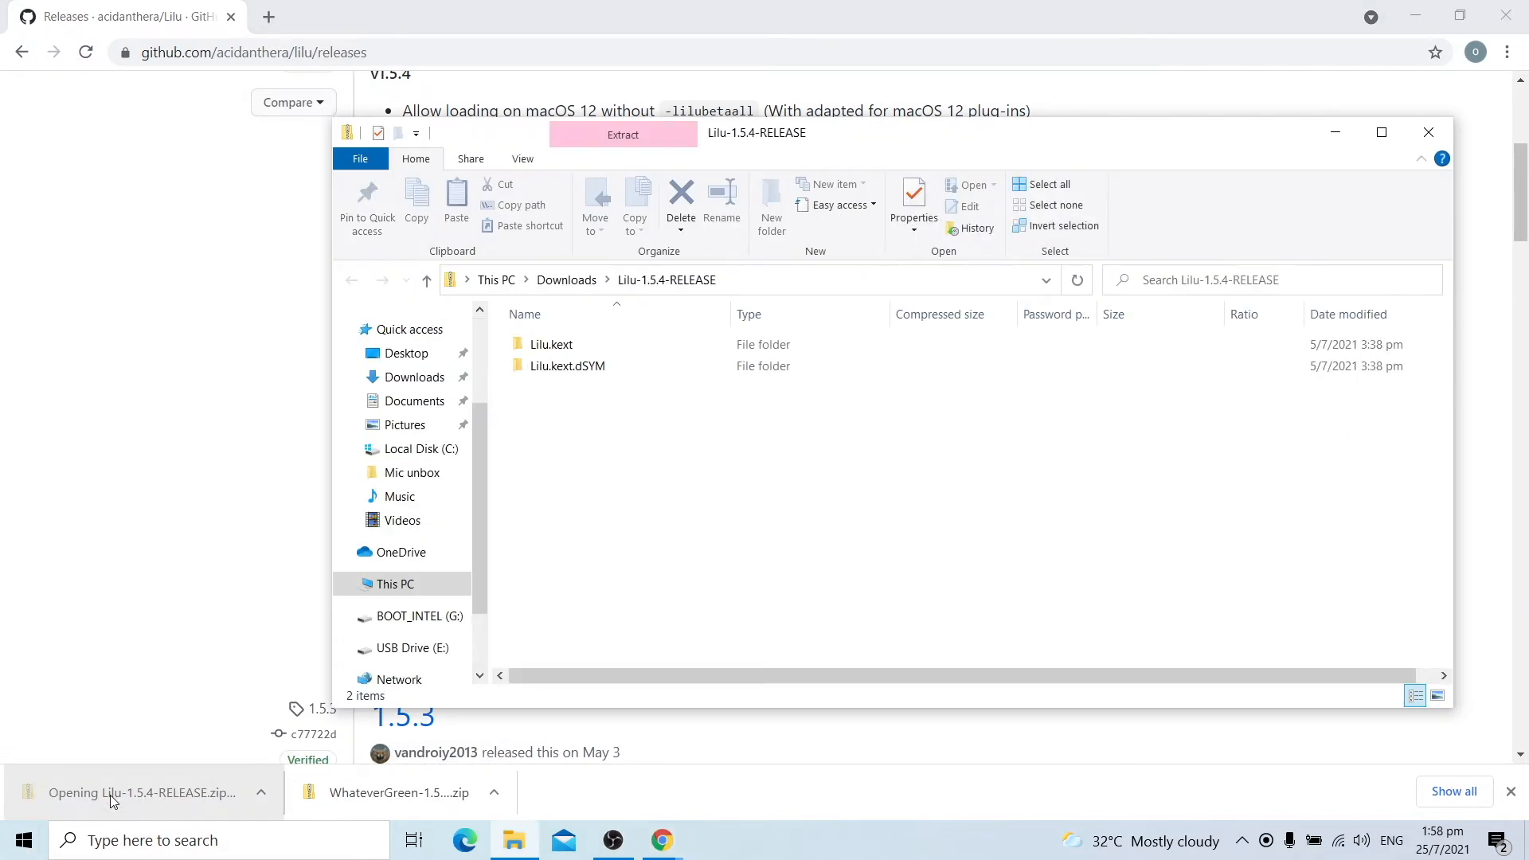
View the WhateverGreen archive contents and start a new File Explorer window.
left_click(390, 791)
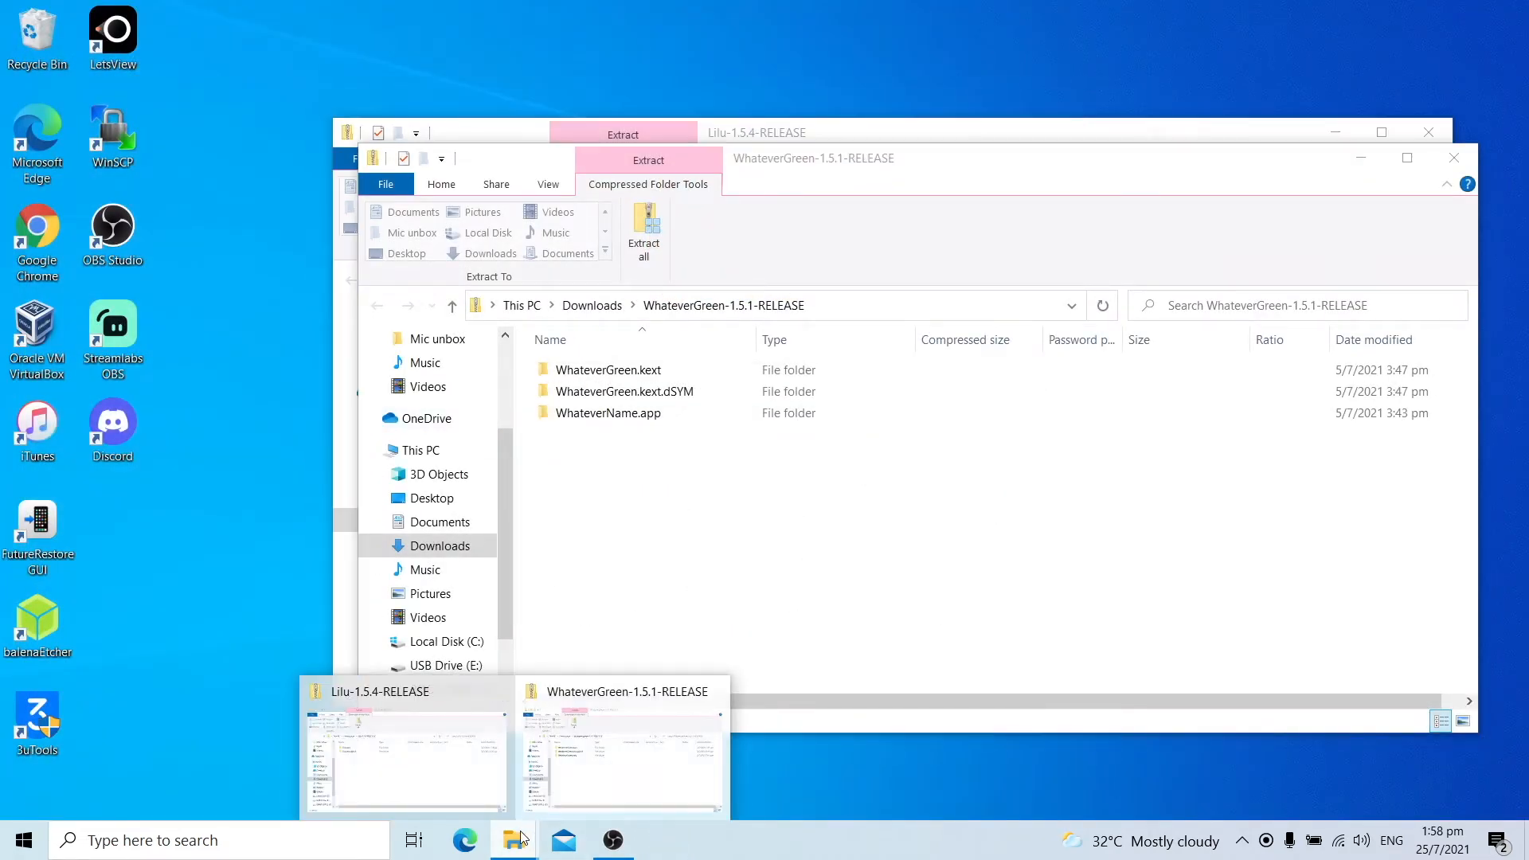
right_click(515, 840)
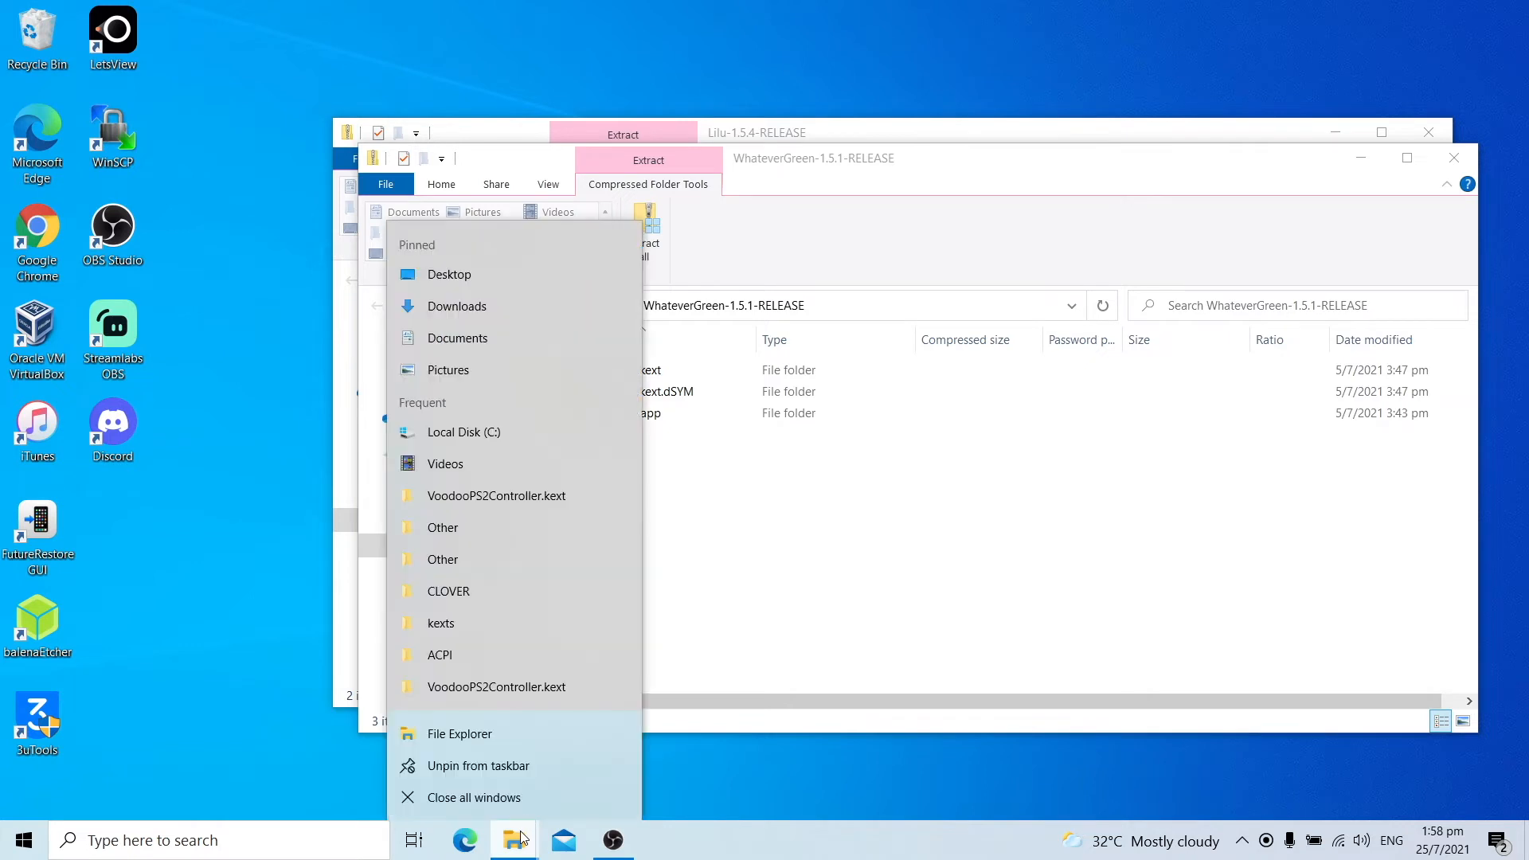
mouse_move(459, 733)
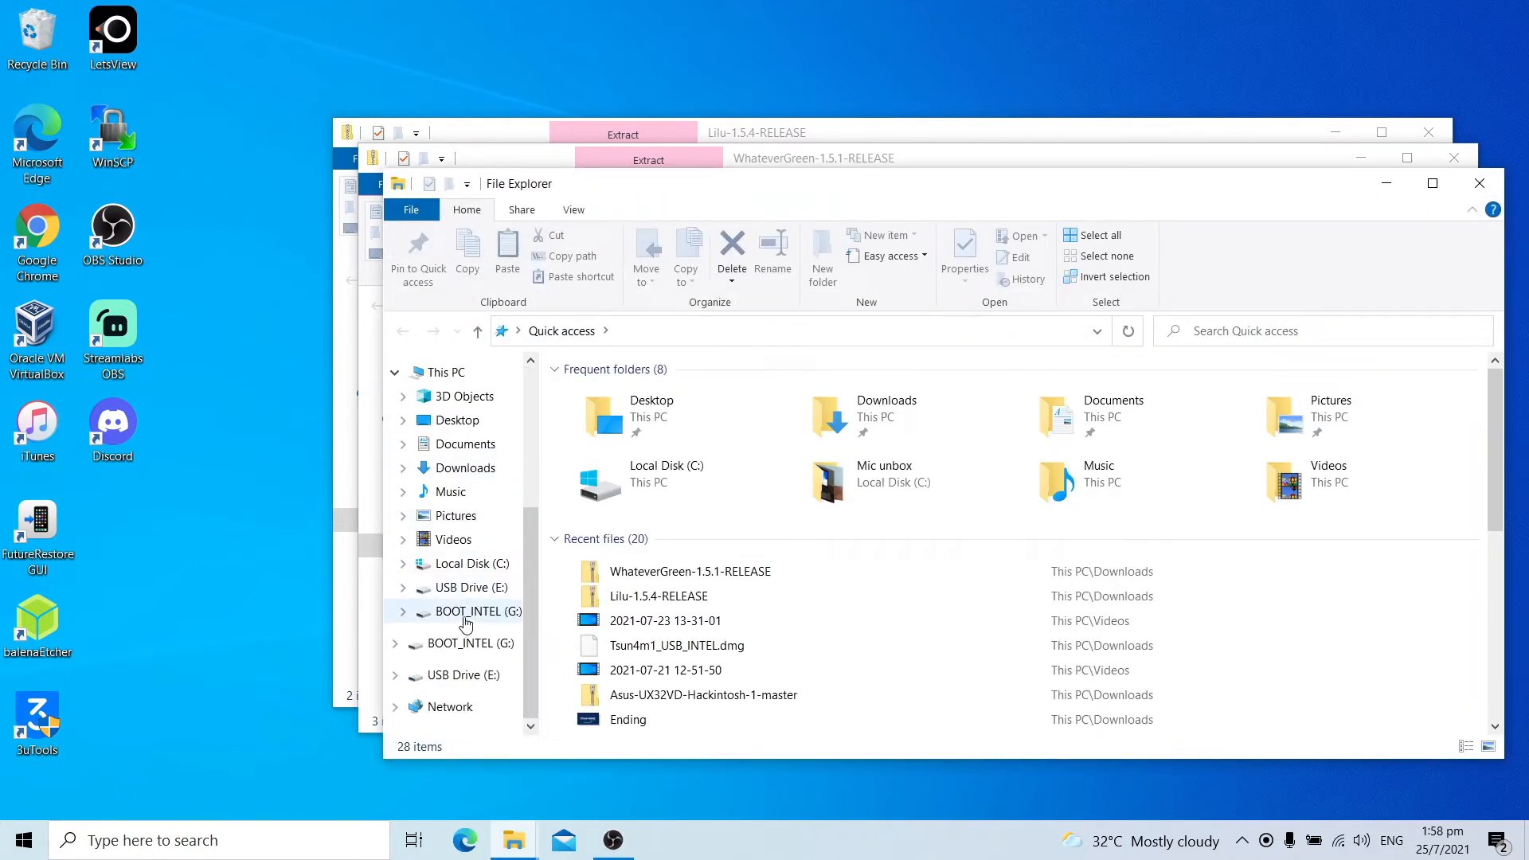
Browse into BOOT_INTEL (G:)\EFI\CLOVER toward the kexts\Other folder.
left_click(481, 612)
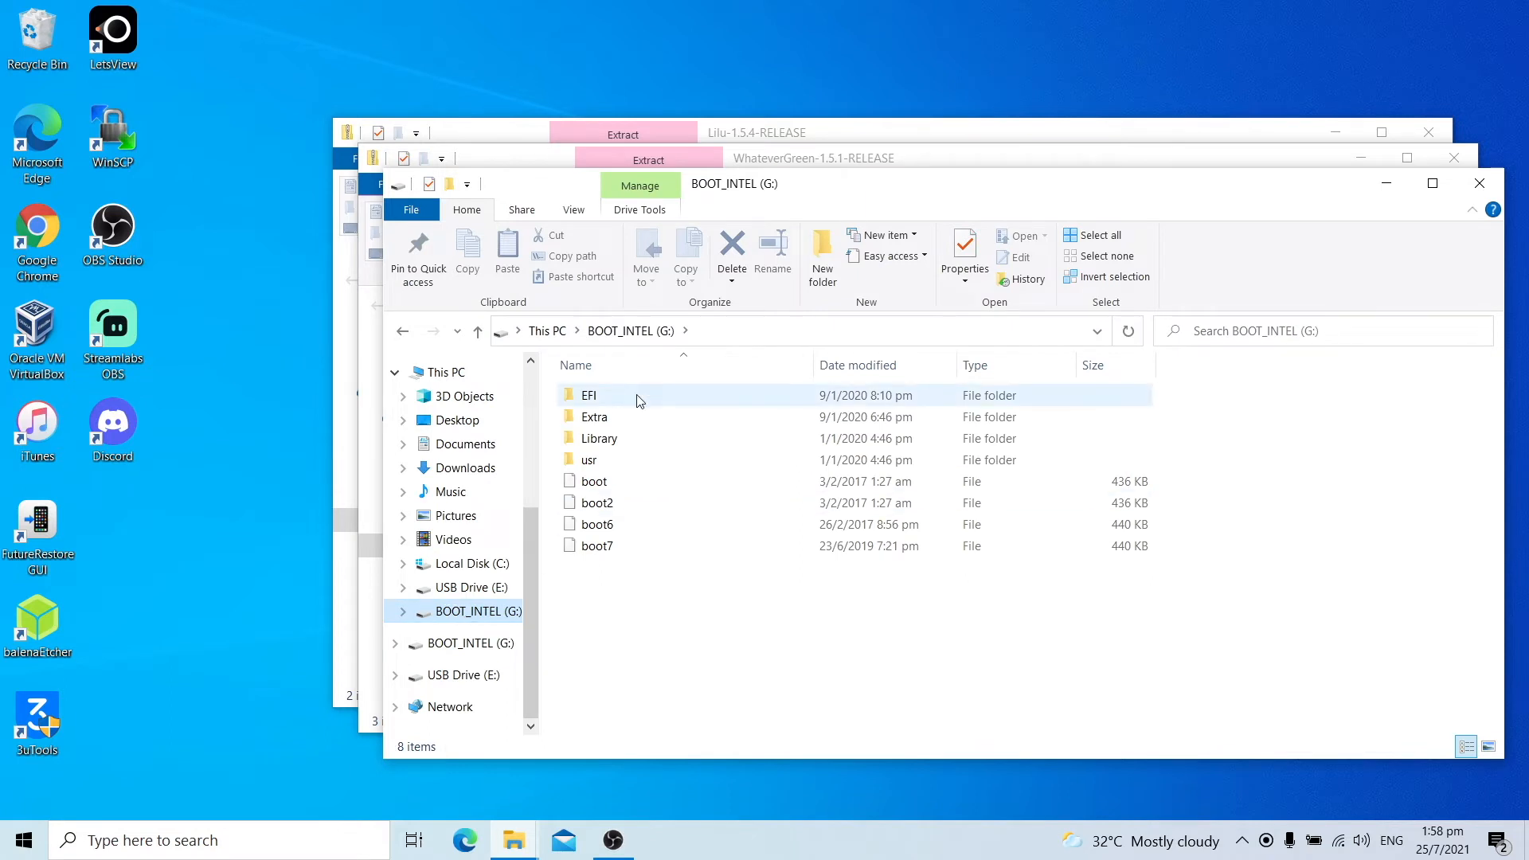
double_click(589, 395)
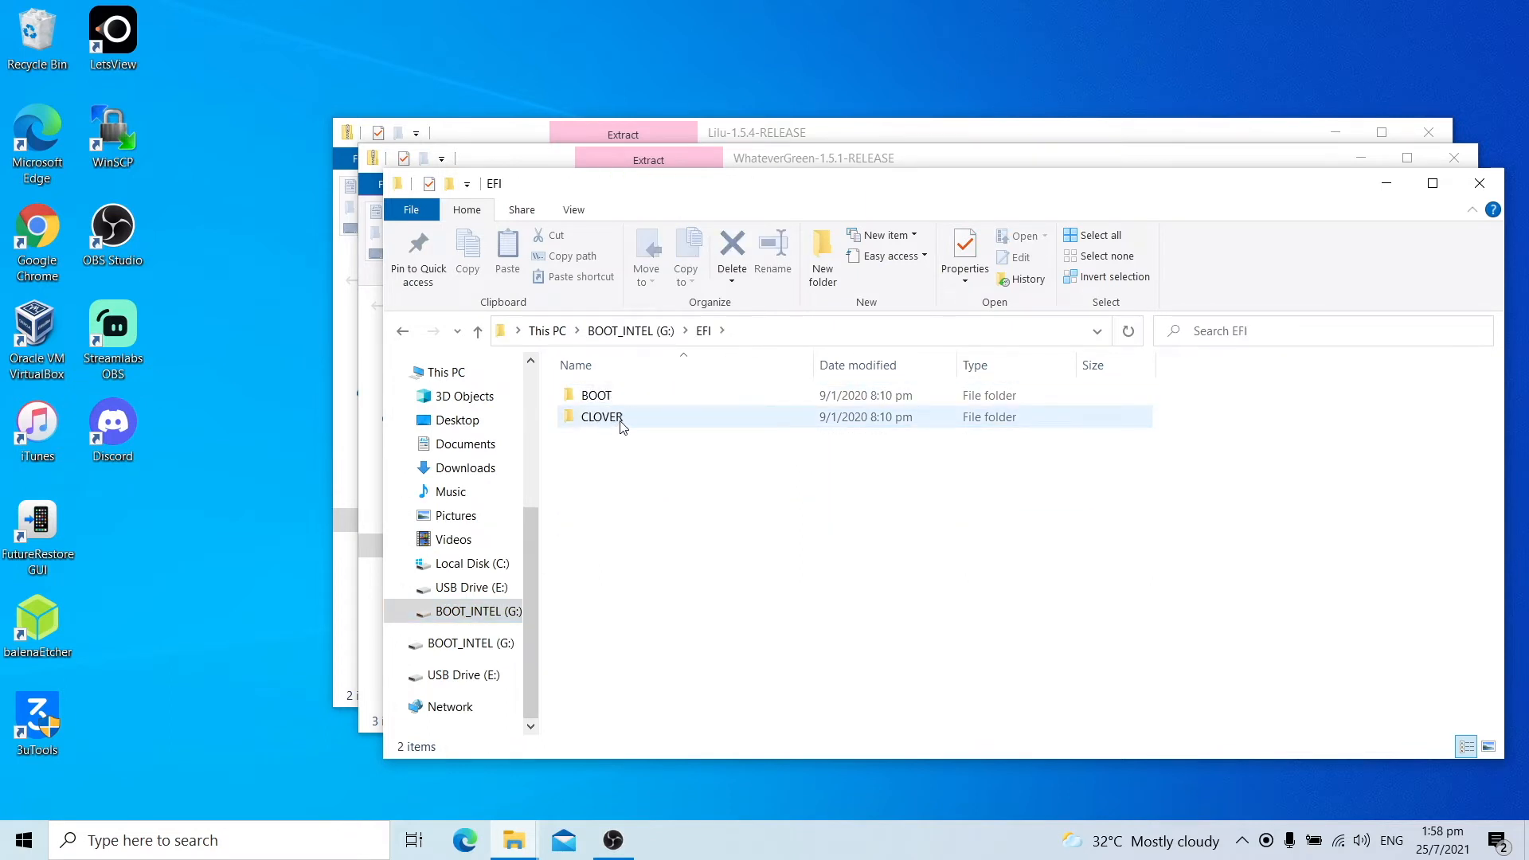
double_click(601, 416)
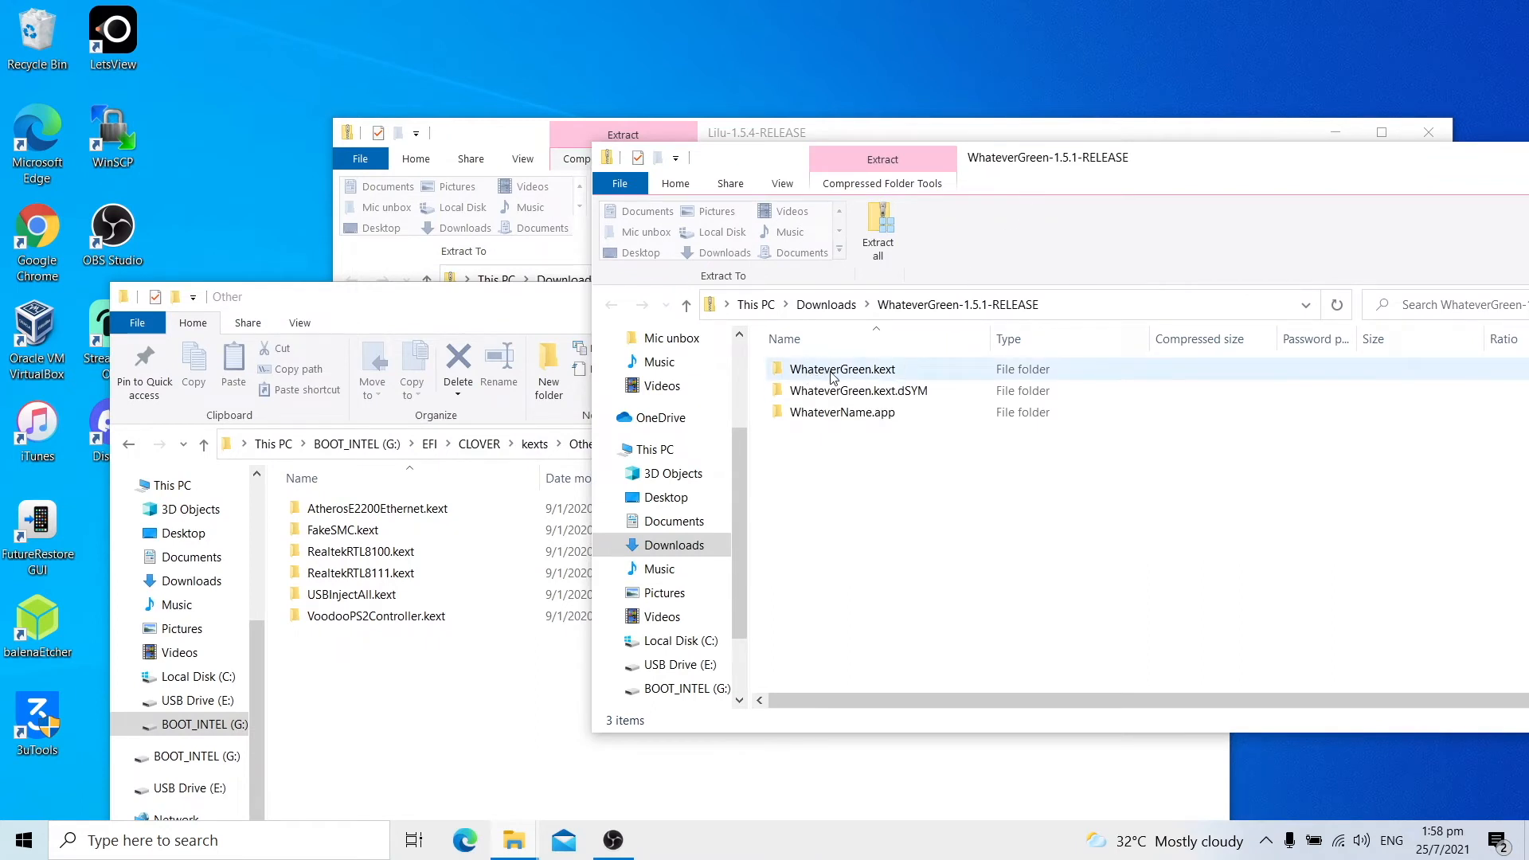
Copy WhateverGreen.kext and Lilu.kext into kexts\Other, then return to the CLOVER folder.
left_click_drag(842, 368, 403, 698)
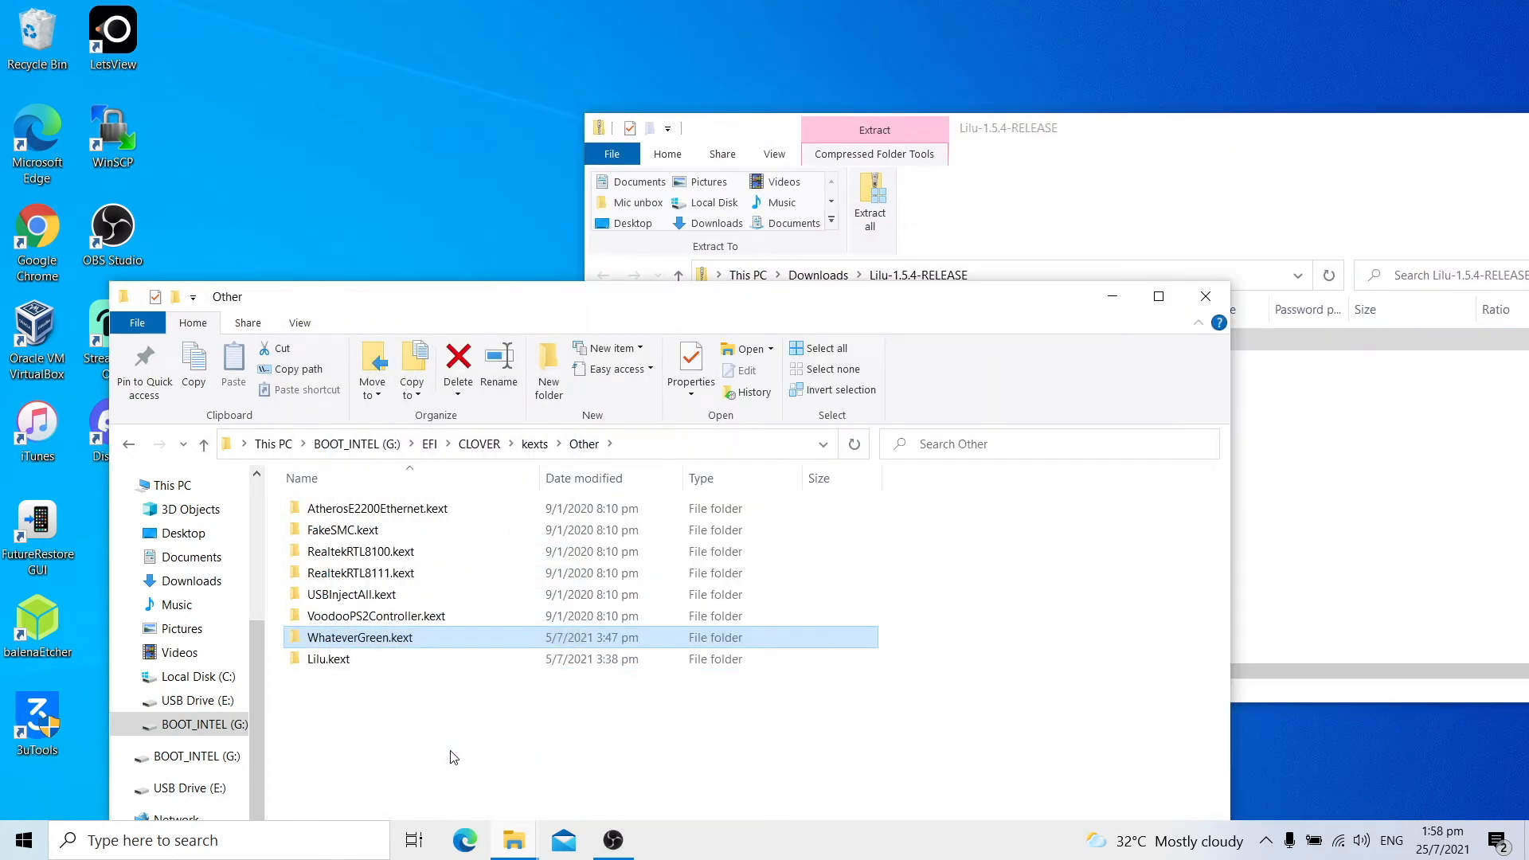
left_click(328, 659)
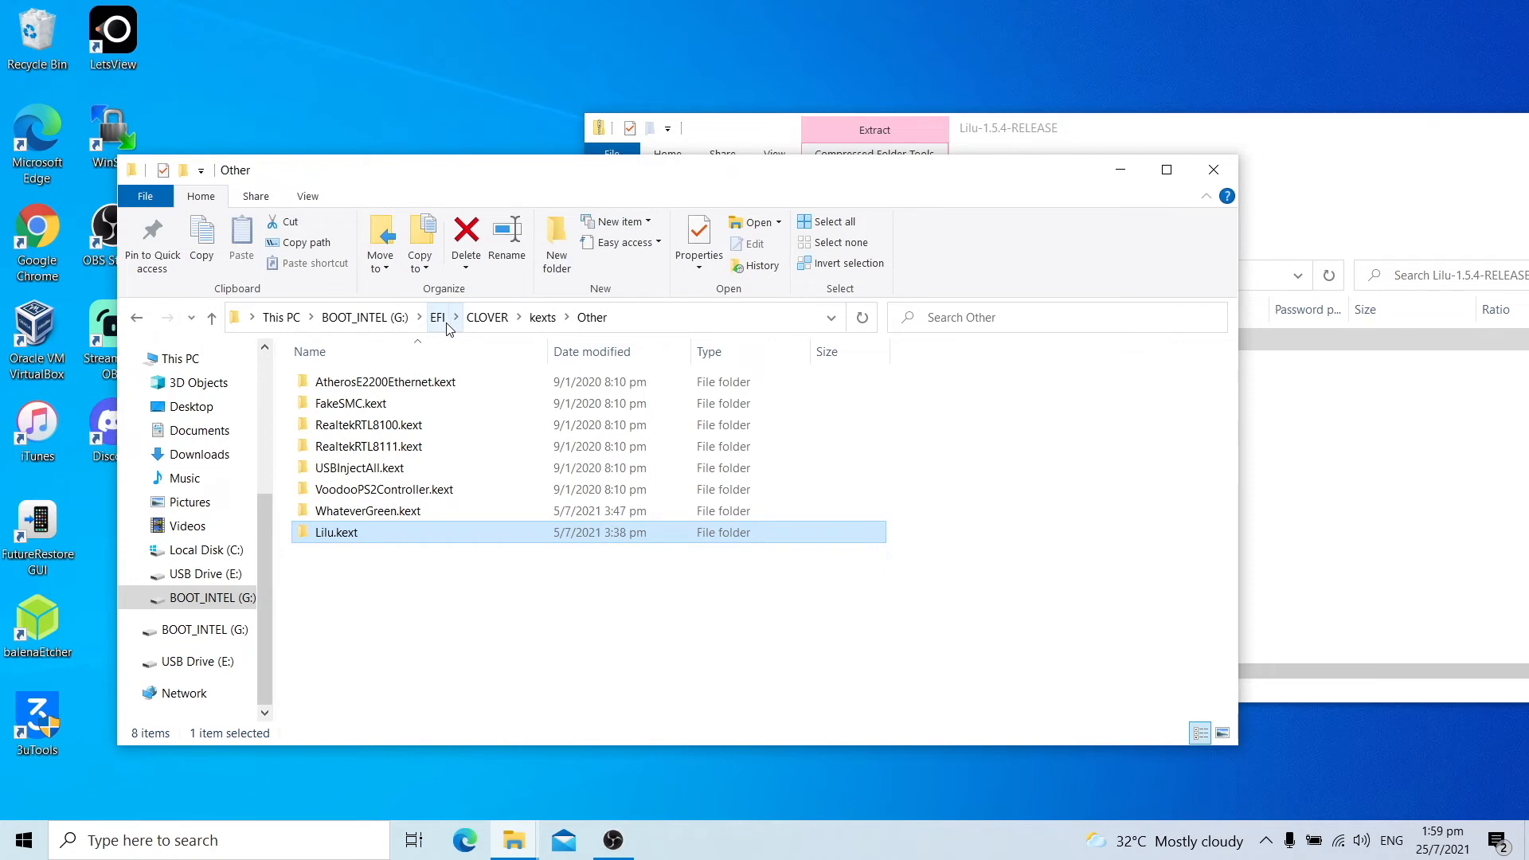
left_click(487, 317)
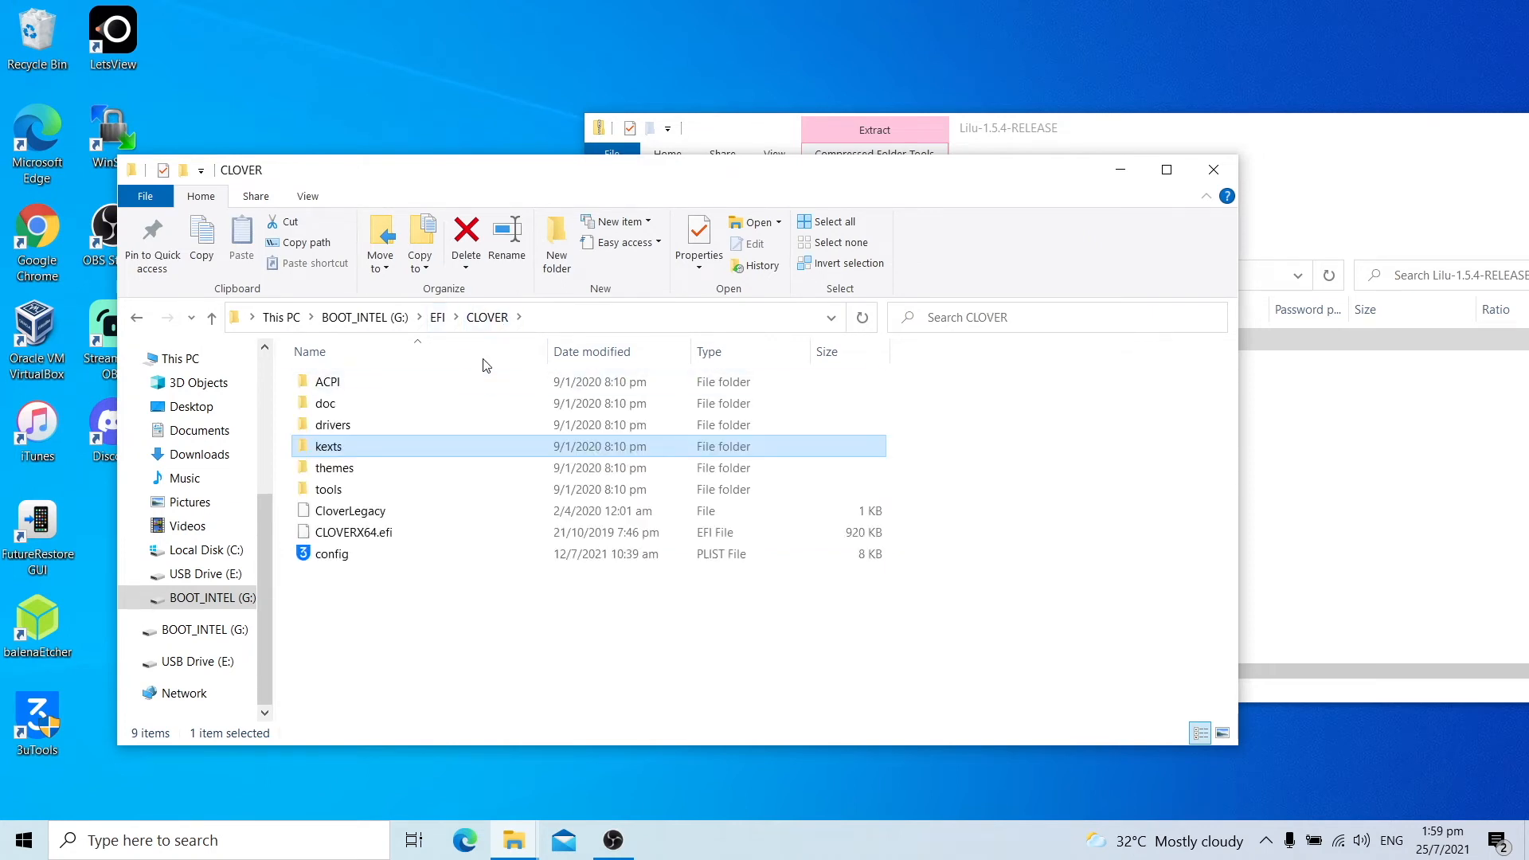
Edit the CLOVER config.plist in Notepad++.
left_click(333, 554)
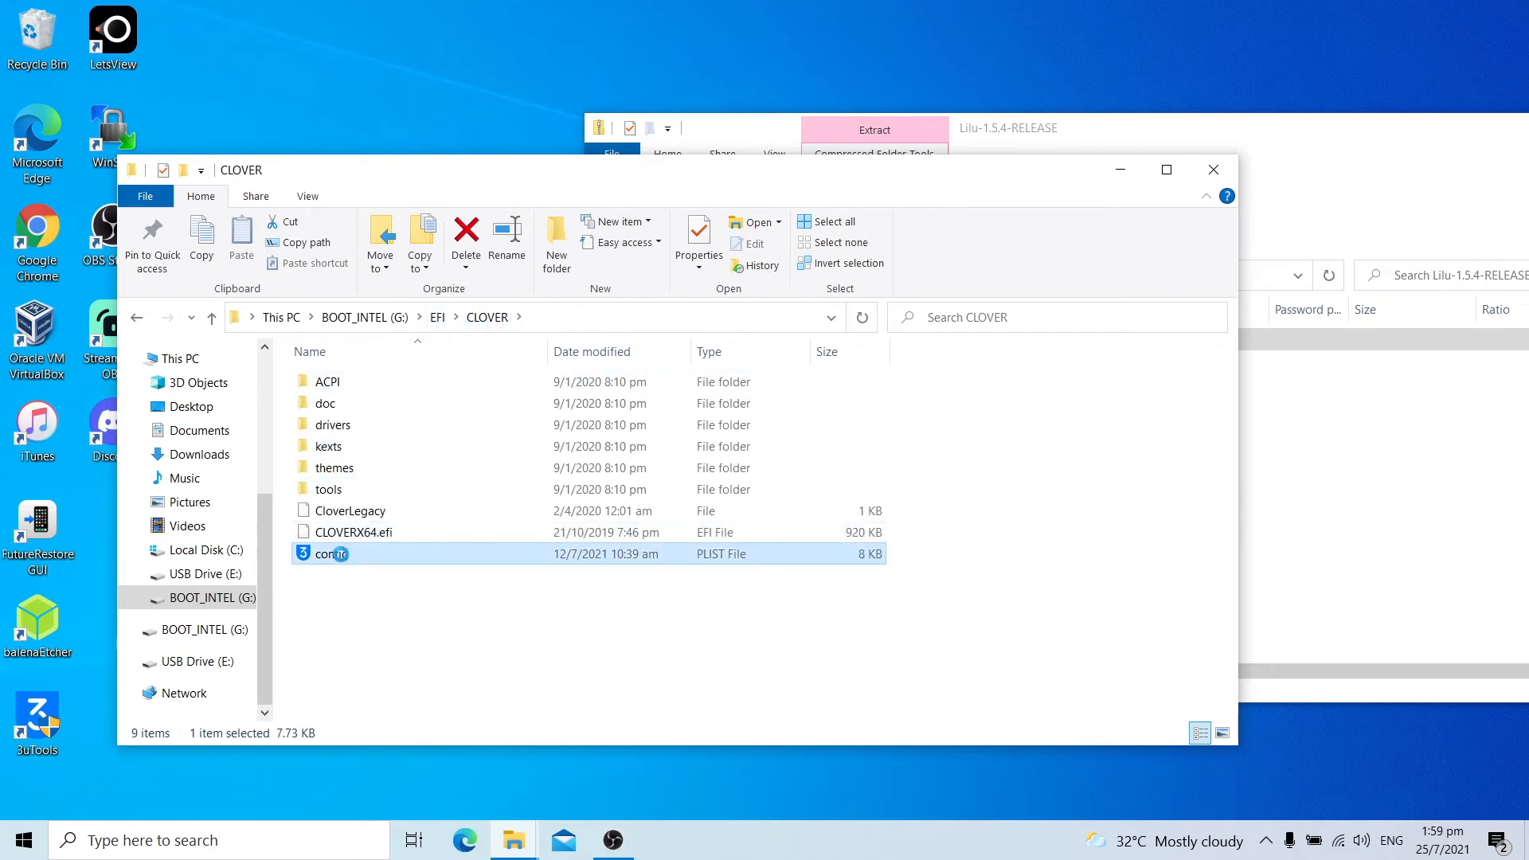
right_click(331, 552)
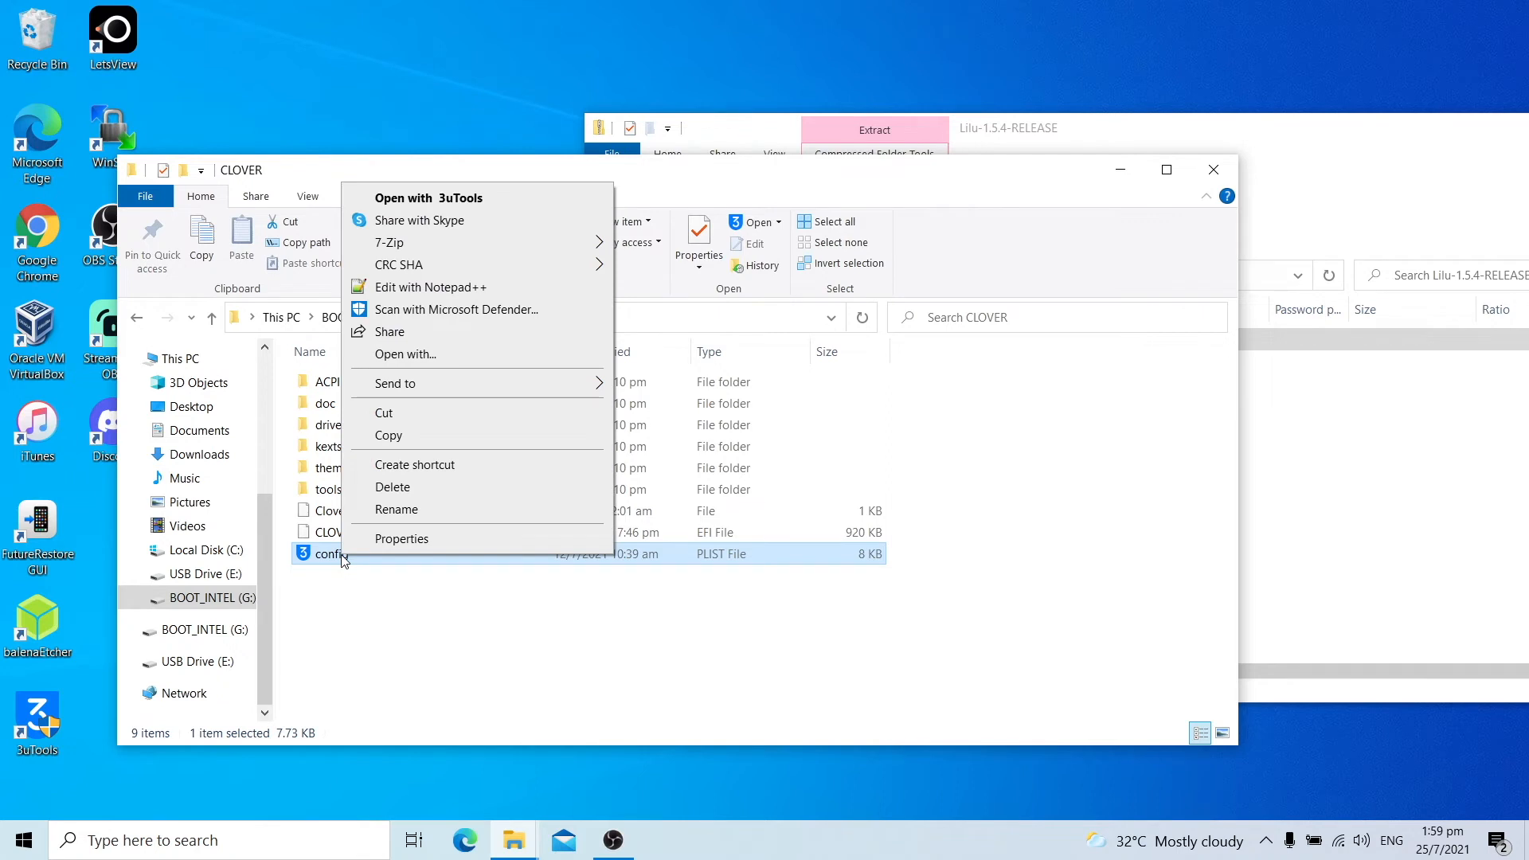
mouse_move(428, 286)
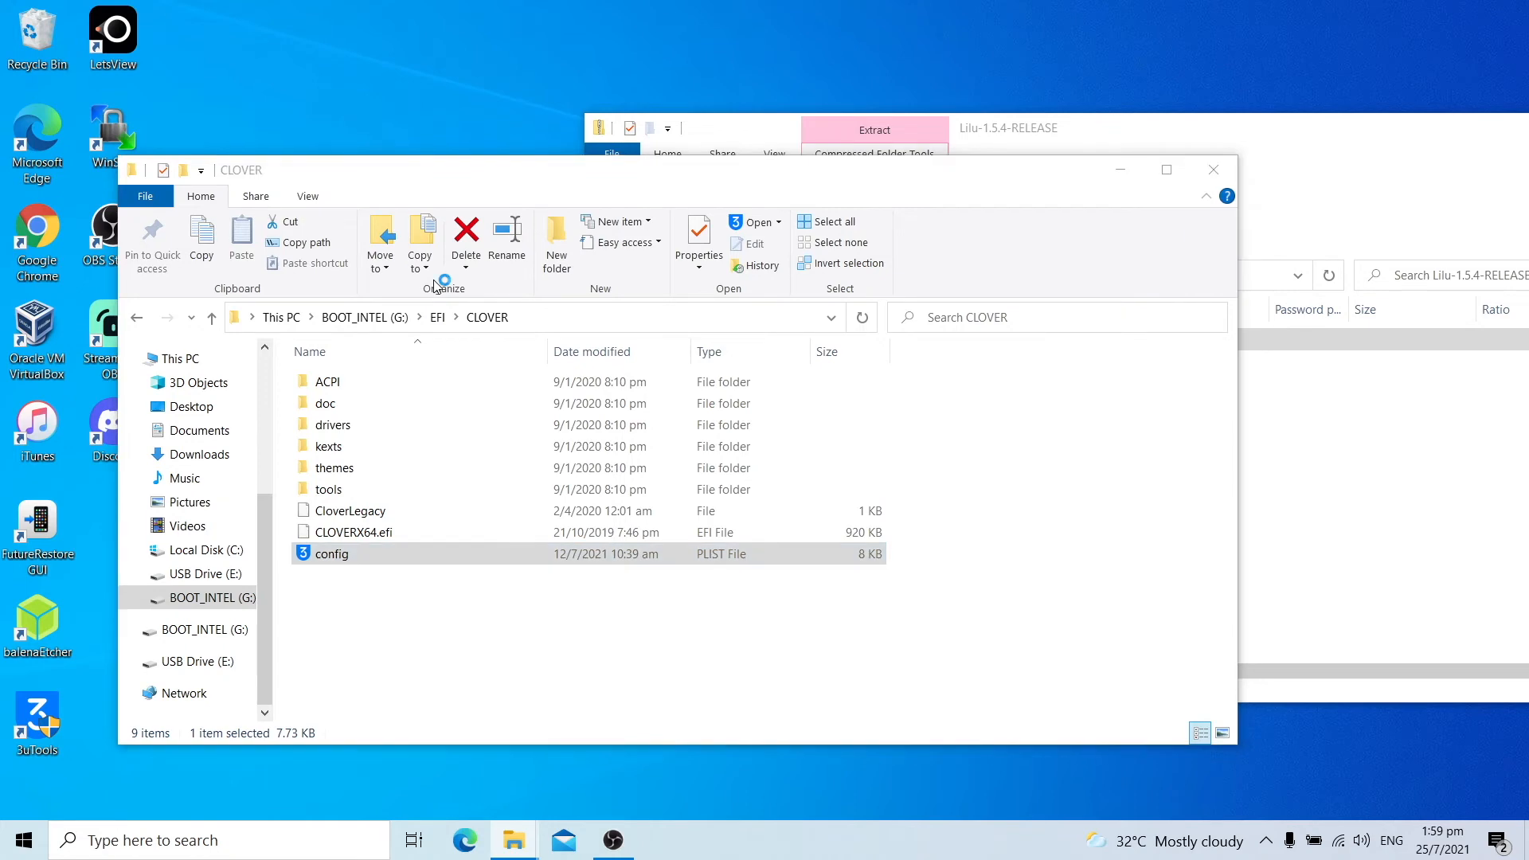
double_click(331, 553)
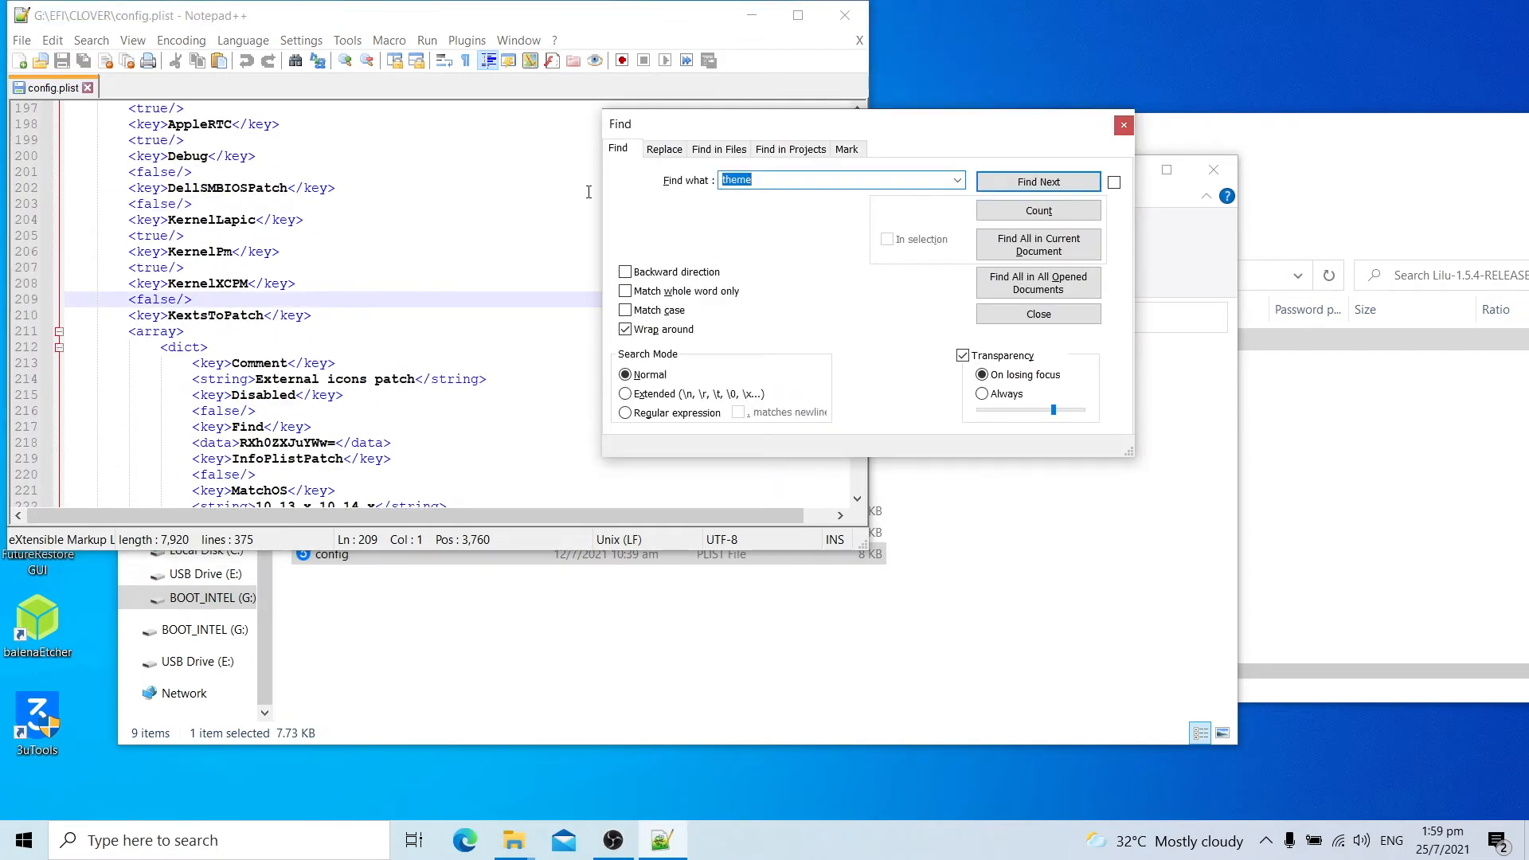
Find 'boot' in config.plist to jump to the Boot section's Arguments string.
type("boot")
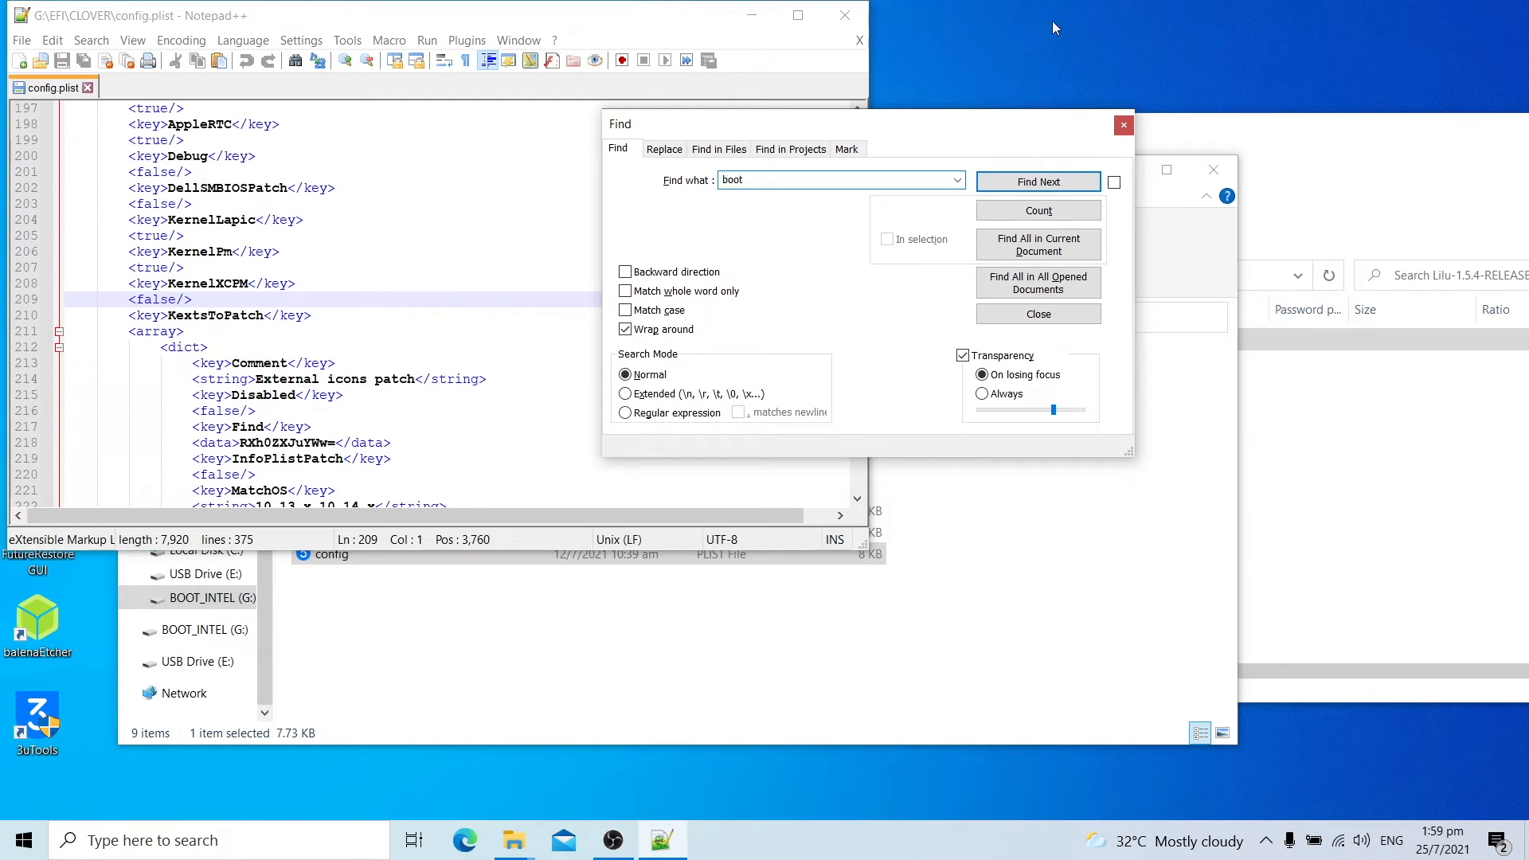
left_click(1037, 181)
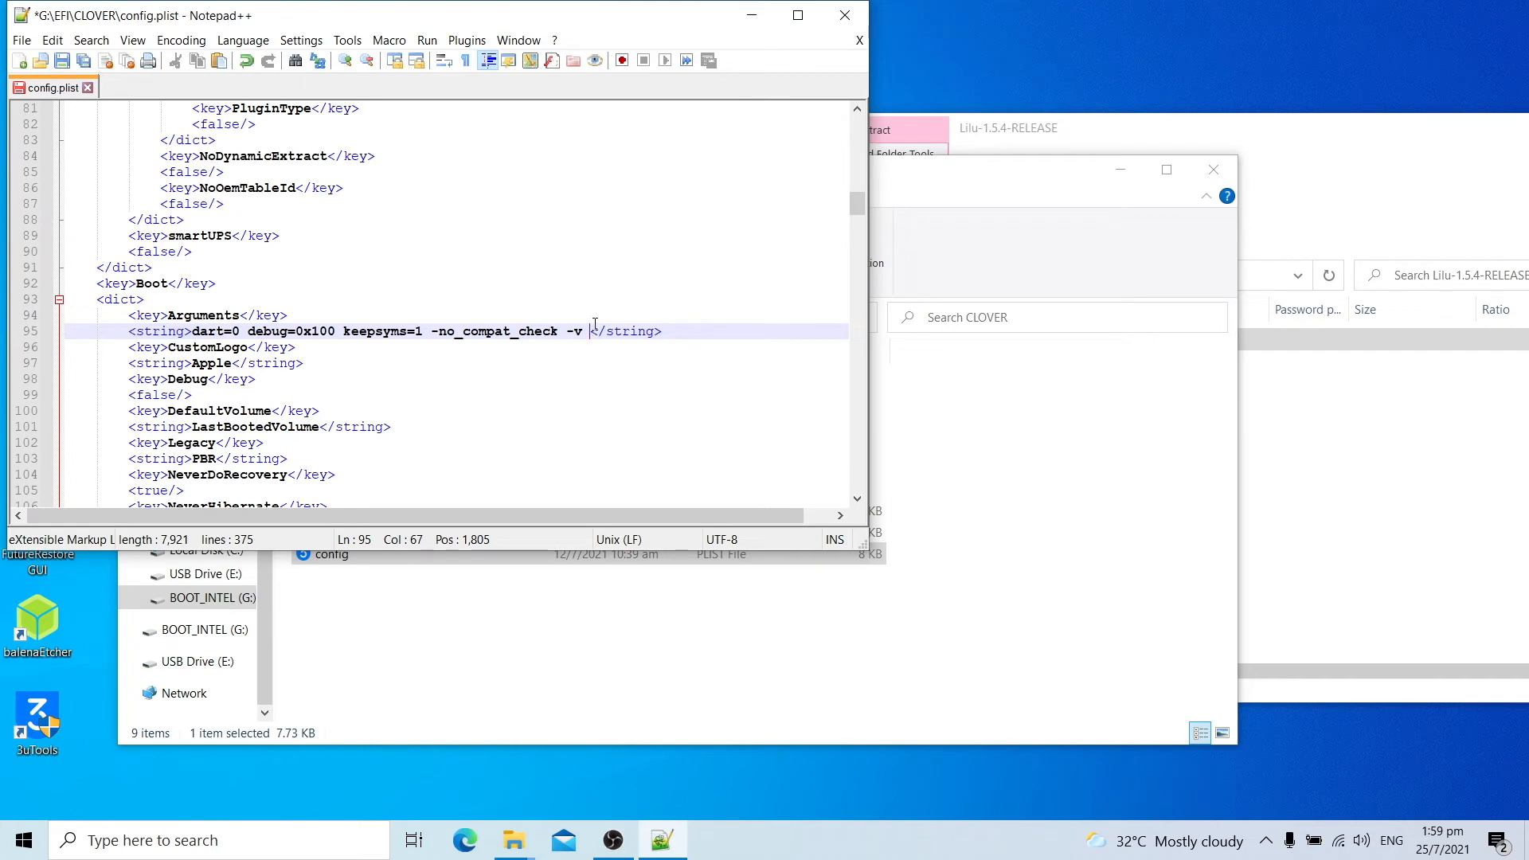
Append -wenoegpu after -v in the Boot Arguments string of config.plist.
type("-")
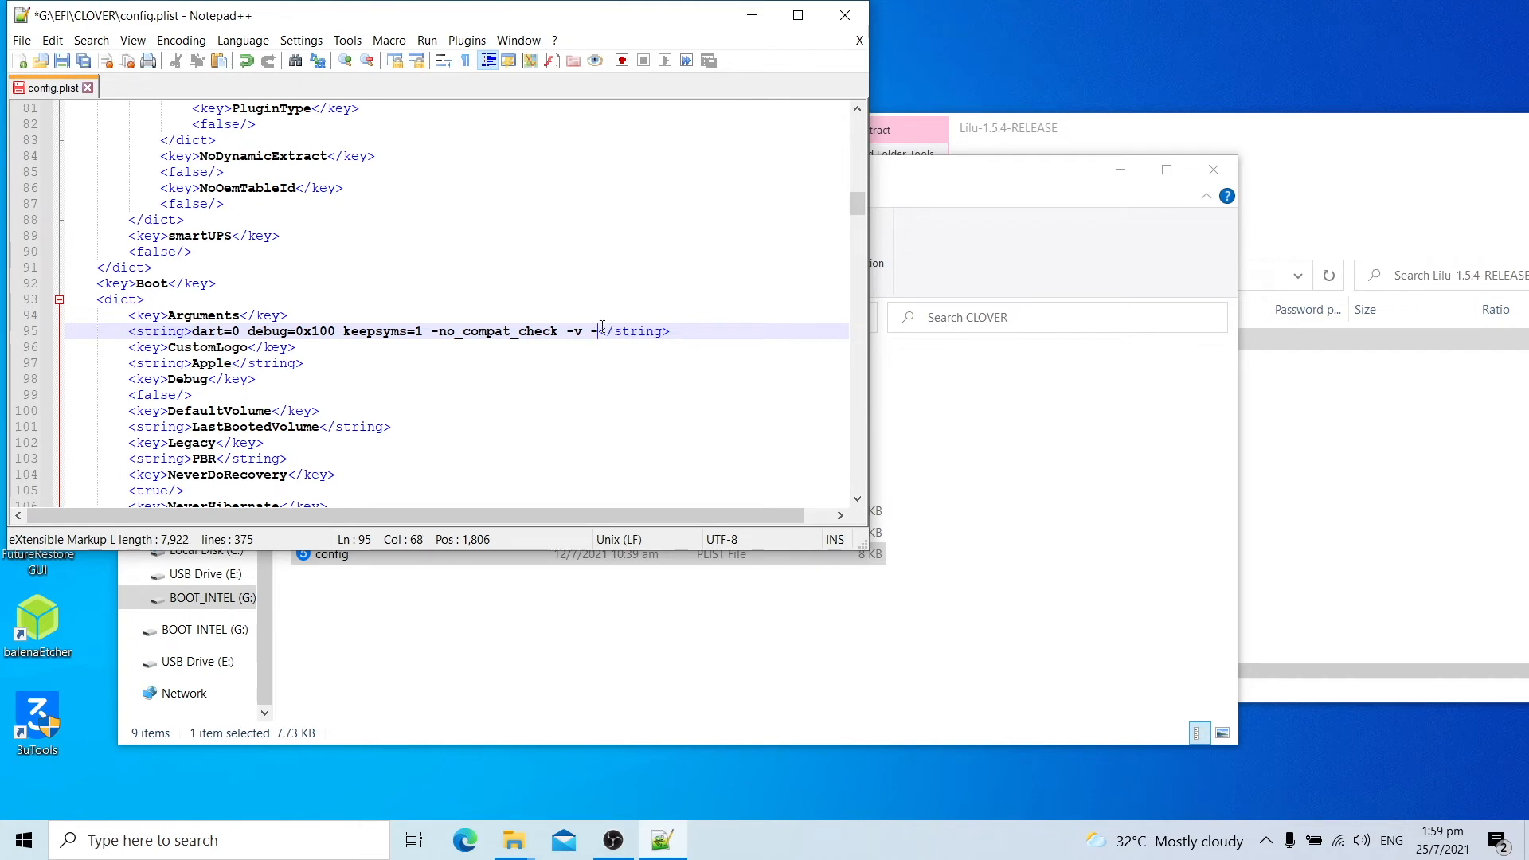
type("we")
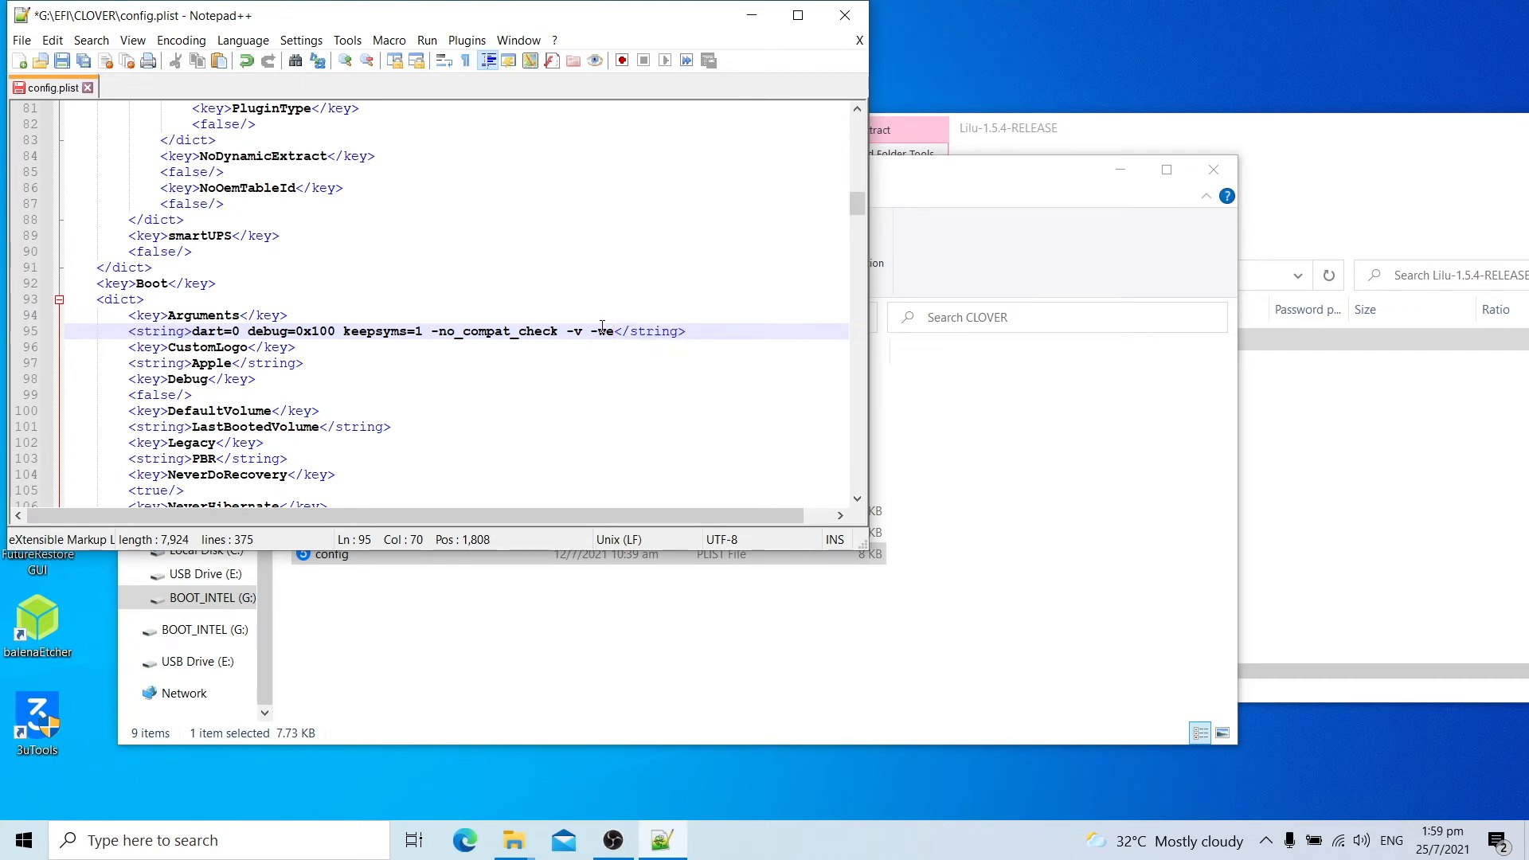
type("noe")
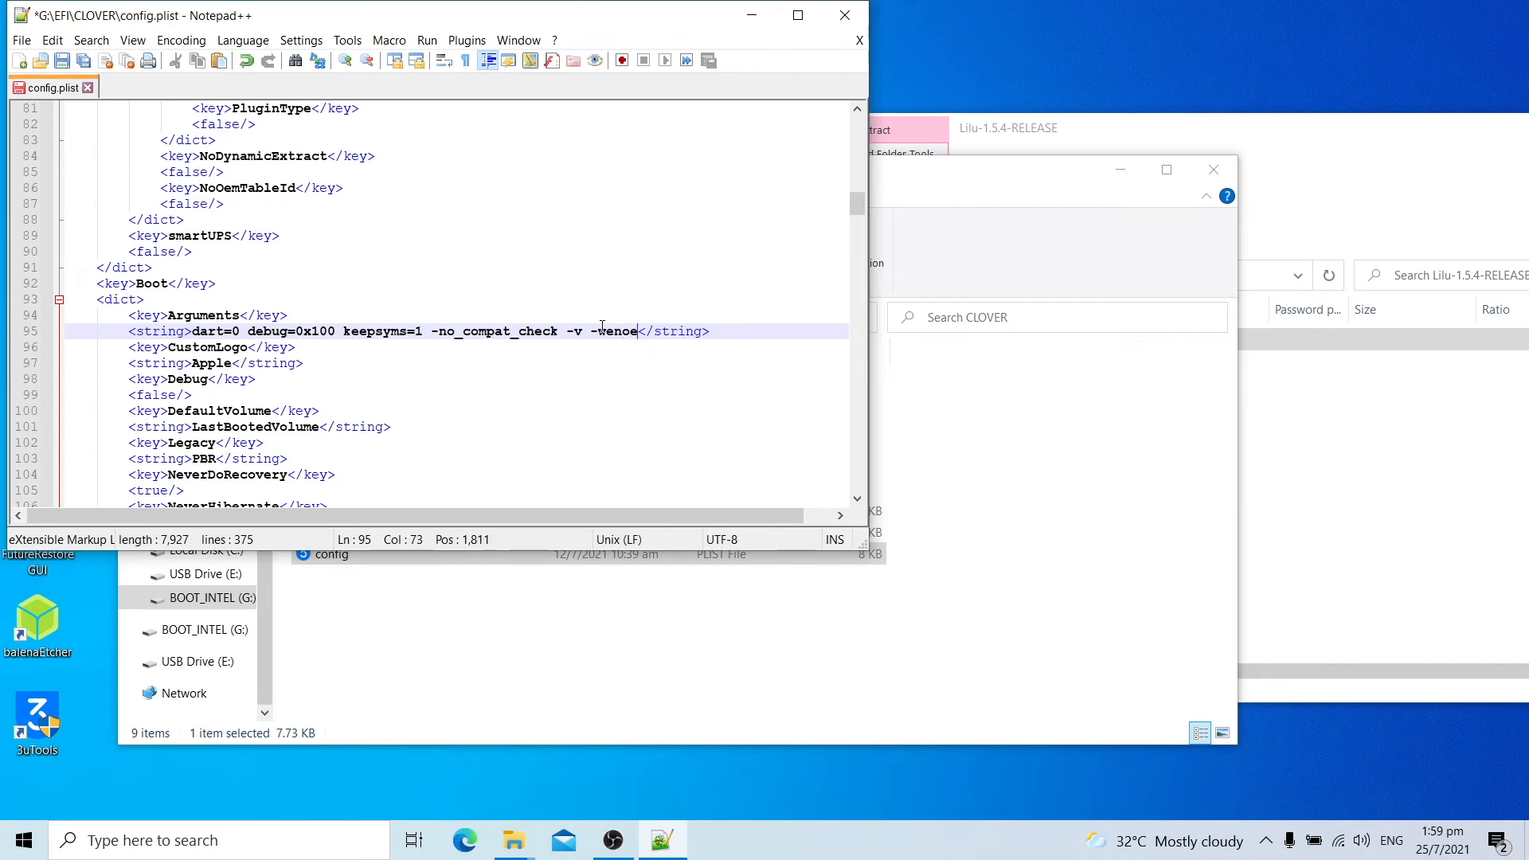
type("gpu")
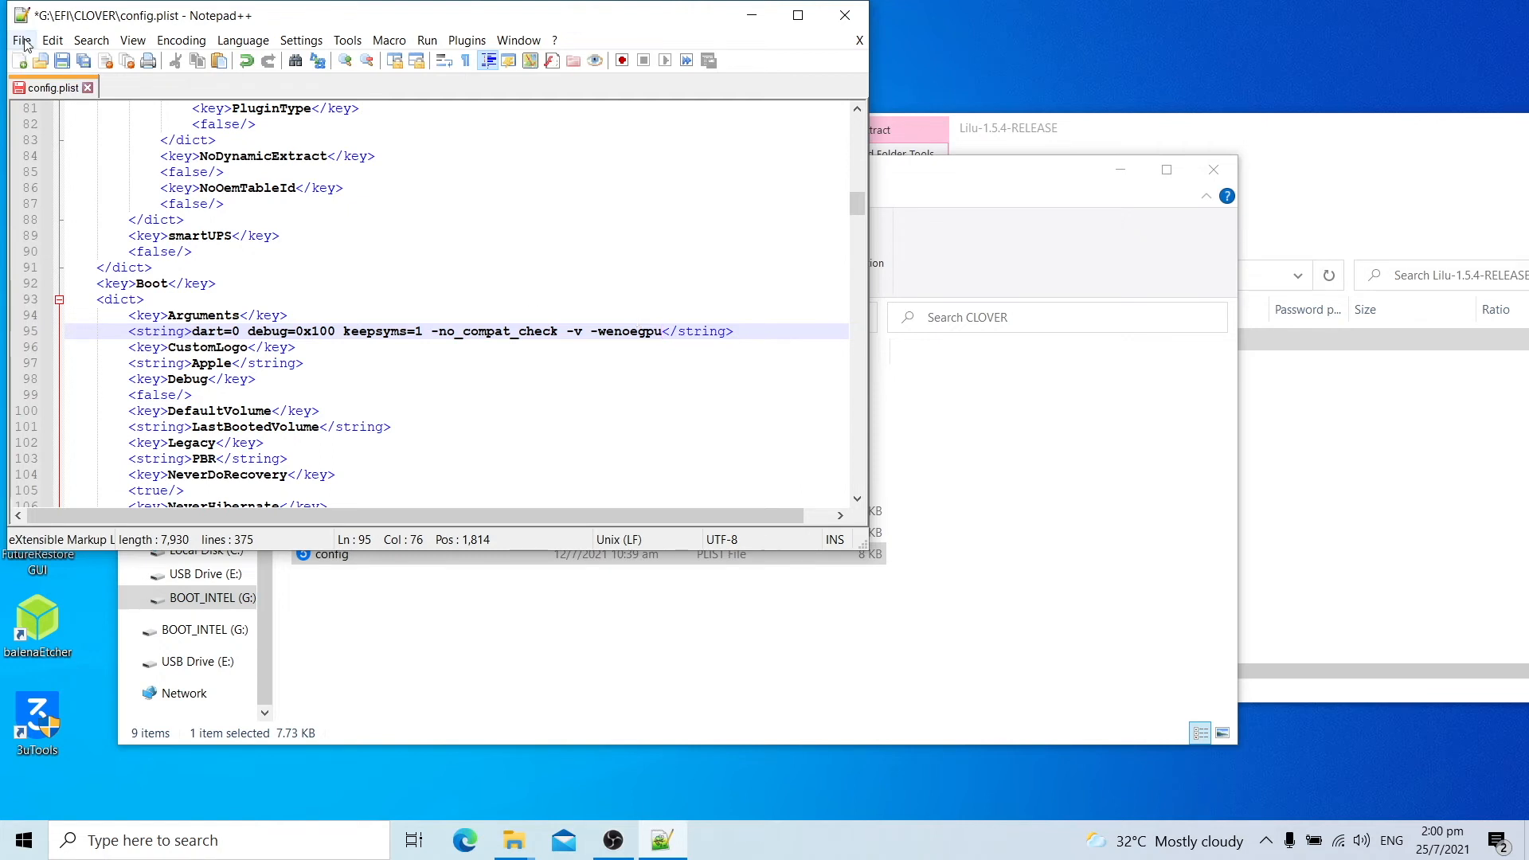
Save the edited config.plist and close Notepad++.
left_click(20, 40)
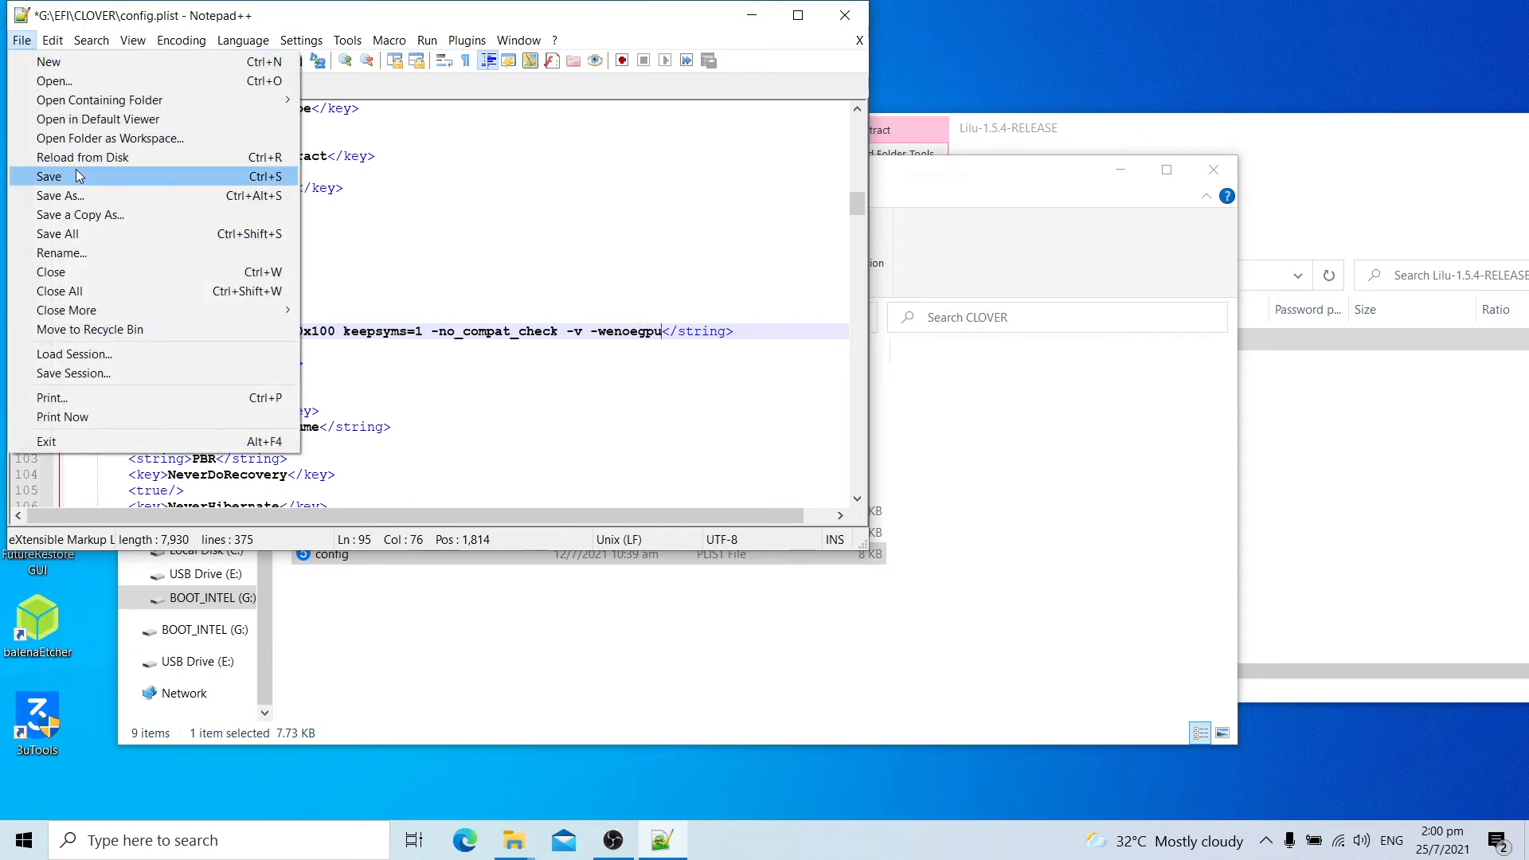
left_click(49, 177)
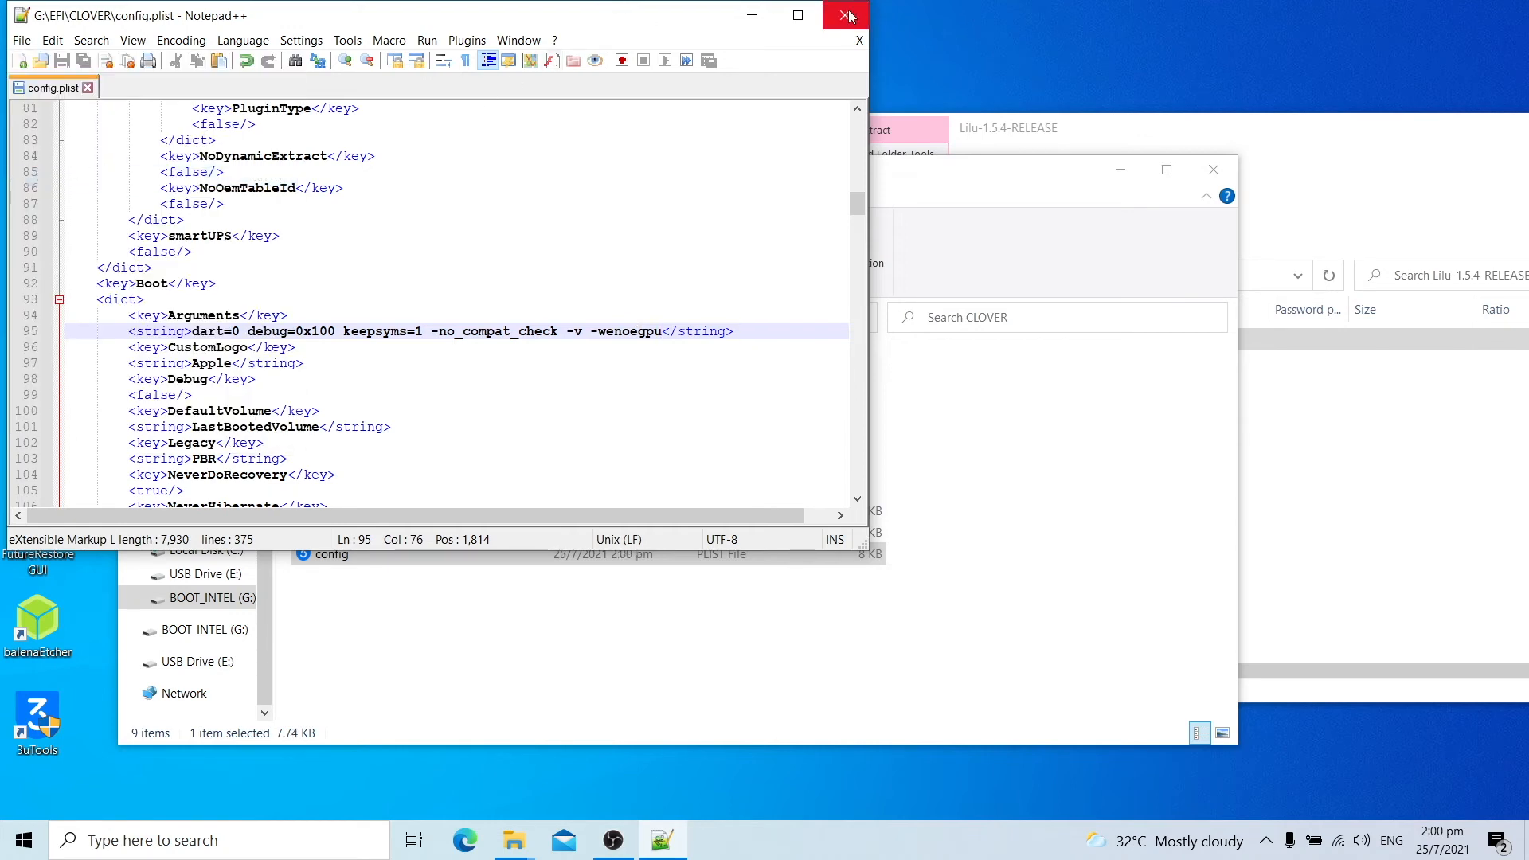
left_click(844, 14)
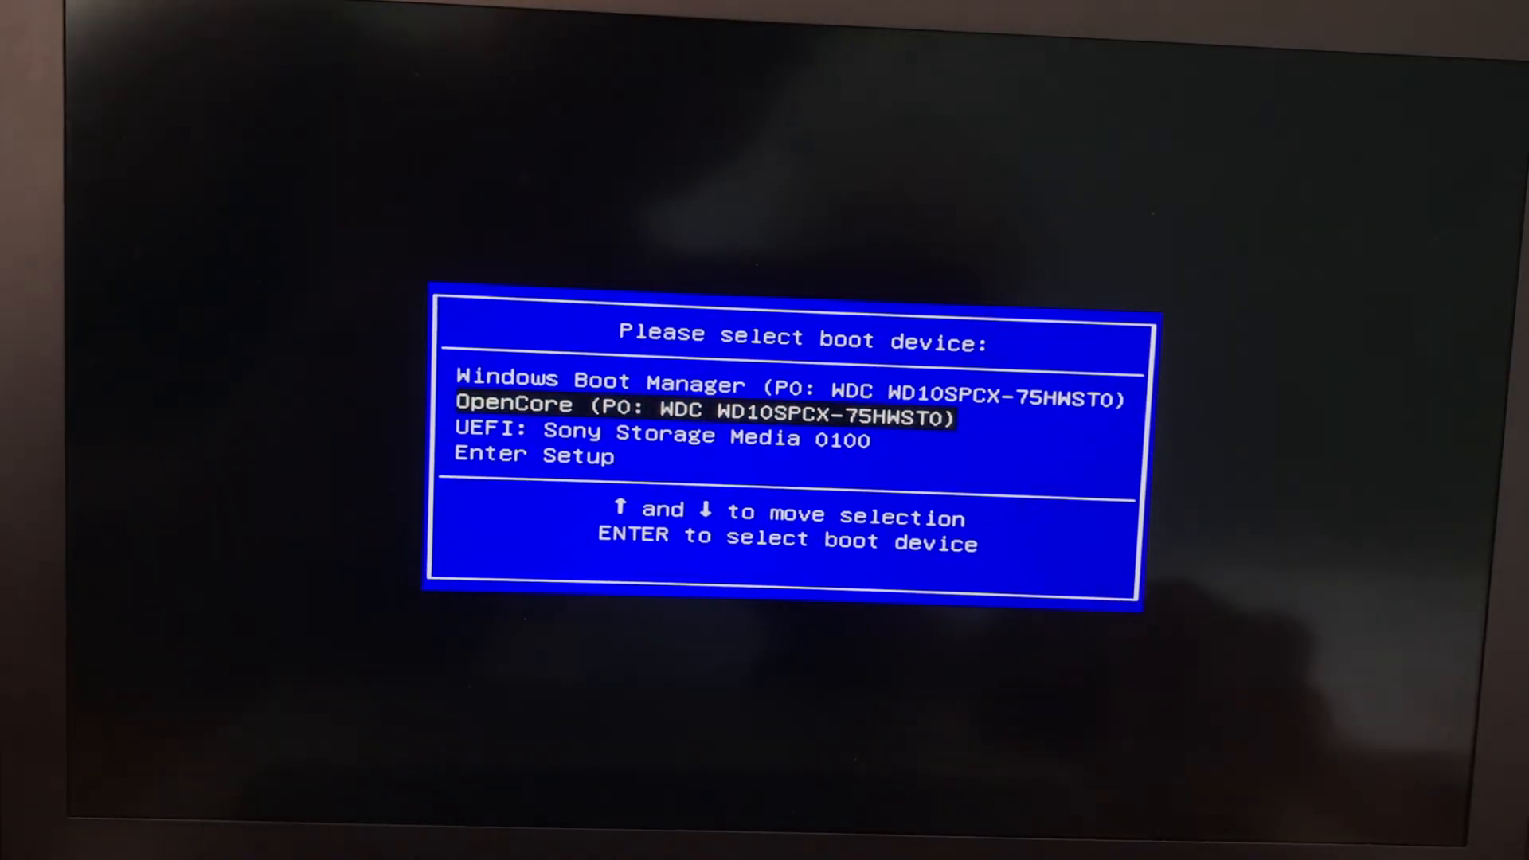
Select UEFI: Sony Storage Media 0100 in the BIOS boot device list.
key("Down")
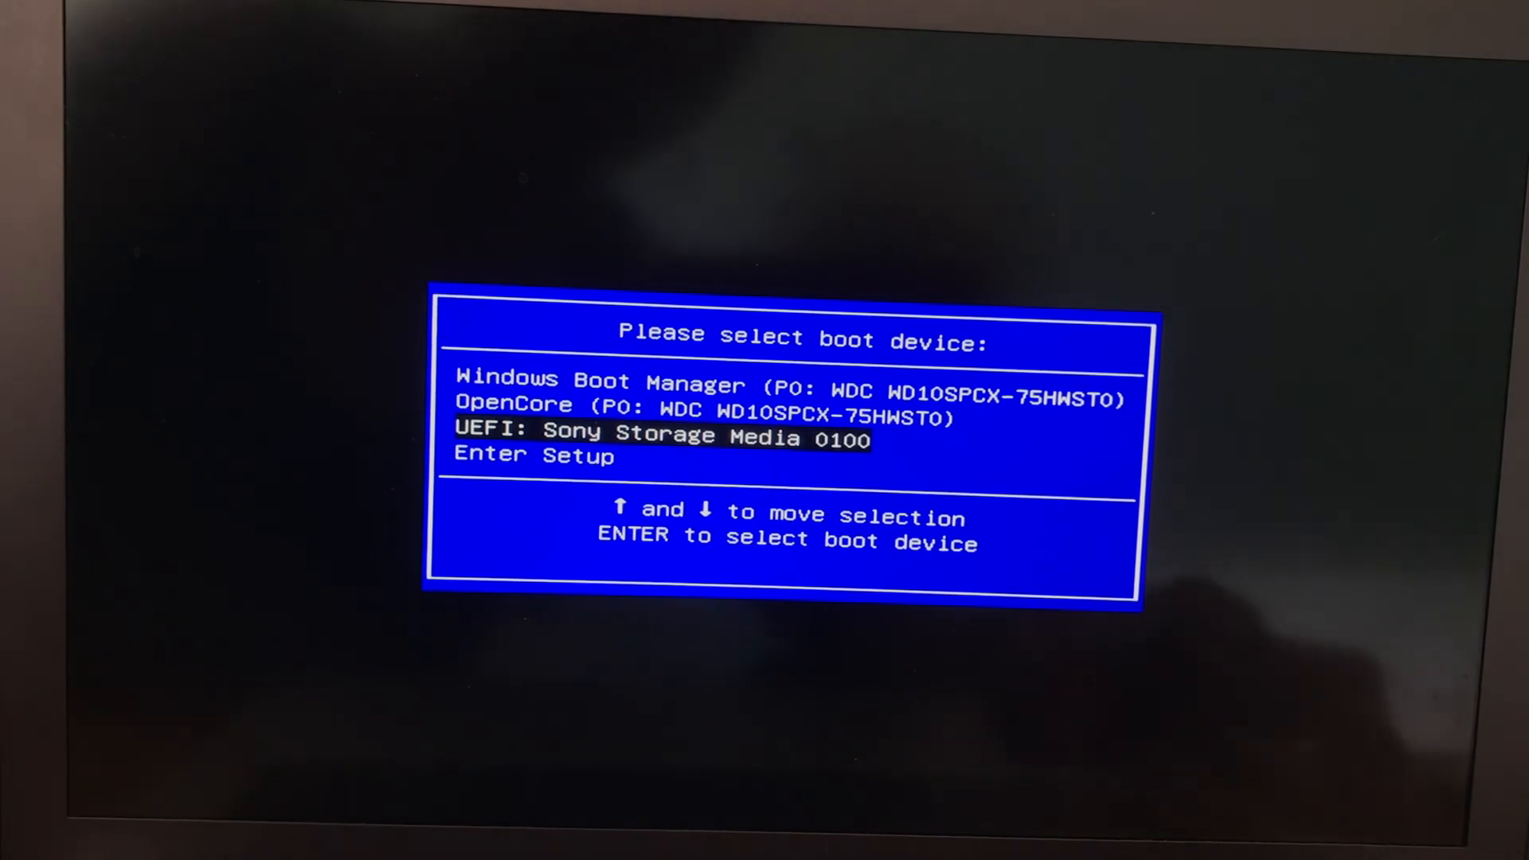